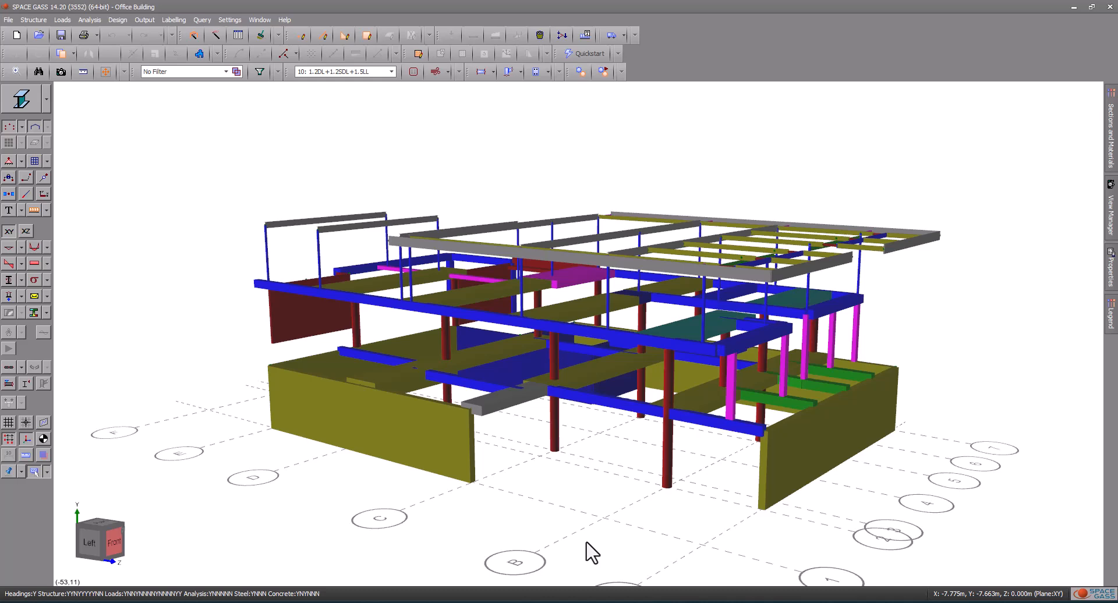
mouse_move(607, 471)
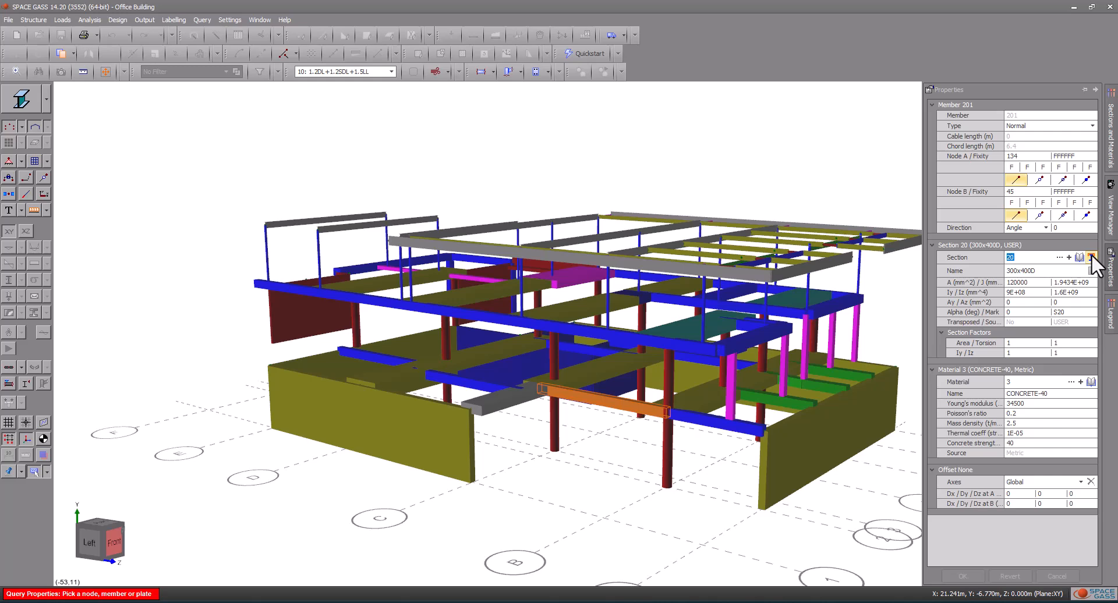
left_click(1090, 257)
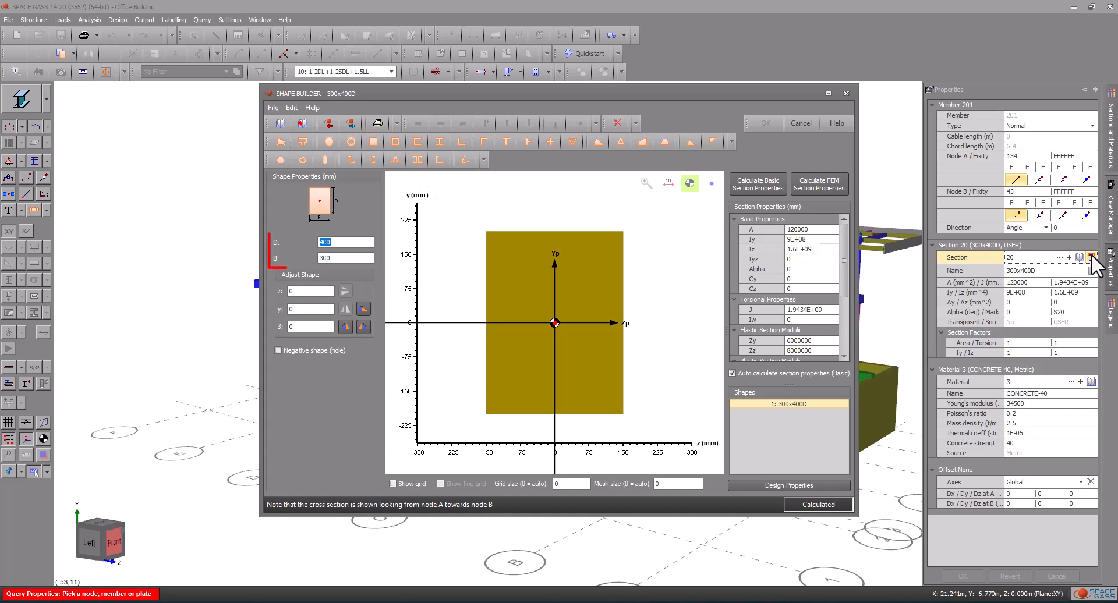
left_click(344, 241)
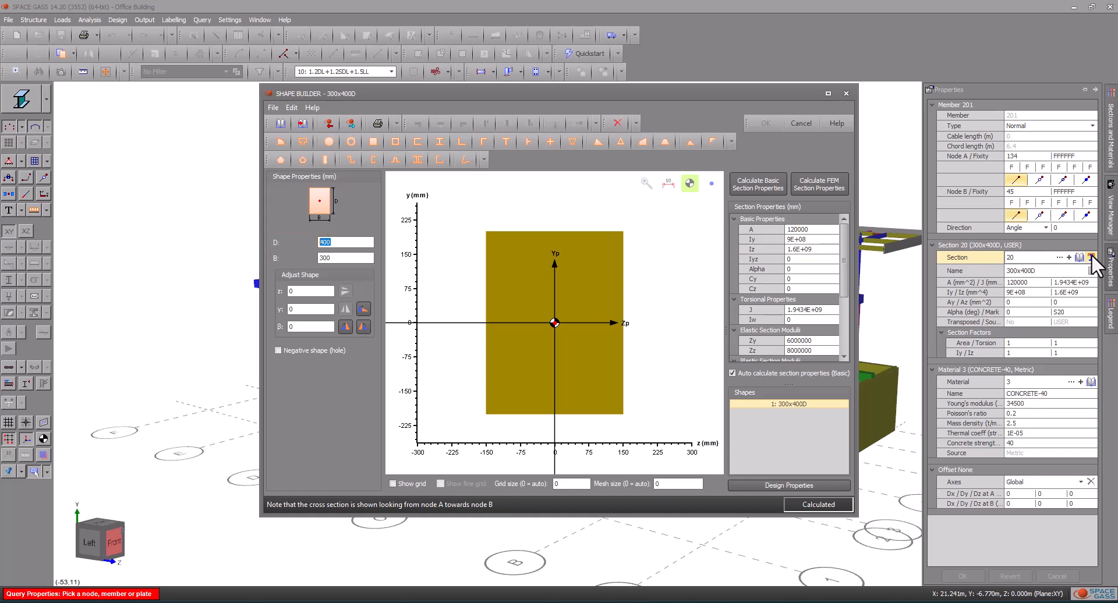
mouse_move(1083, 269)
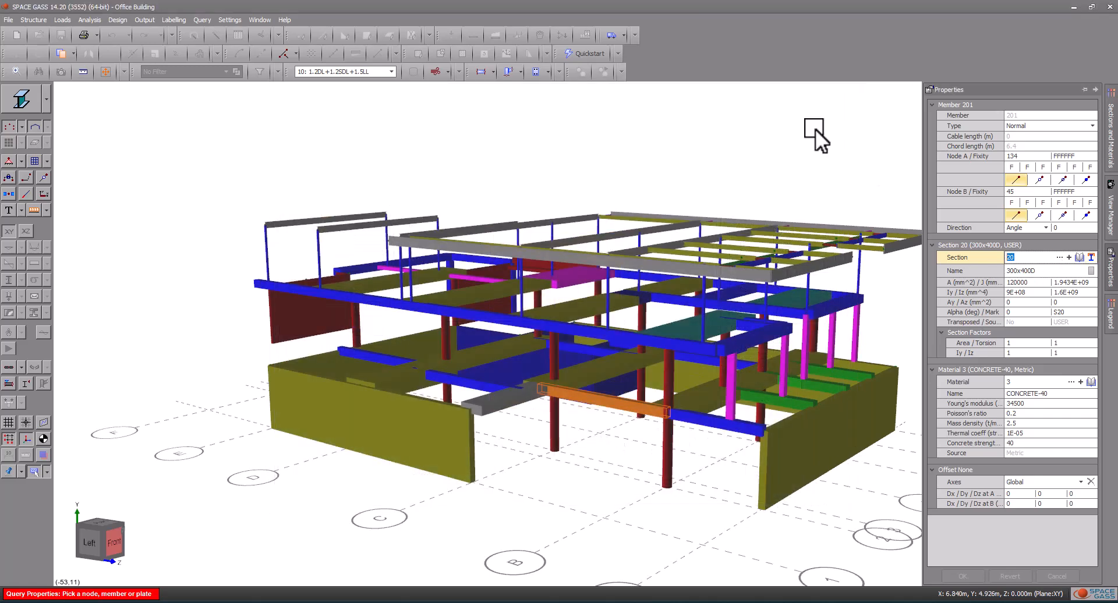
mouse_move(1082, 420)
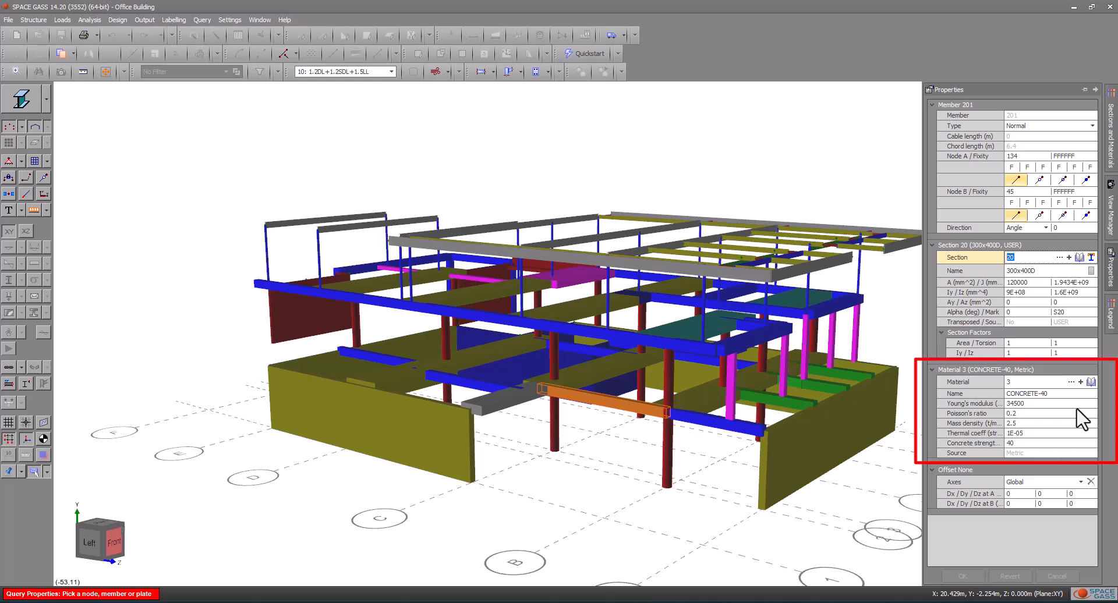
mouse_move(1091, 403)
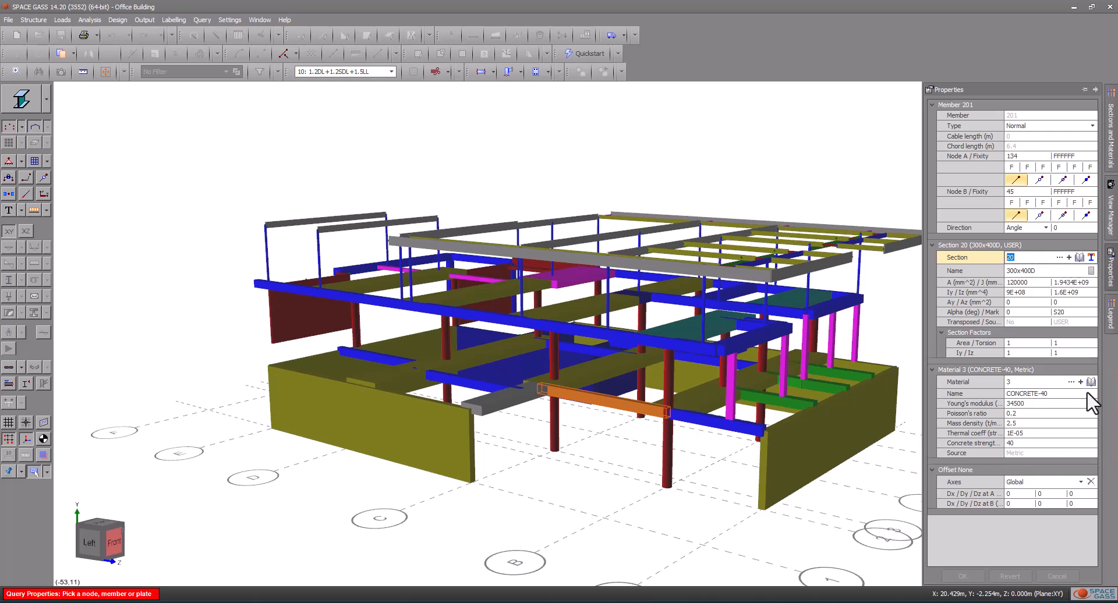
Look up CONCRETE-40 in the material library, then show the model's sections and materials list
left_click(1092, 382)
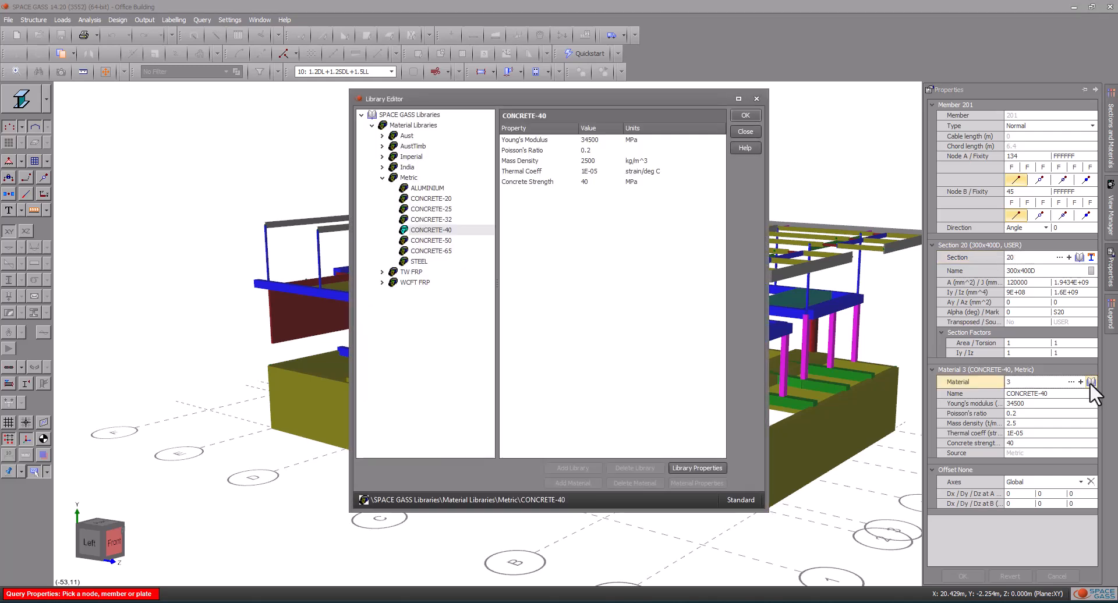
mouse_move(805, 188)
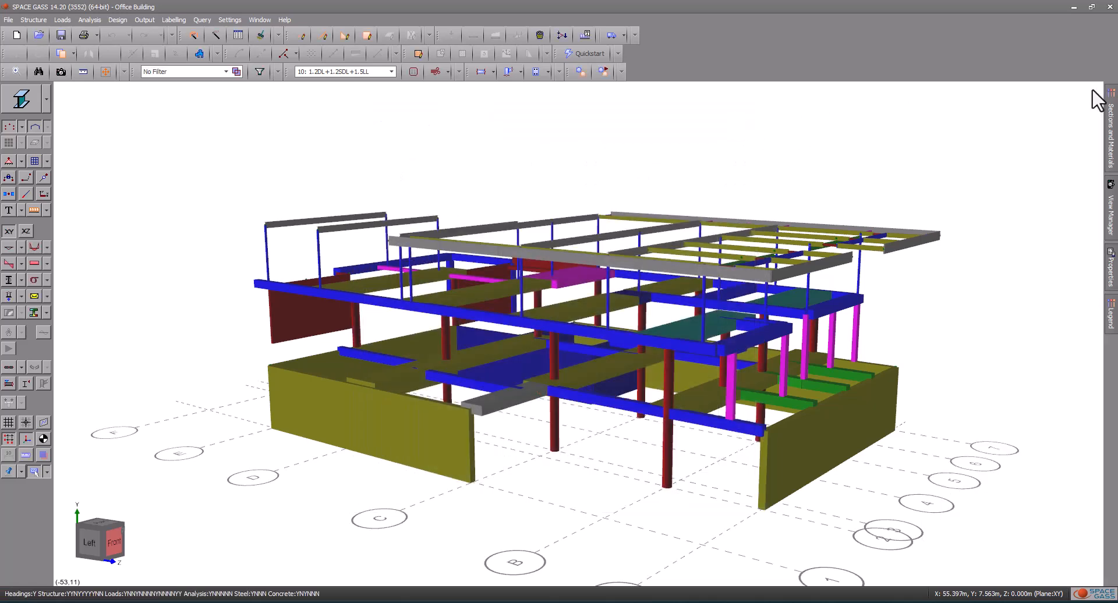
left_click(1112, 143)
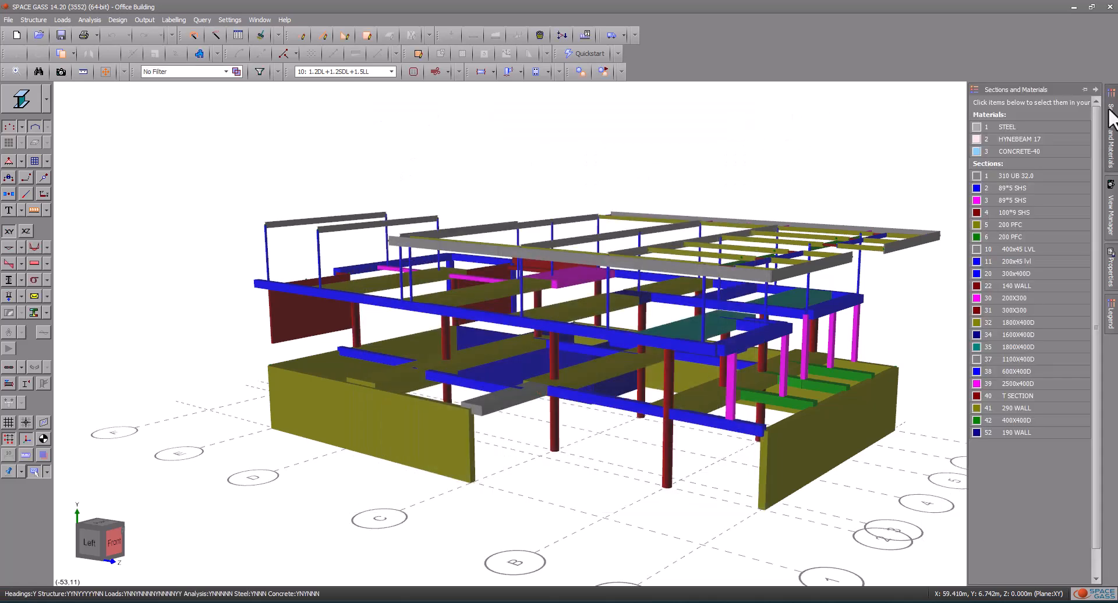
mouse_move(1005, 127)
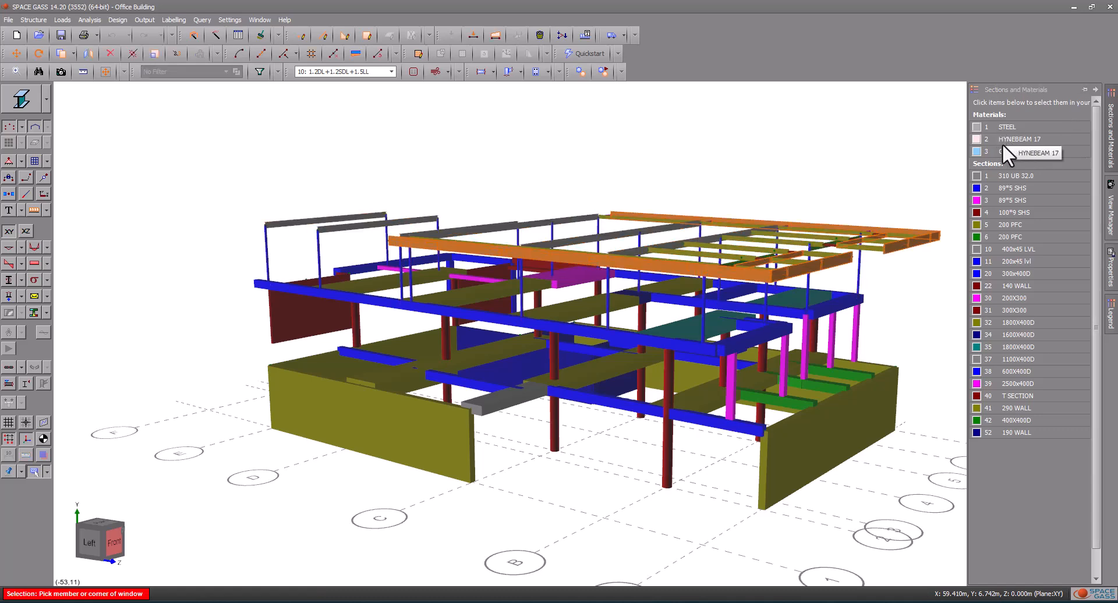
left_click(1021, 151)
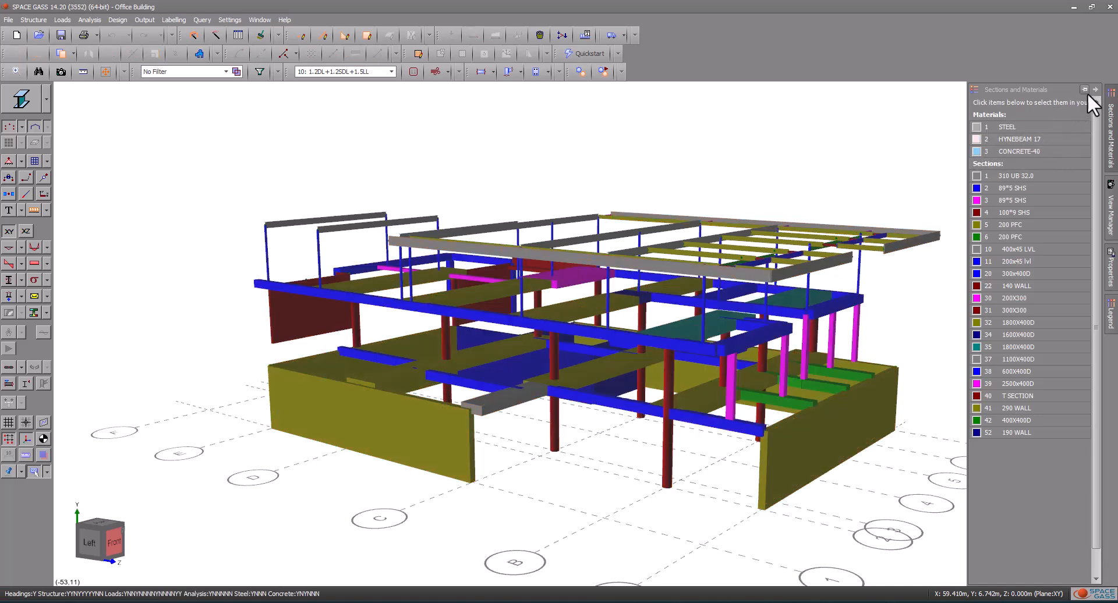
Dismiss the list, view the building in wireframe with moment diagrams, then return to rendered display
left_click(1085, 90)
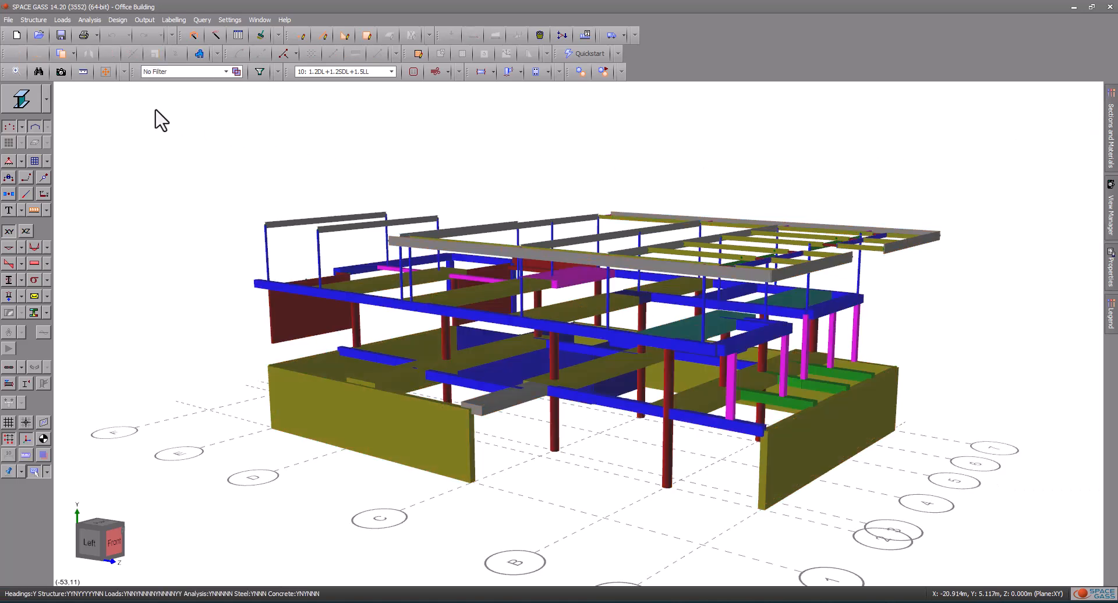
left_click(45, 98)
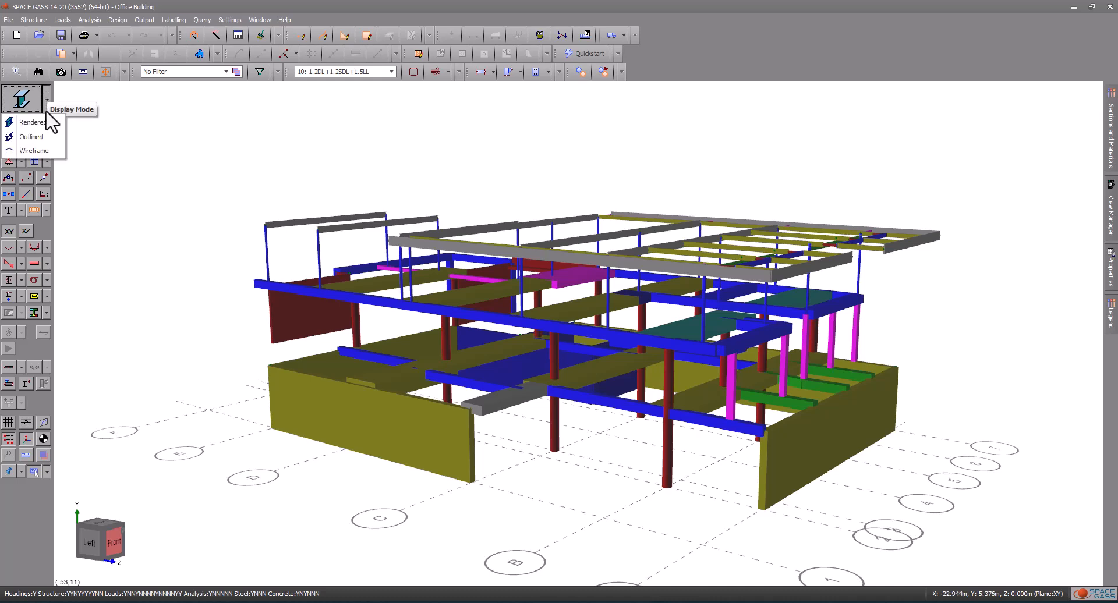
mouse_move(33, 151)
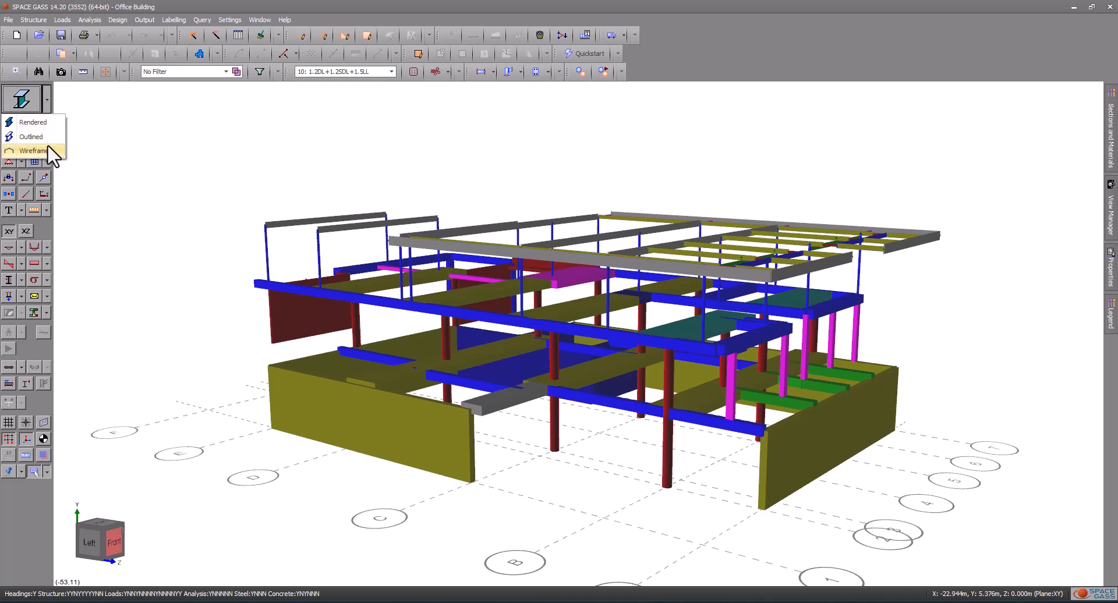
left_click(34, 150)
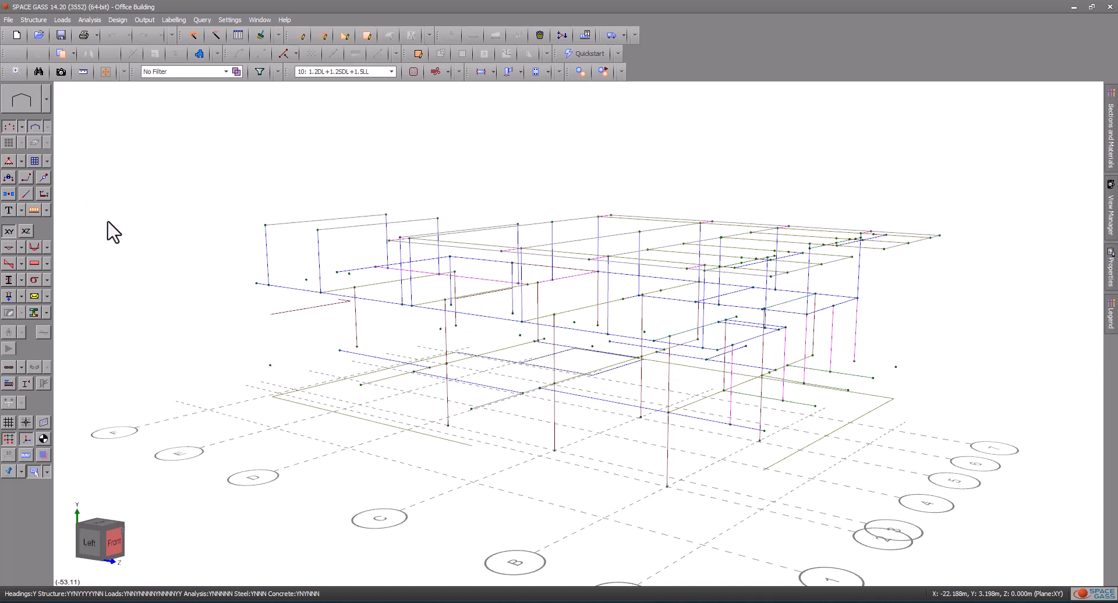
mouse_move(121, 242)
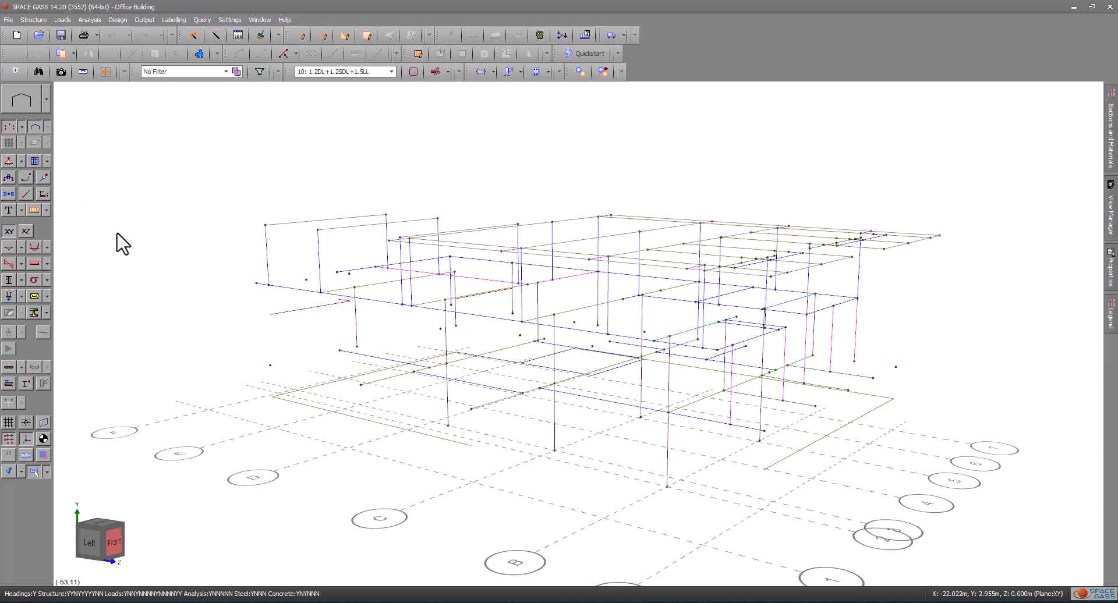
mouse_move(10, 262)
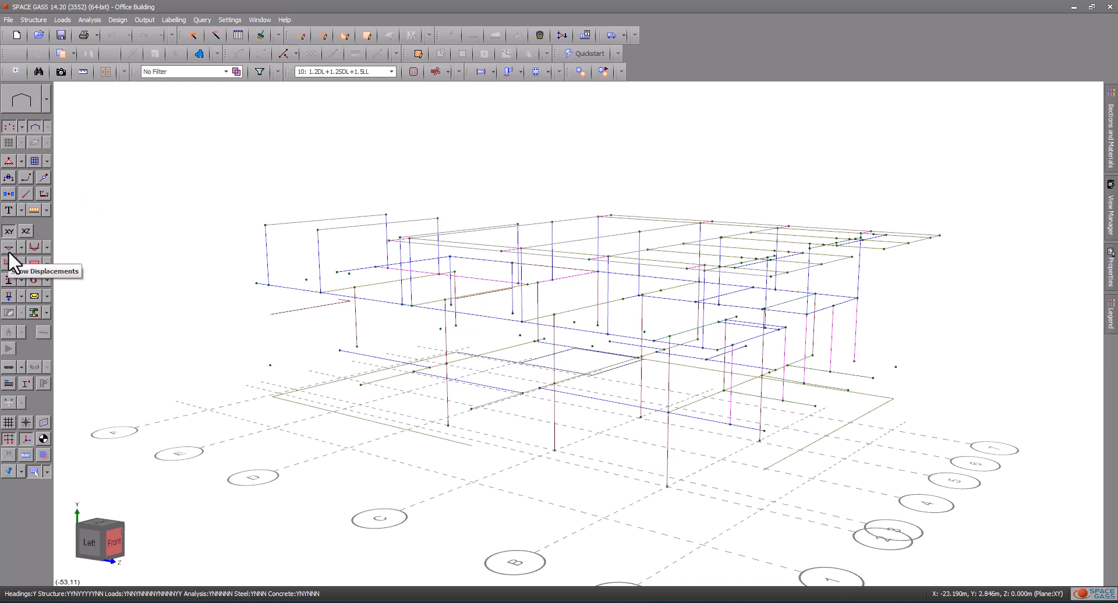
mouse_move(21, 262)
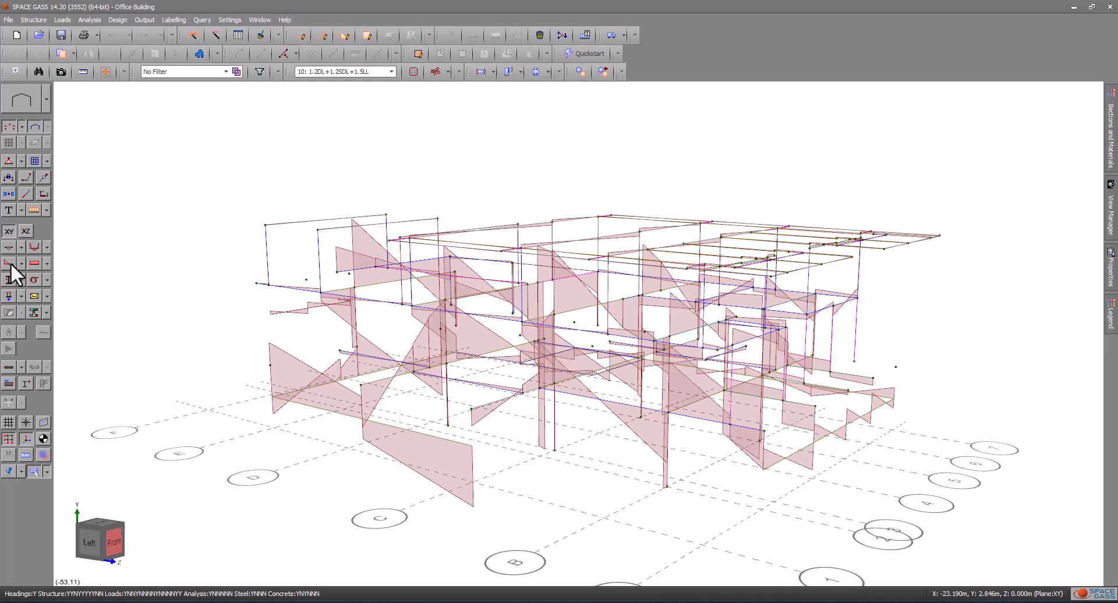
left_click(46, 97)
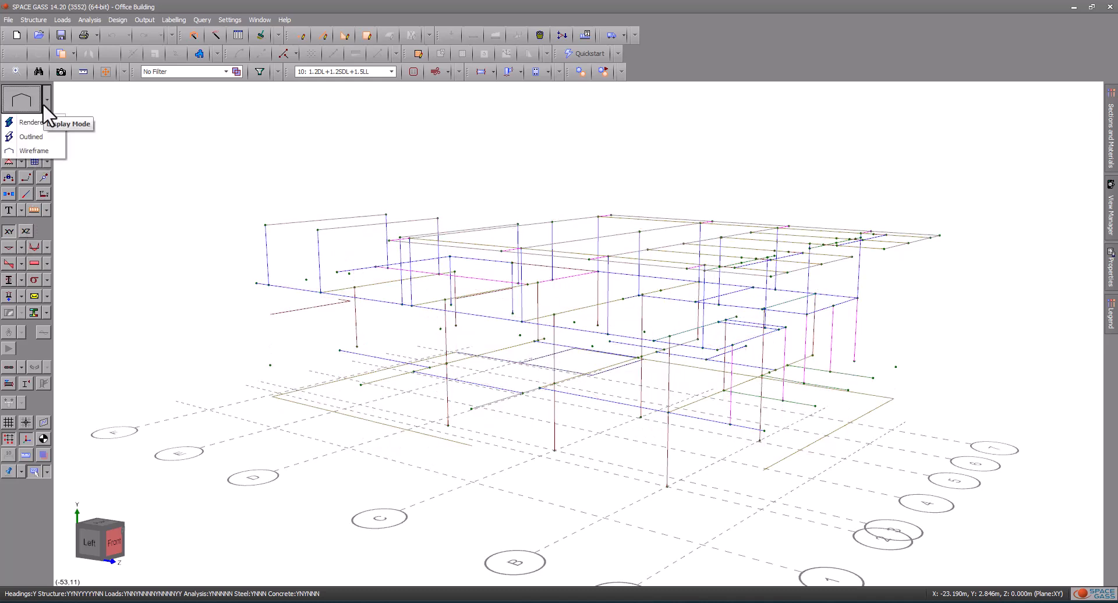
left_click(30, 122)
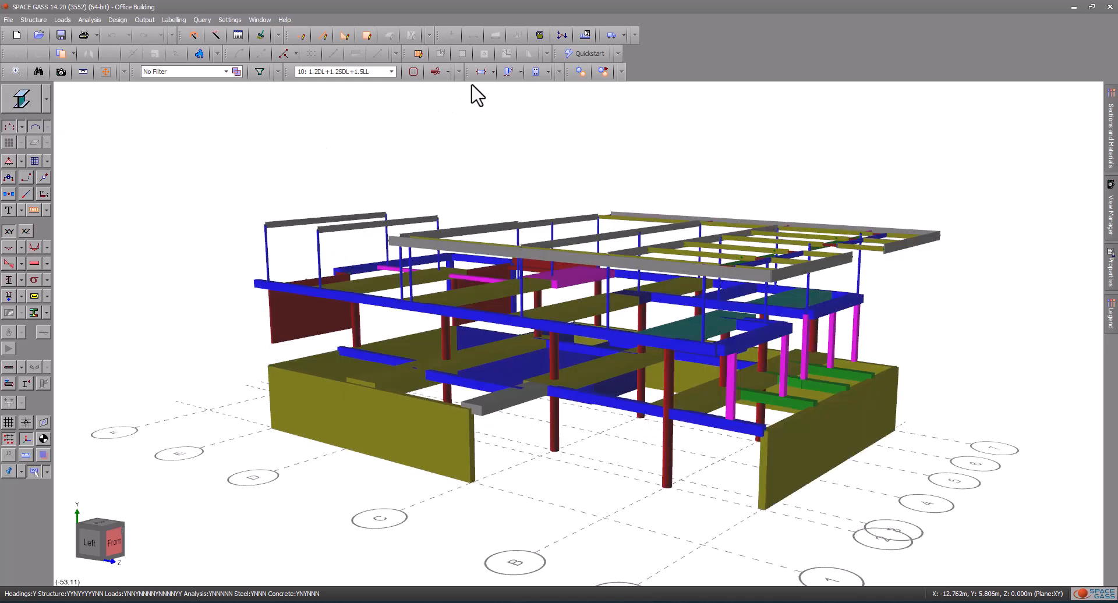
Review the combination load cases table, then select the front lower-floor beam and bring up its actions
left_click(561, 35)
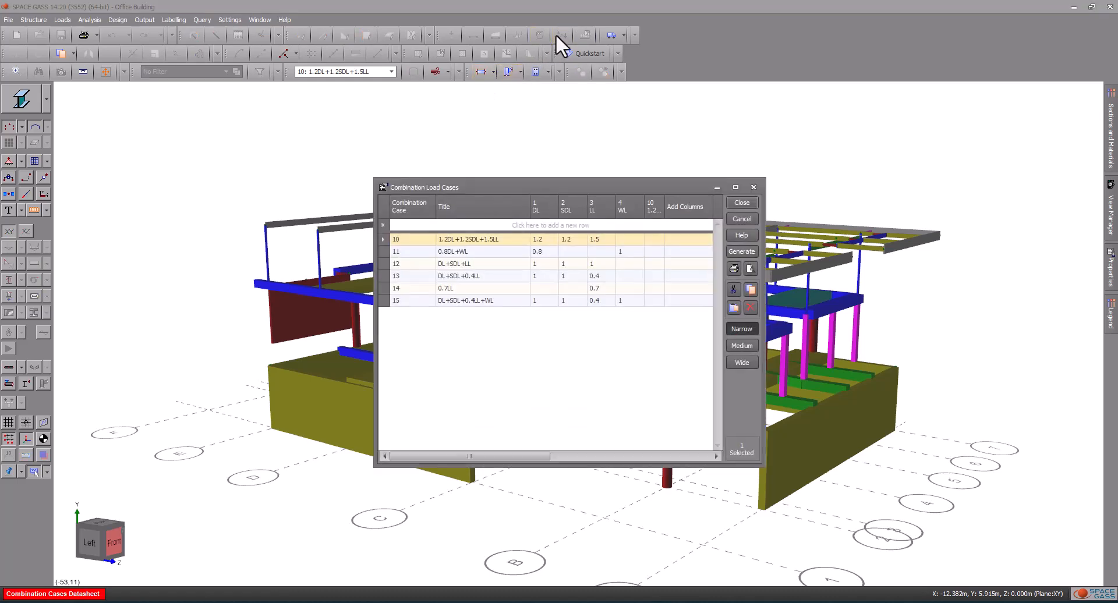
mouse_move(591, 66)
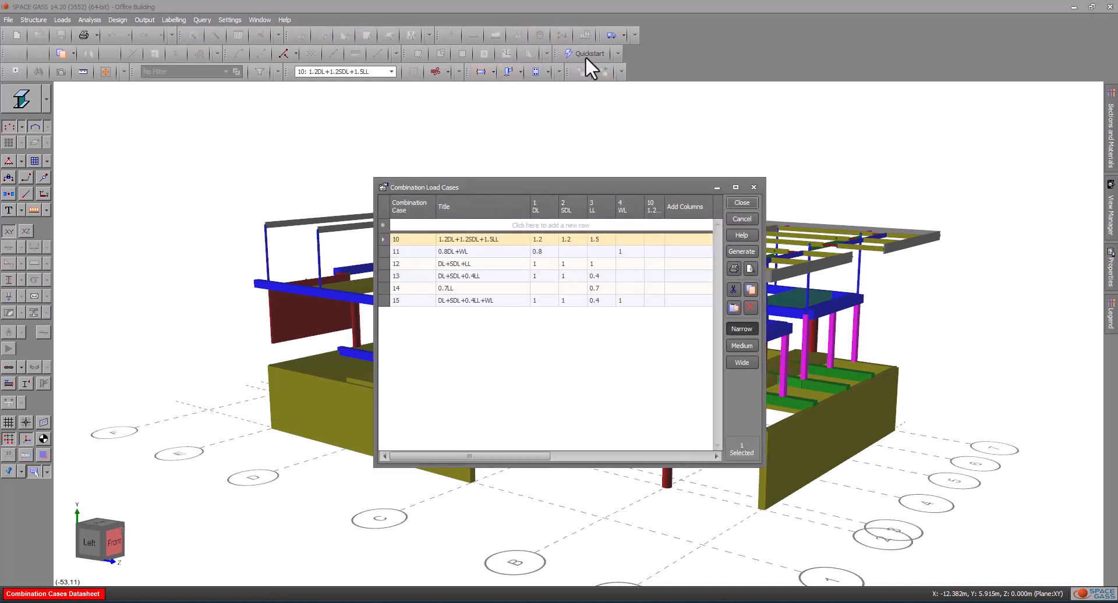
left_click(741, 203)
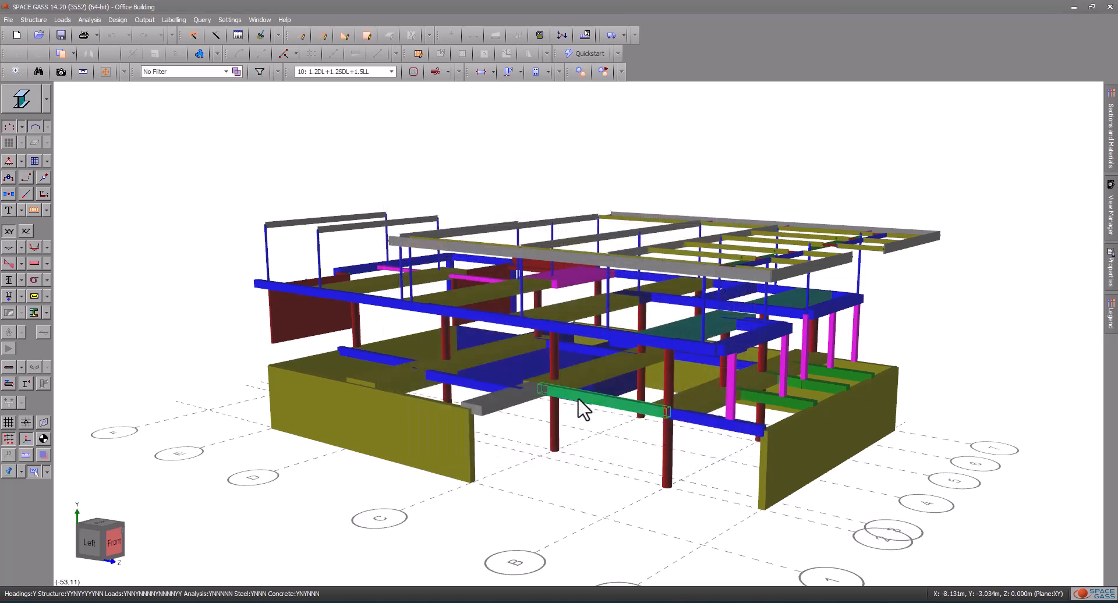
left_click(603, 410)
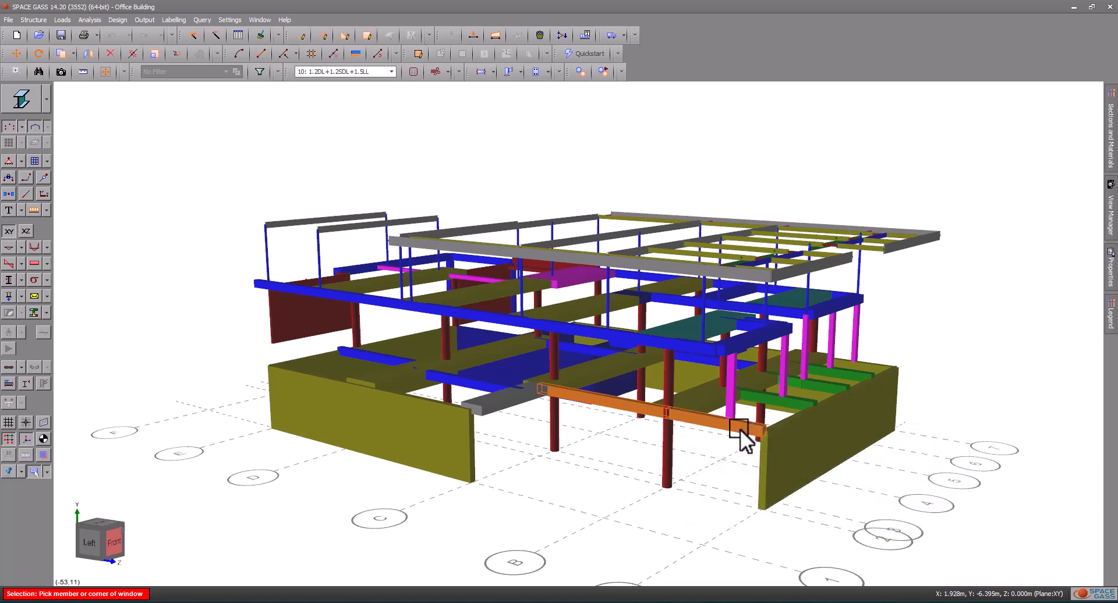
right_click(746, 434)
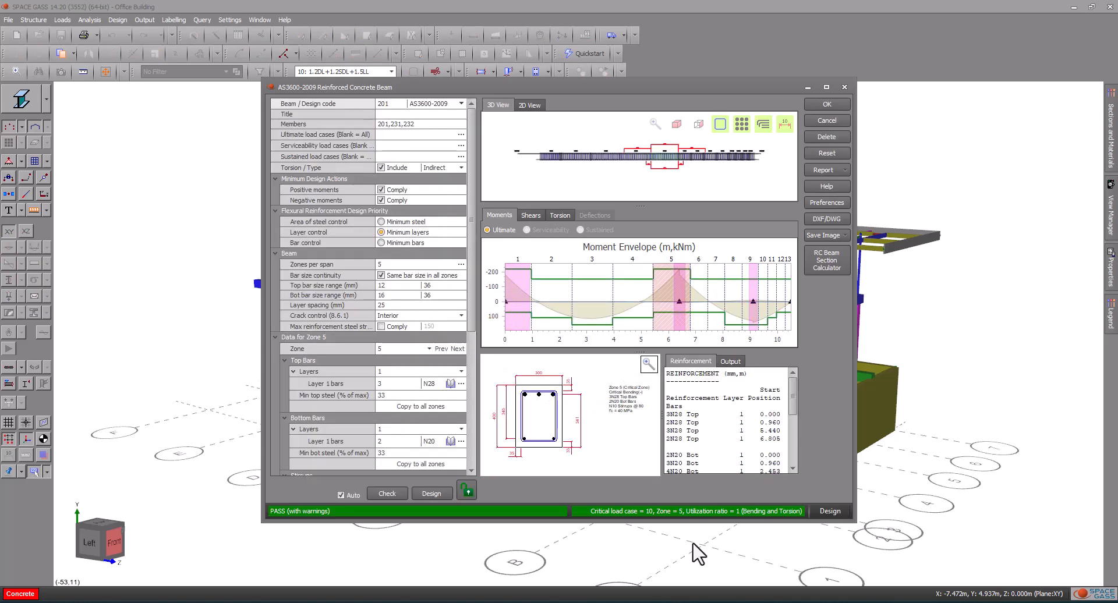
mouse_move(508, 262)
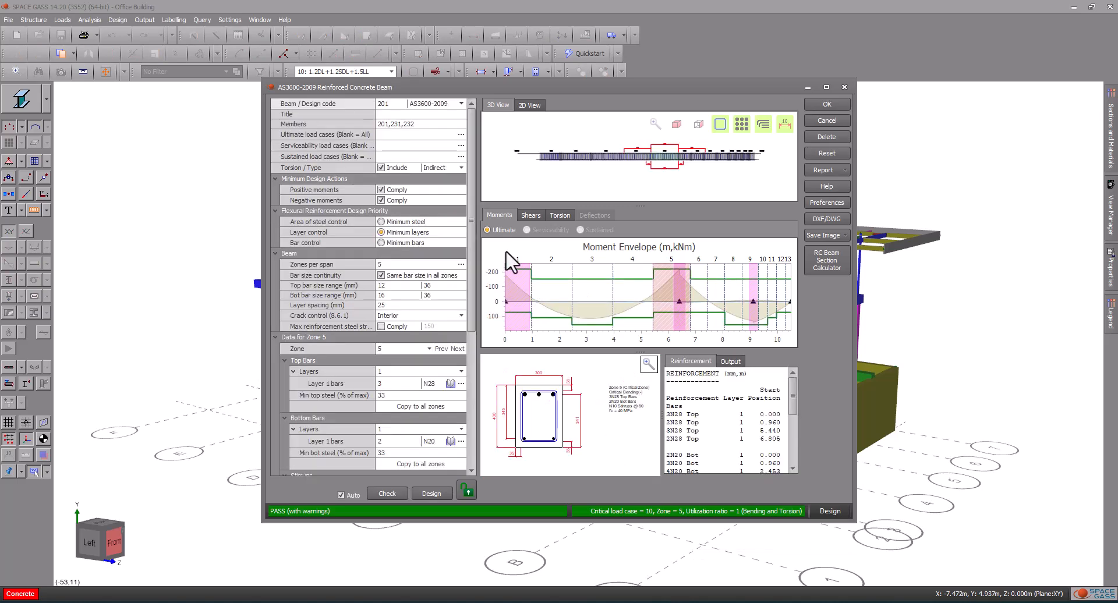
Run the AS3600:2018 design for optimal bar sizes and title the beam 'Beam 2C'
left_click(462, 104)
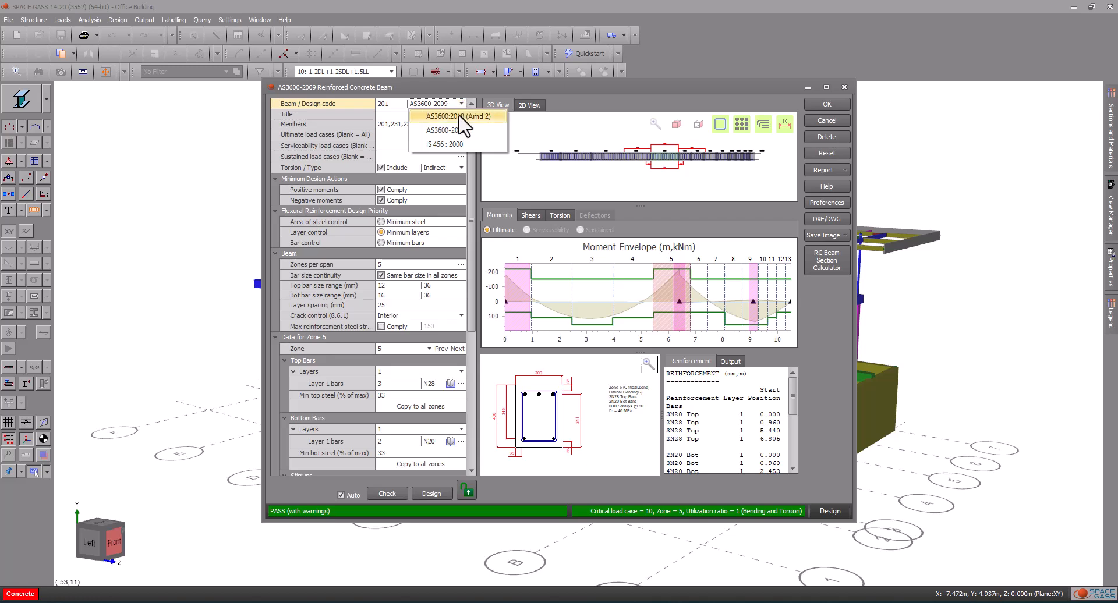
left_click(454, 115)
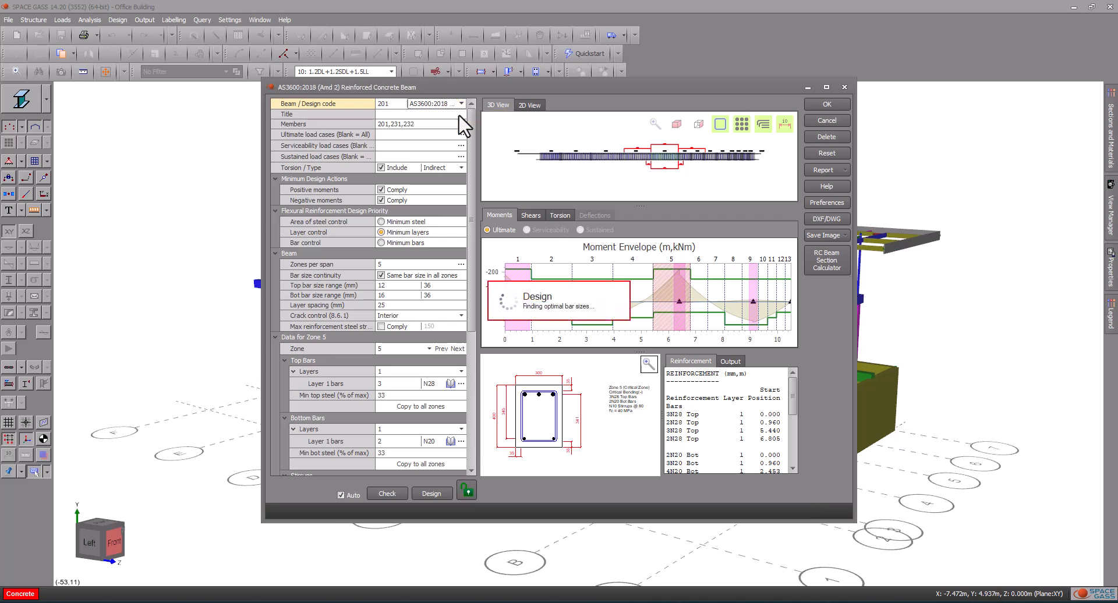
left_click(431, 493)
type("Beam 2C")
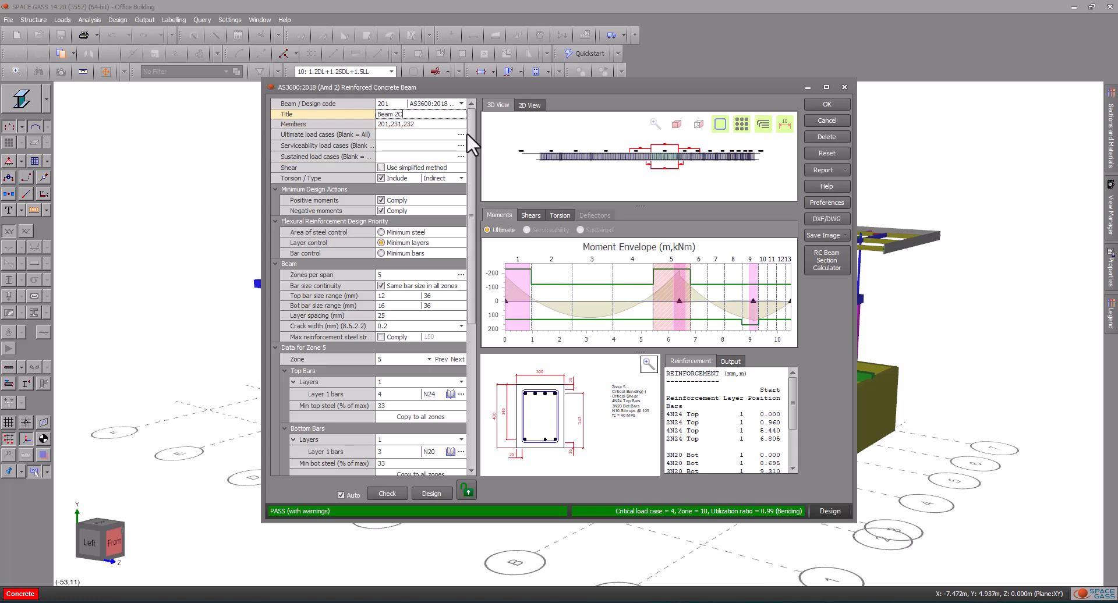
Set ultimate load cases to combinations 10-15 and serviceability cases to LL and WL (3,4)
left_click(462, 135)
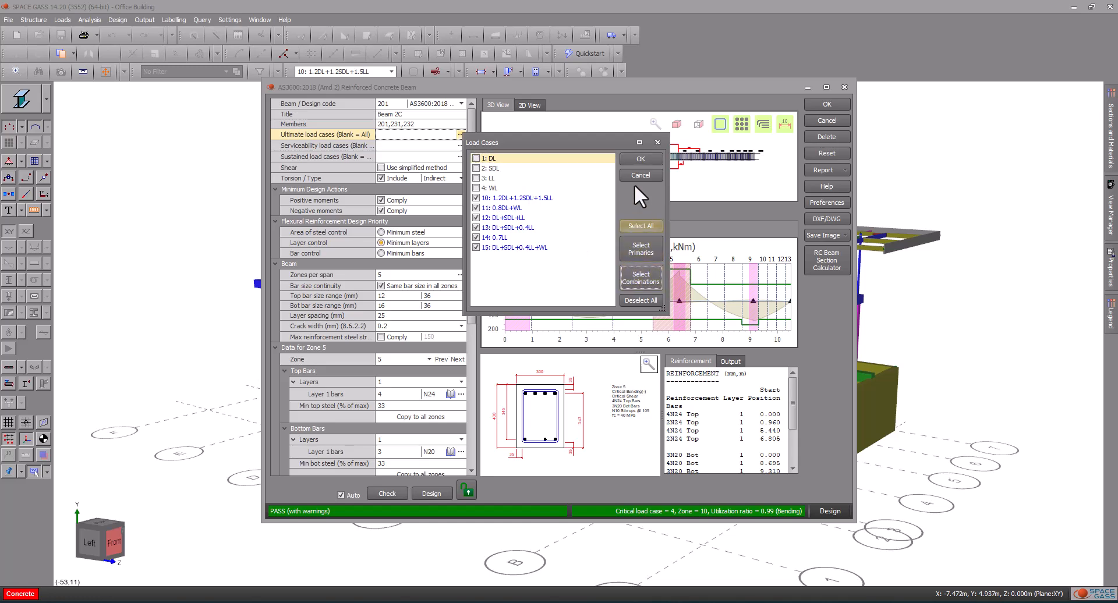
left_click(640, 158)
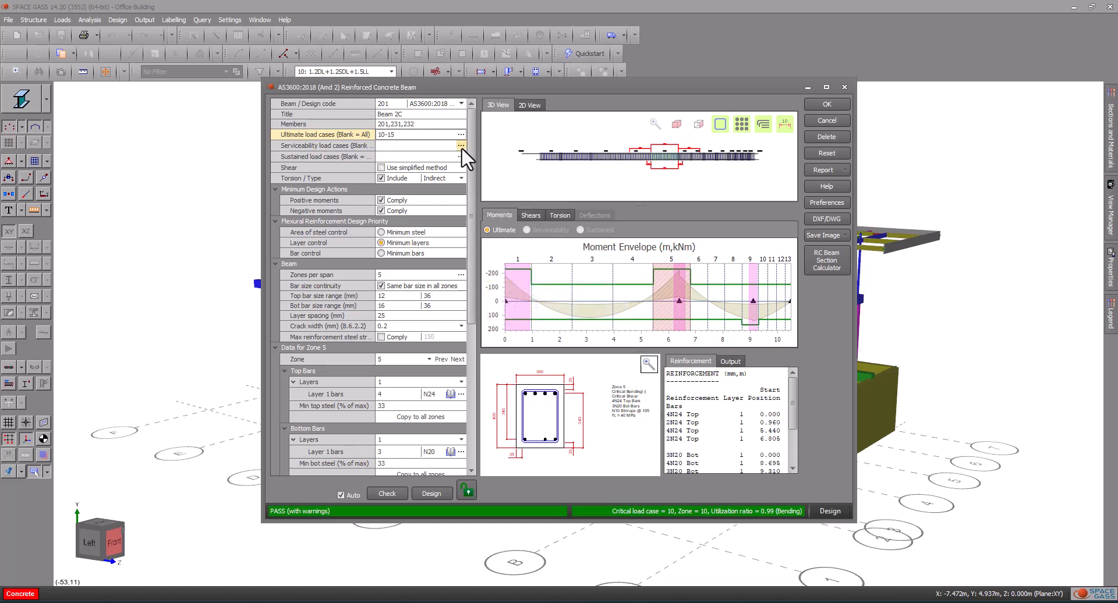
left_click(461, 145)
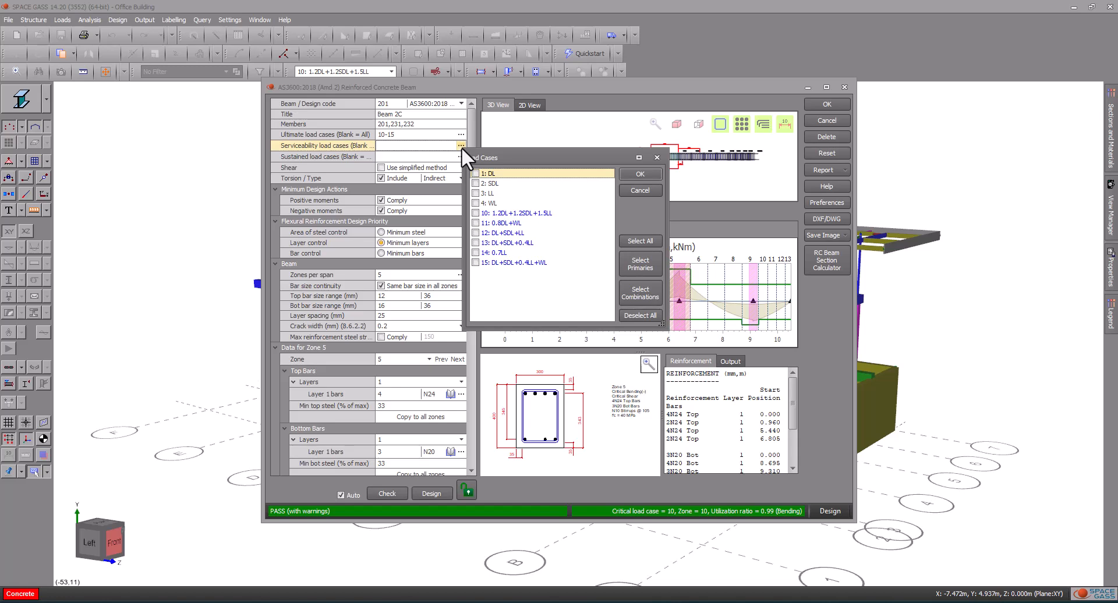
left_click(491, 204)
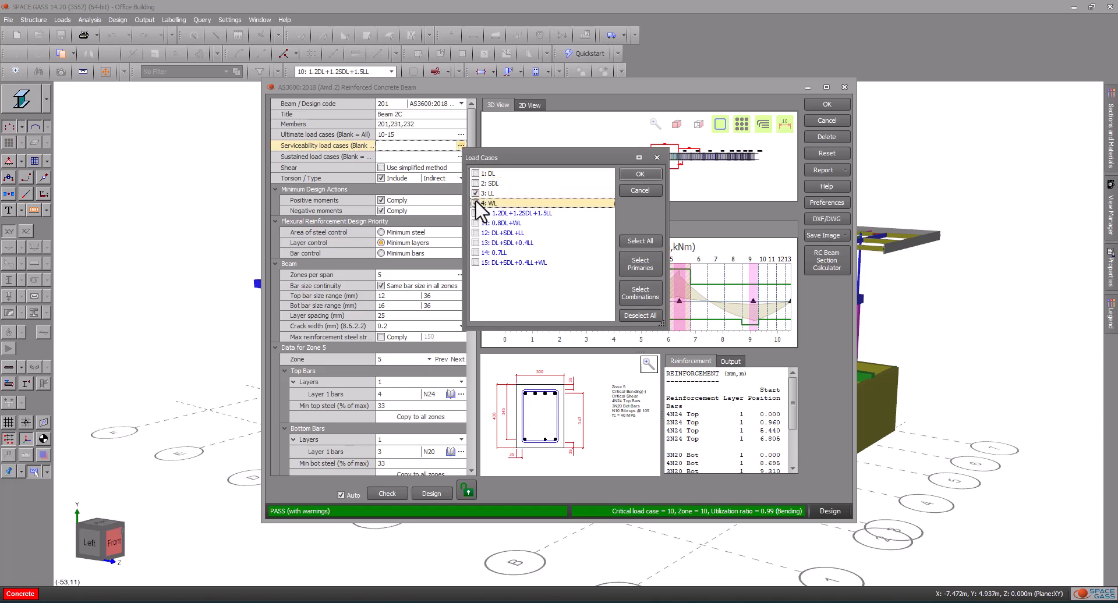
left_click(638, 174)
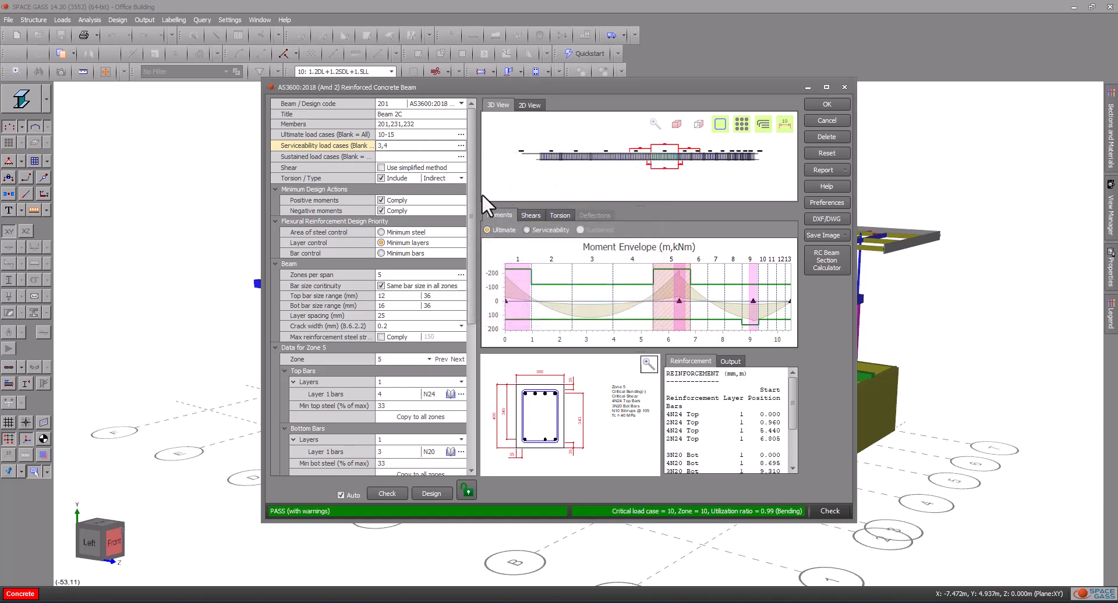
Set the sustained load cases to DL and SDL (1,2) and rerun the design
left_click(461, 156)
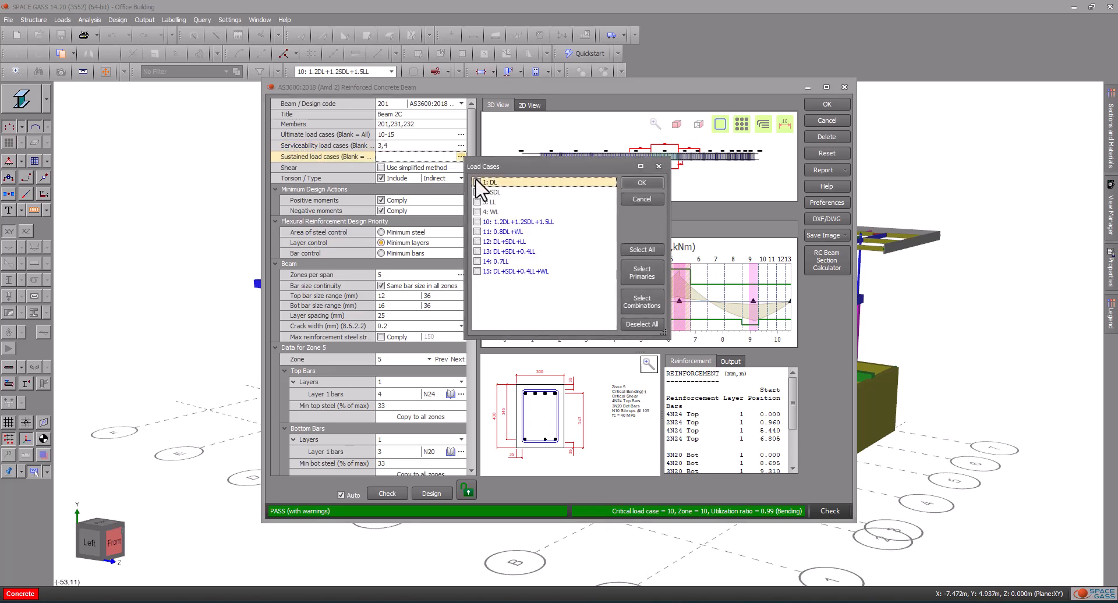
left_click(641, 183)
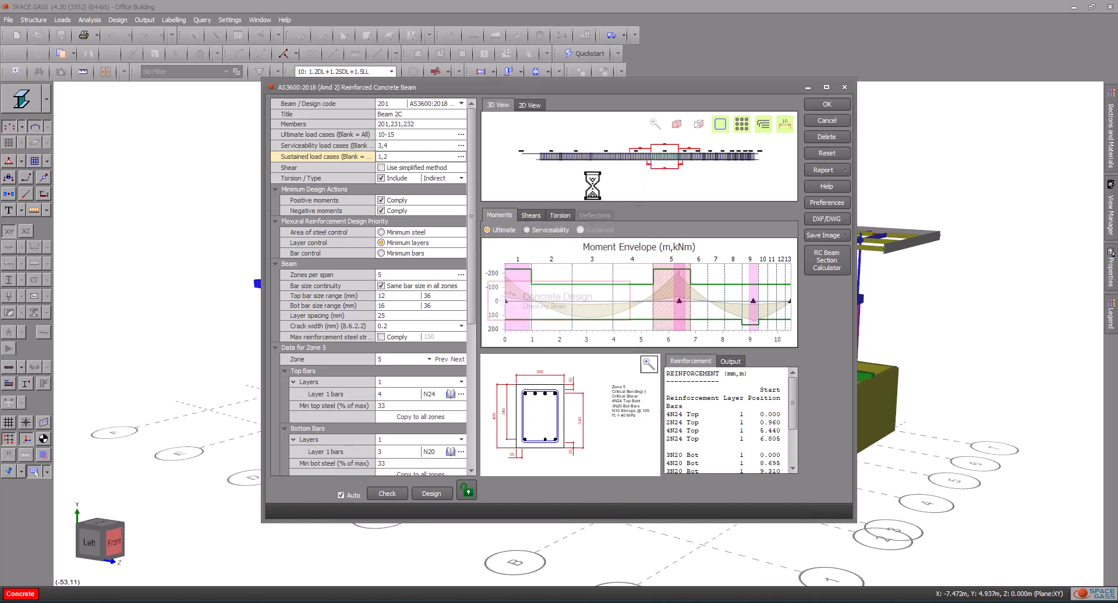
left_click(387, 492)
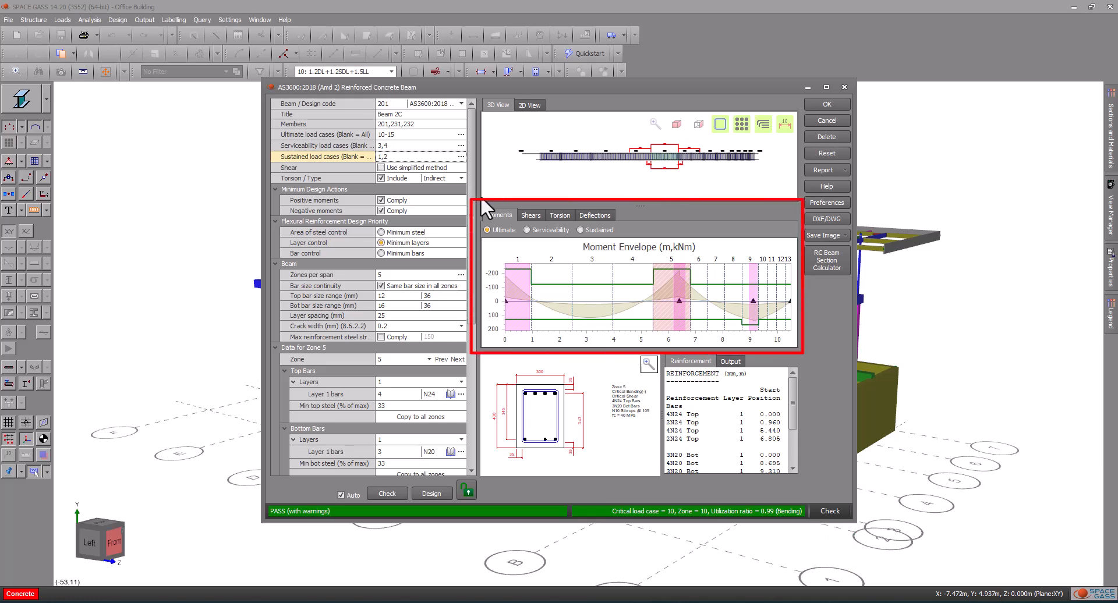
left_click(531, 214)
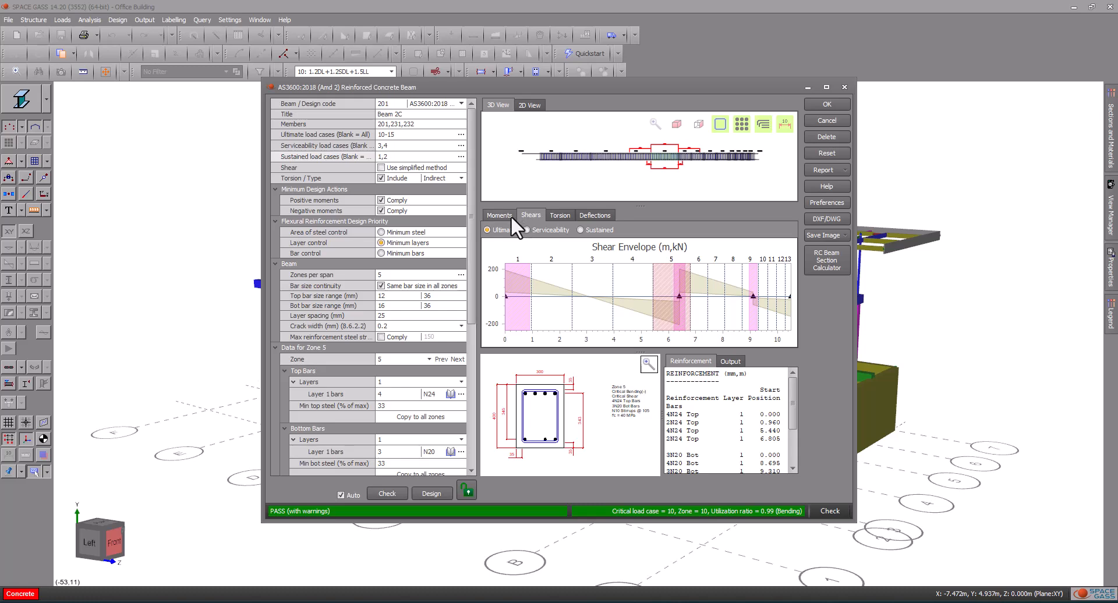
left_click(526, 230)
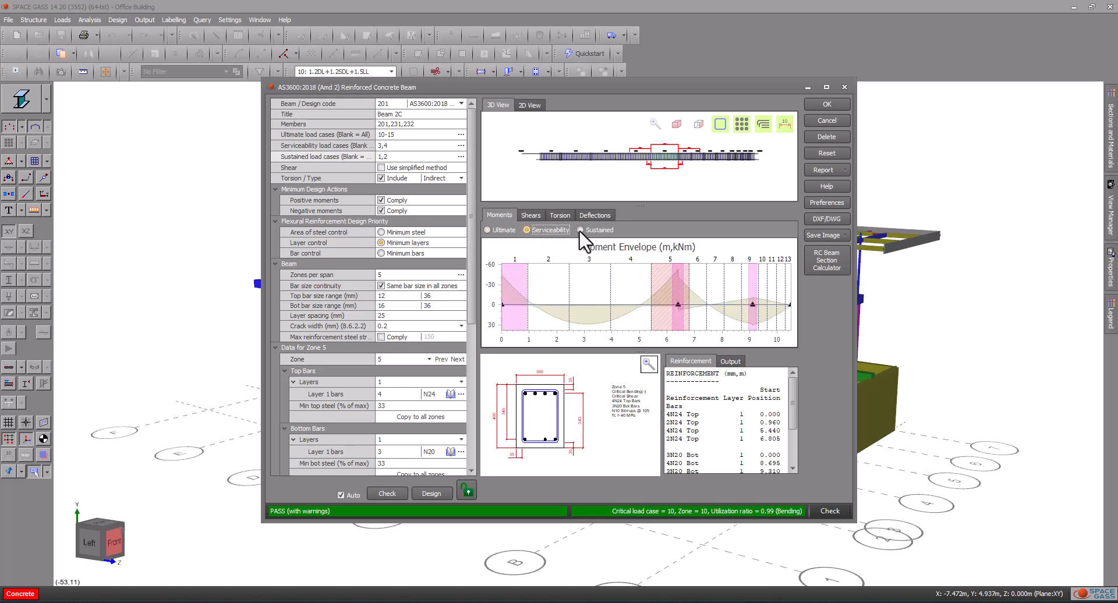
left_click(581, 229)
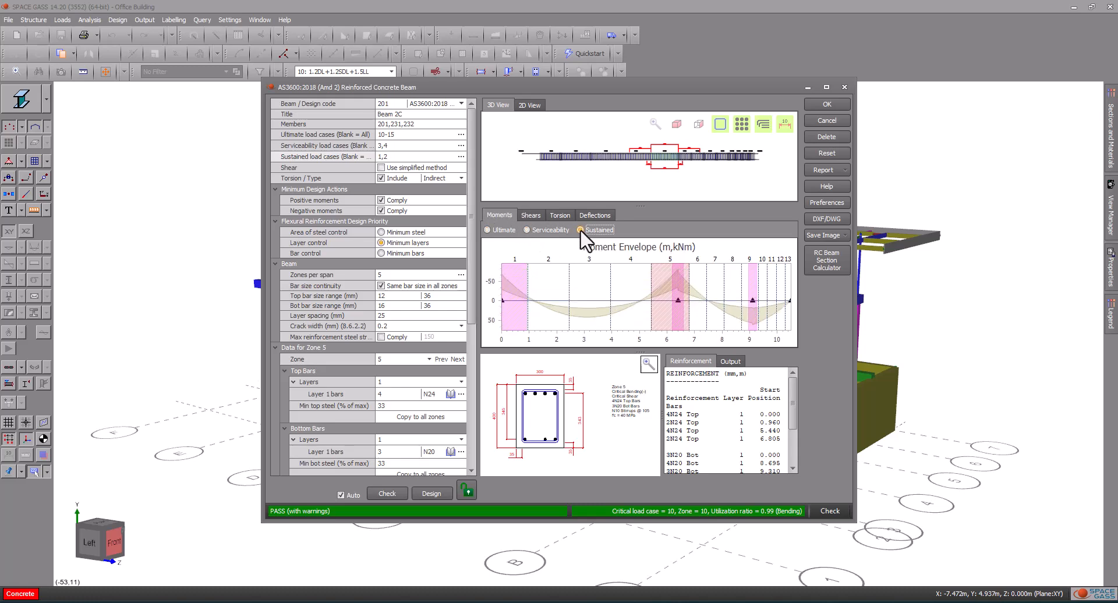
left_click(487, 229)
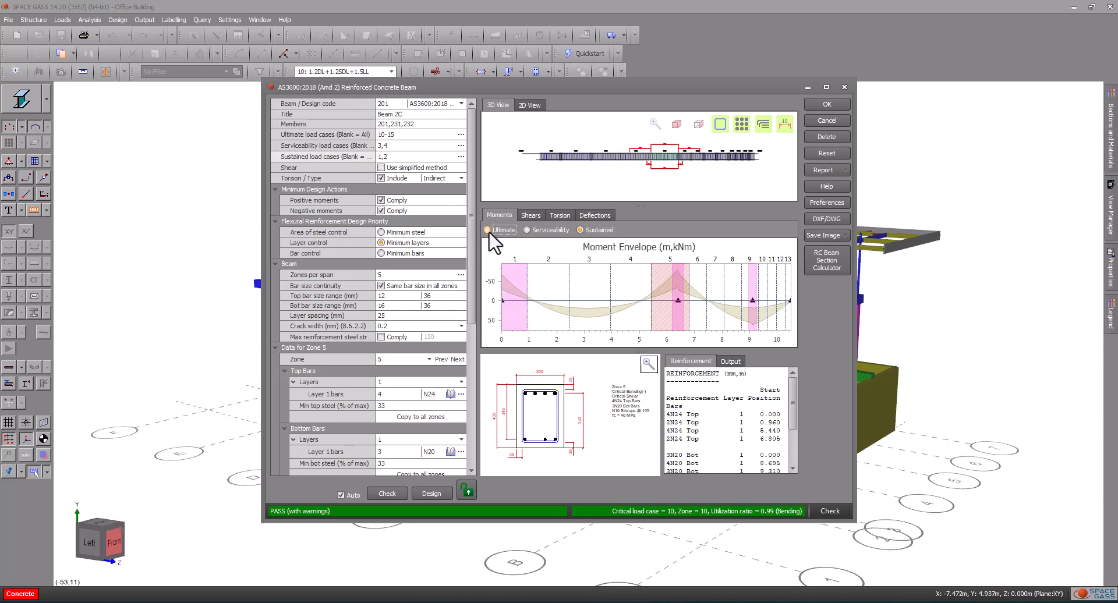
left_click(488, 229)
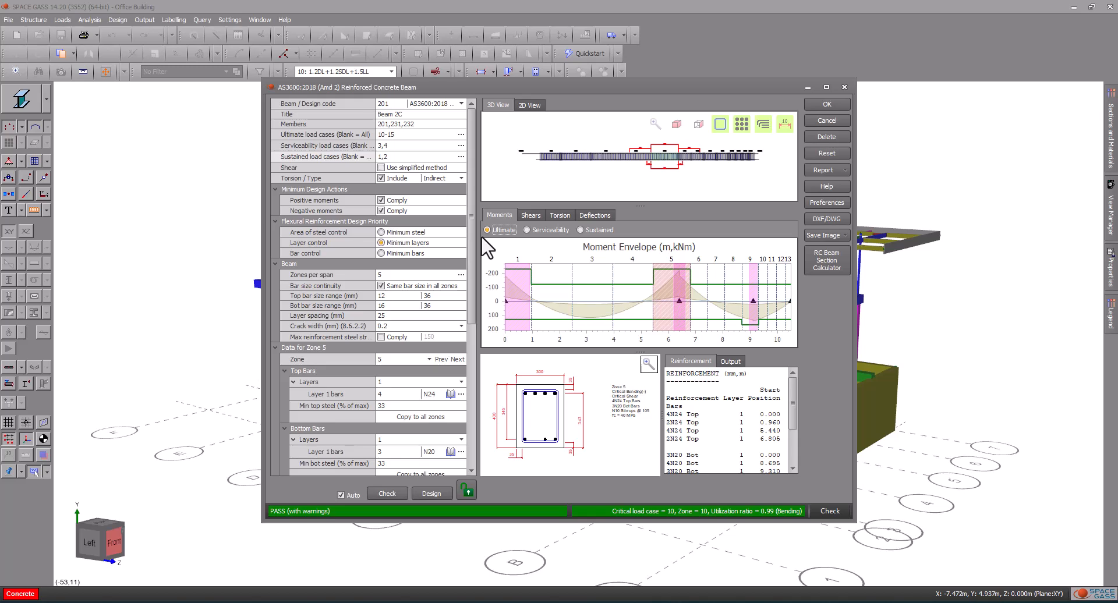
mouse_move(517, 284)
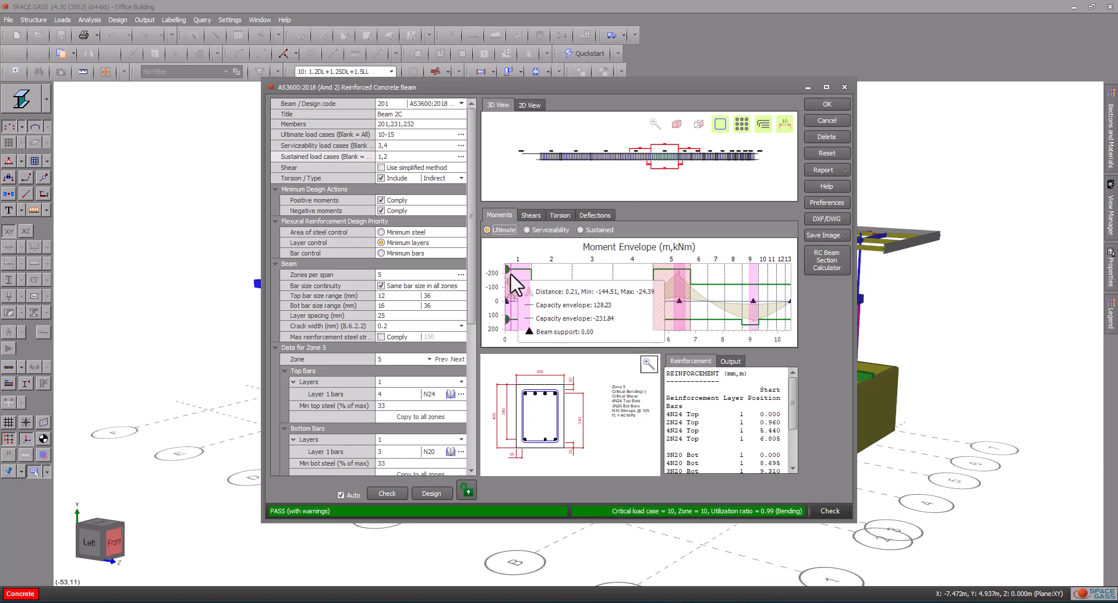
mouse_move(566, 316)
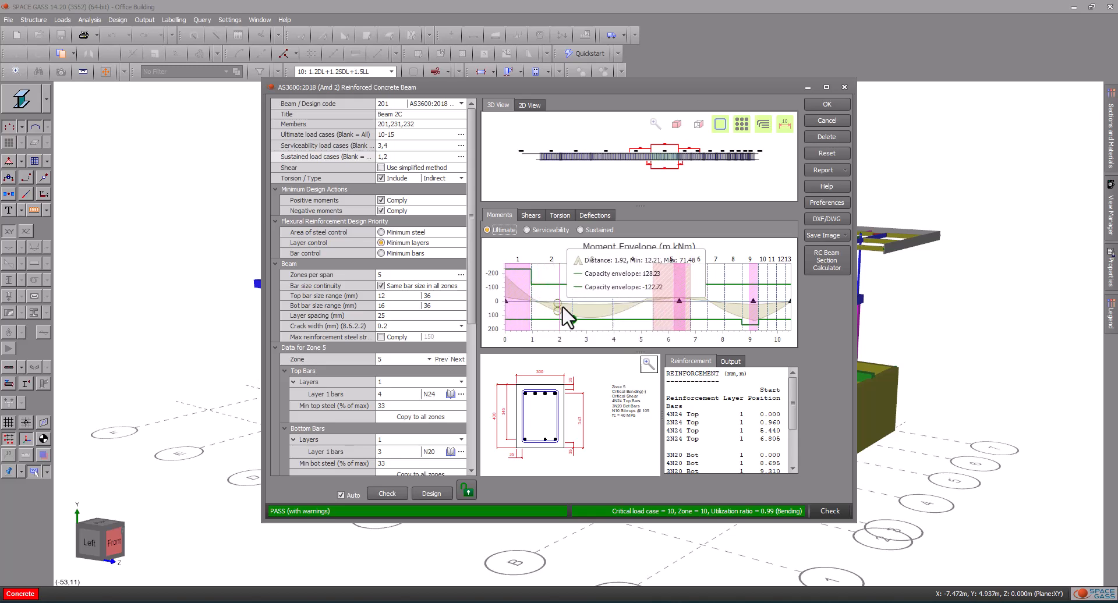
mouse_move(659, 313)
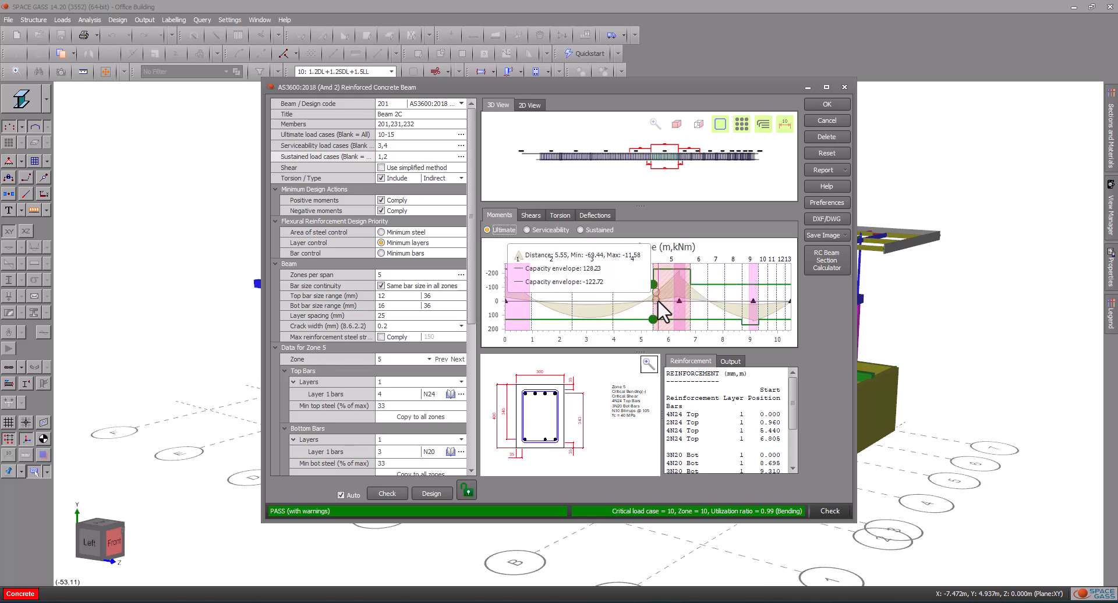
mouse_move(742, 313)
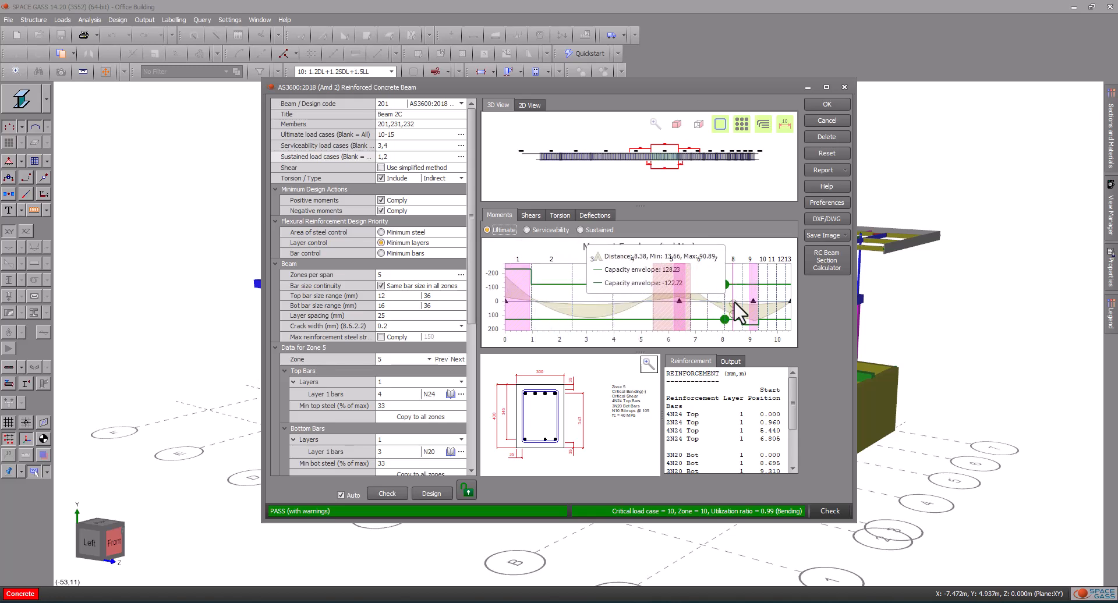
mouse_move(821, 313)
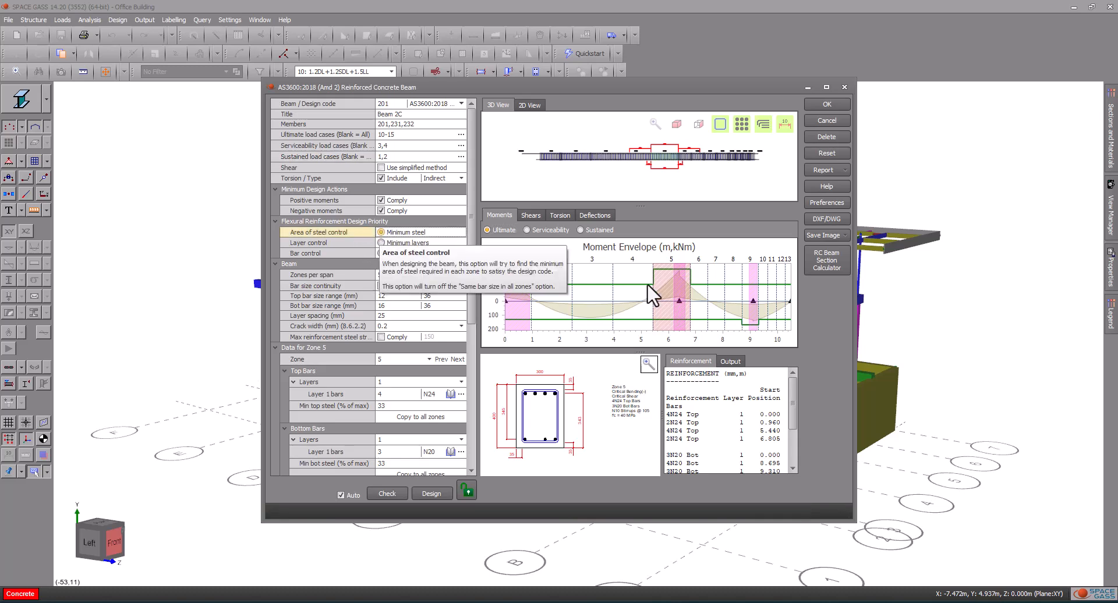
mouse_move(849, 350)
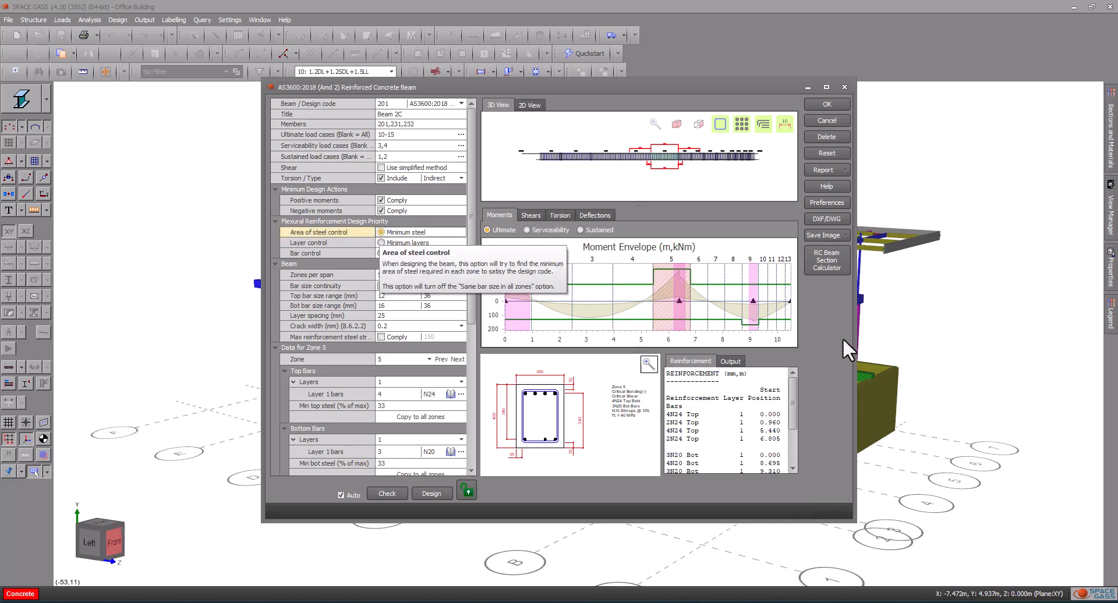
mouse_move(834, 370)
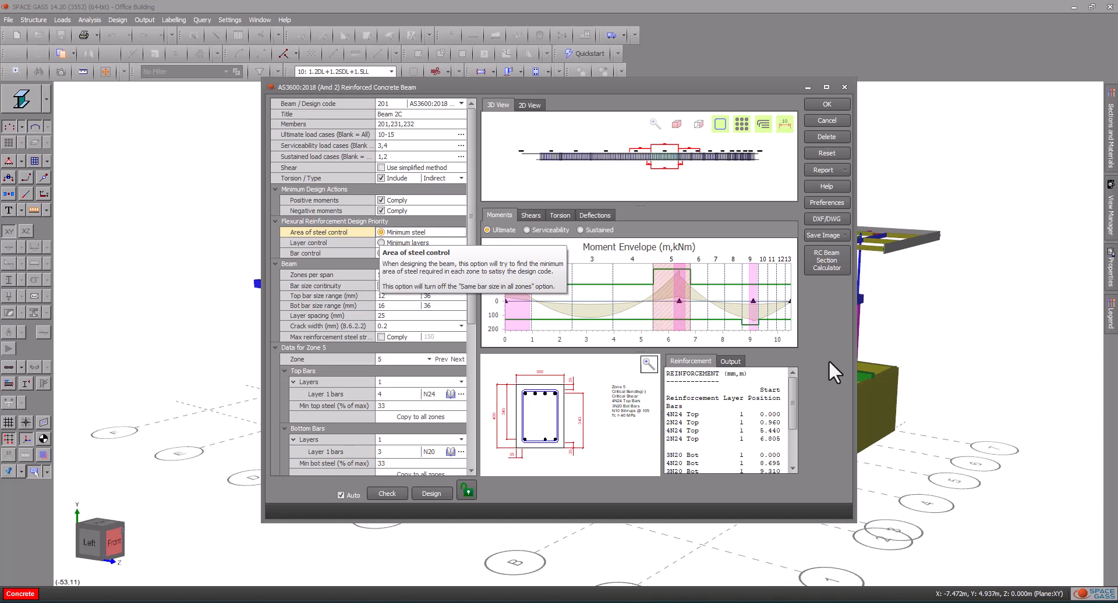
Try minimum-steel design priority giving N16 bars, then revert to minimum layers with N24 top bars
left_click(431, 493)
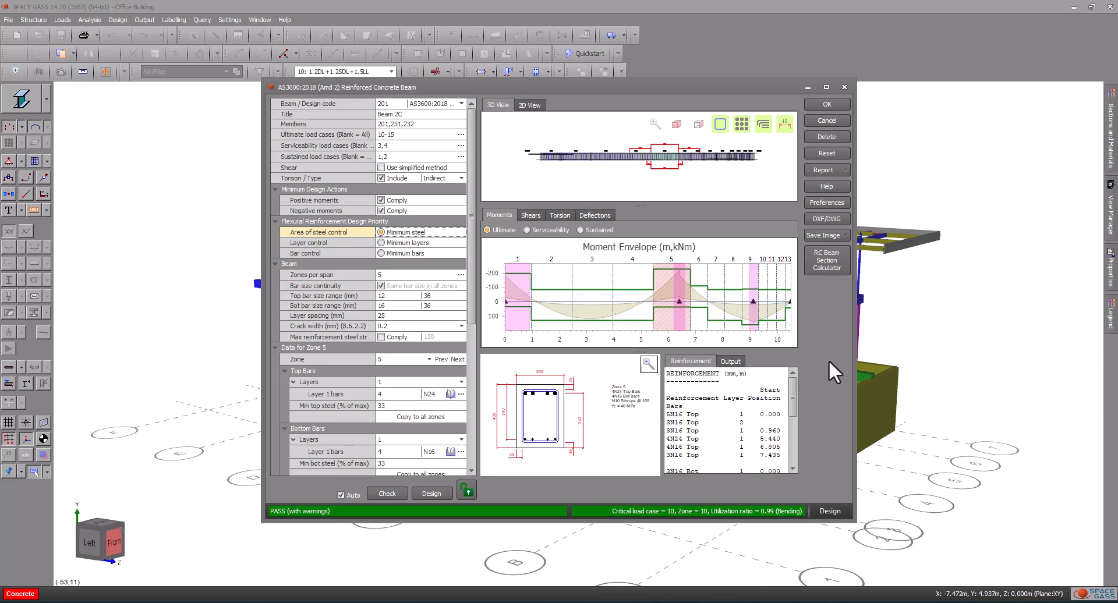
mouse_move(404, 267)
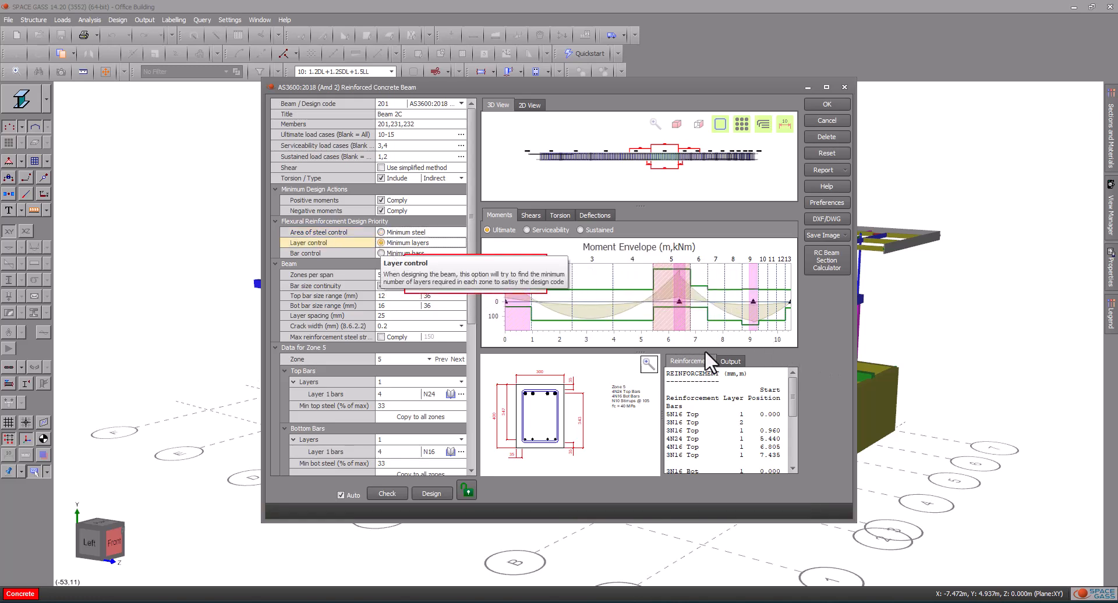
left_click(431, 494)
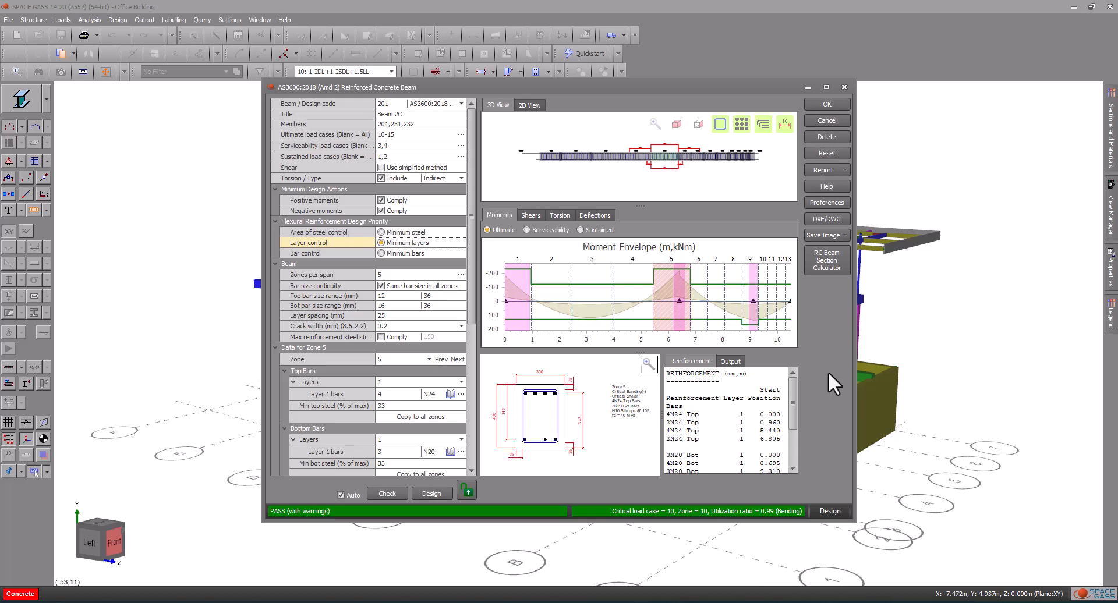
mouse_move(747, 323)
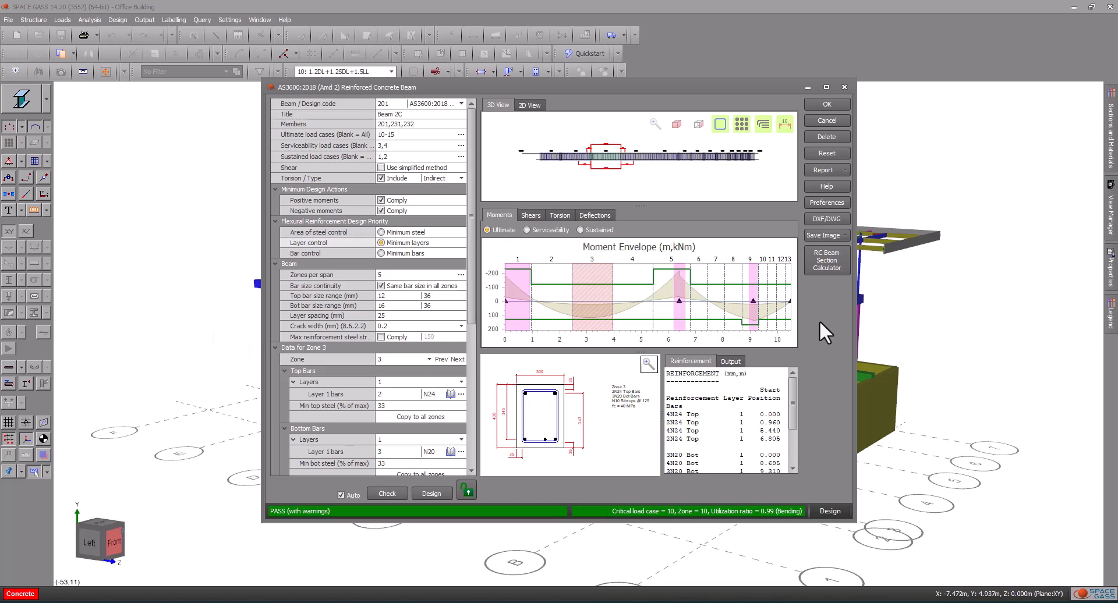
mouse_move(477, 335)
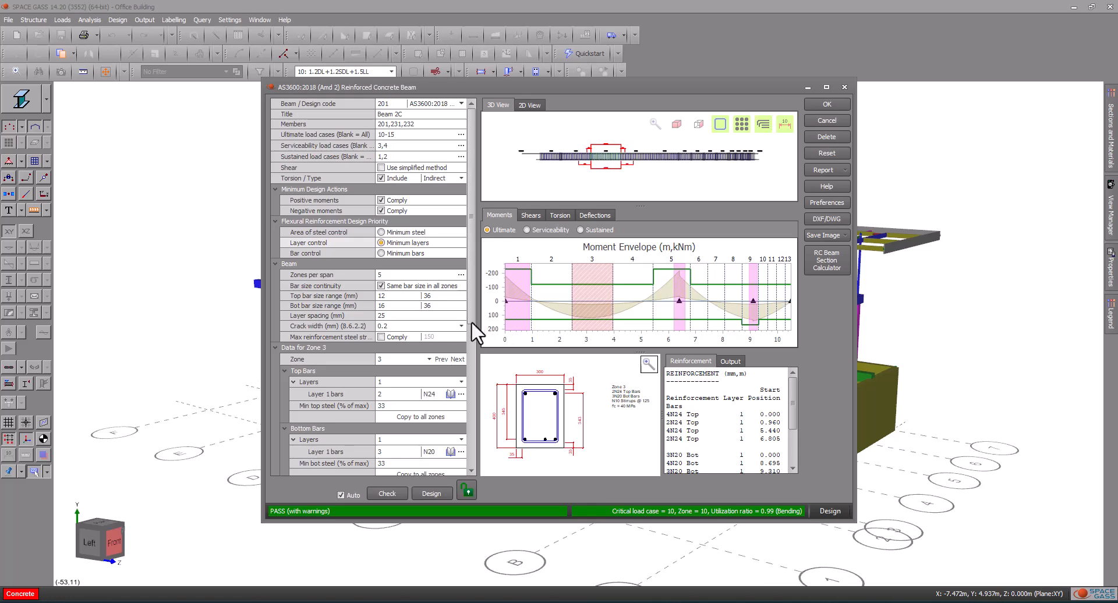
Give zone 3's top bars a 90 Cog start anchorage and toggle bars in the 3D cage preview
scroll("down", 3)
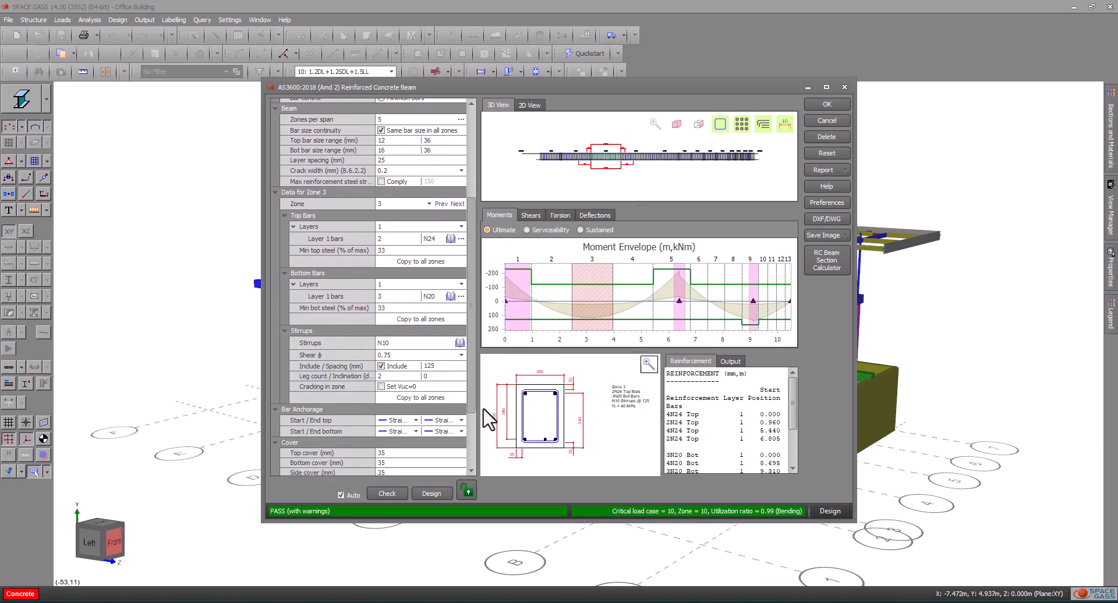
scroll("down", 3)
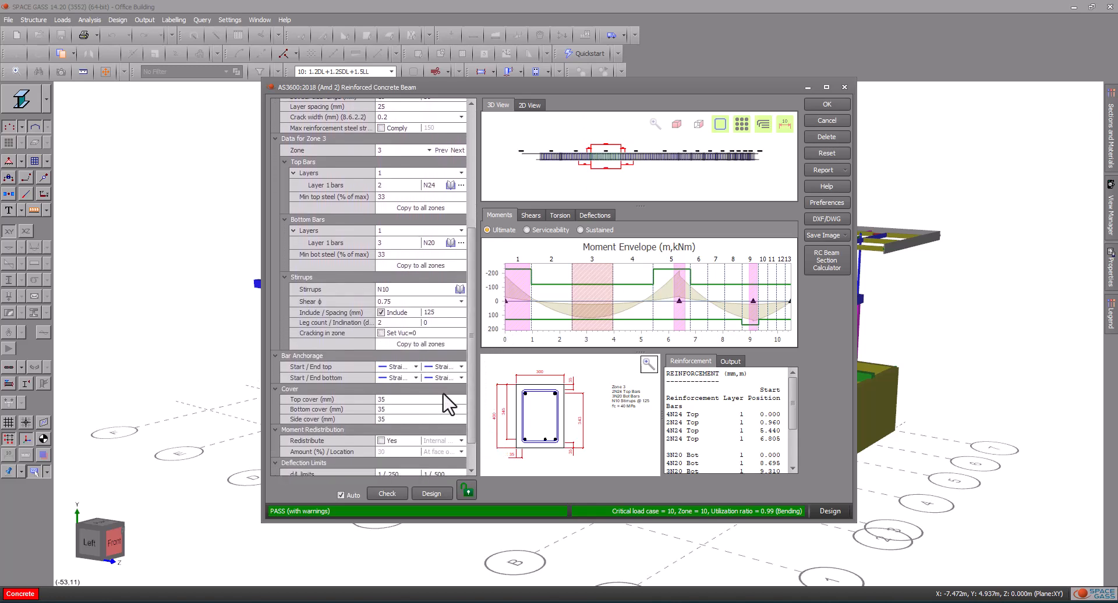
left_click(416, 366)
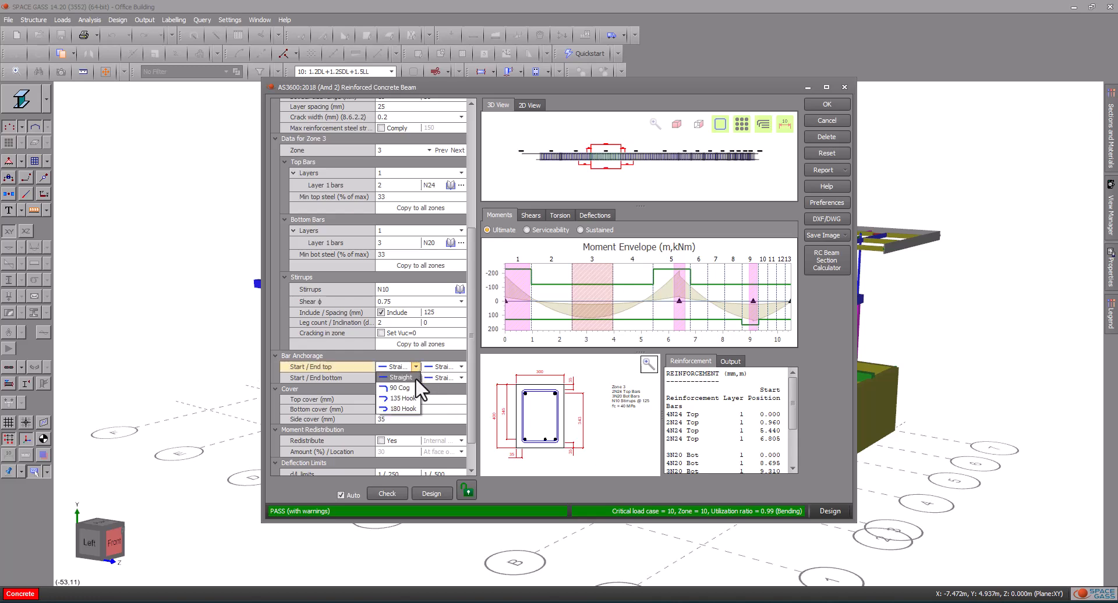
left_click(400, 386)
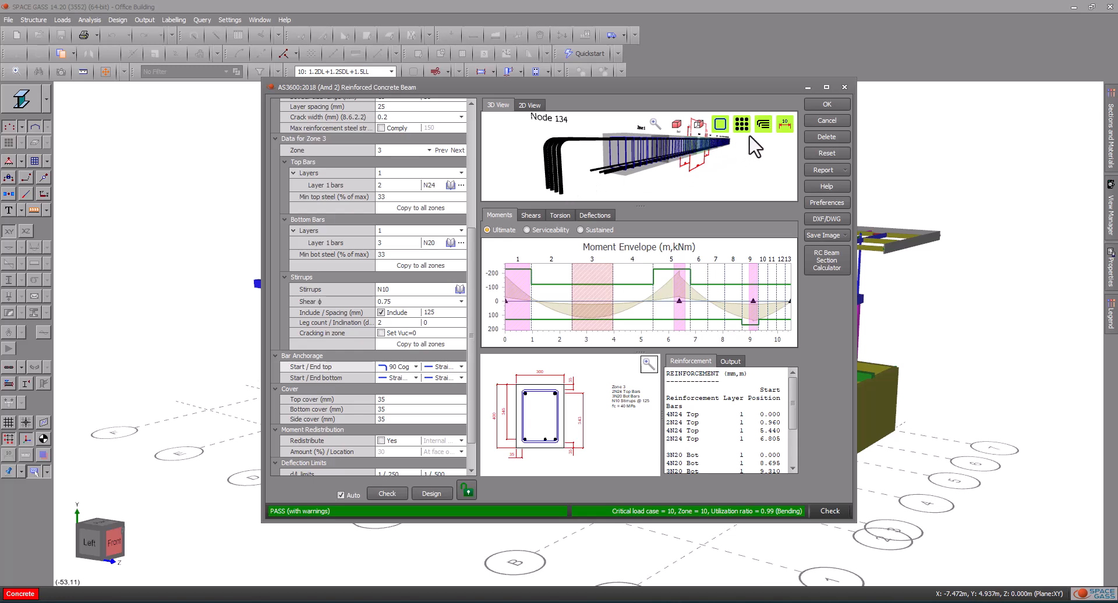
left_click(763, 125)
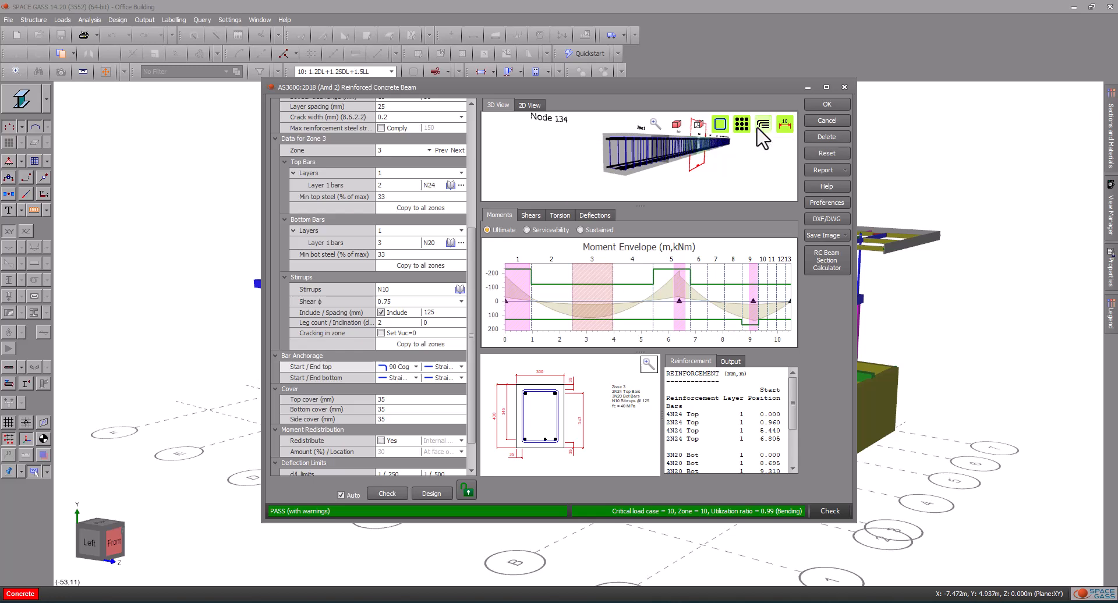
left_click(763, 124)
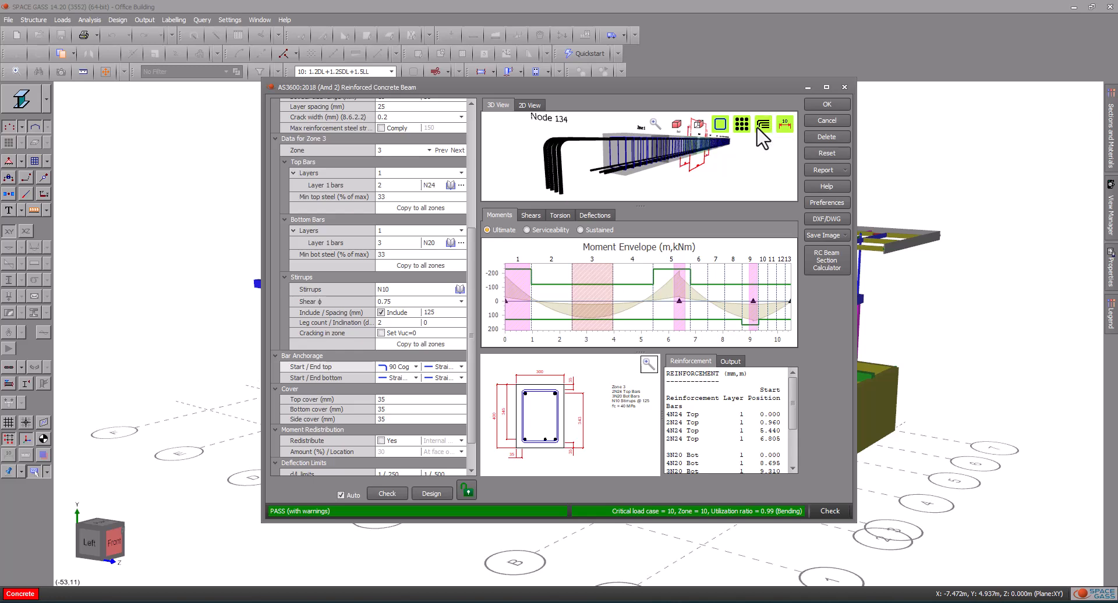
mouse_move(726, 138)
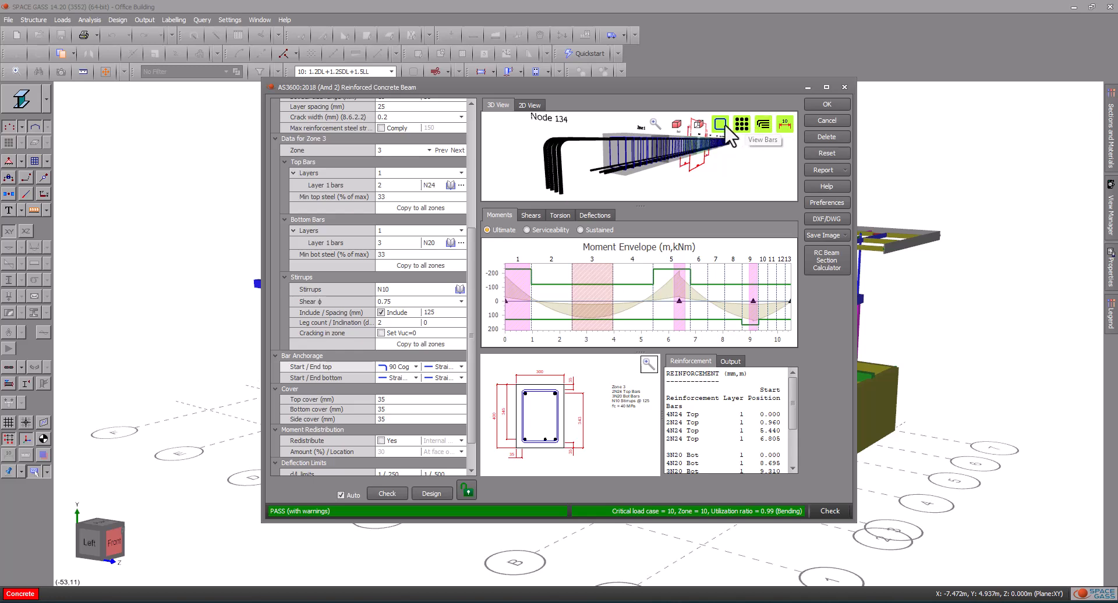
mouse_move(729, 142)
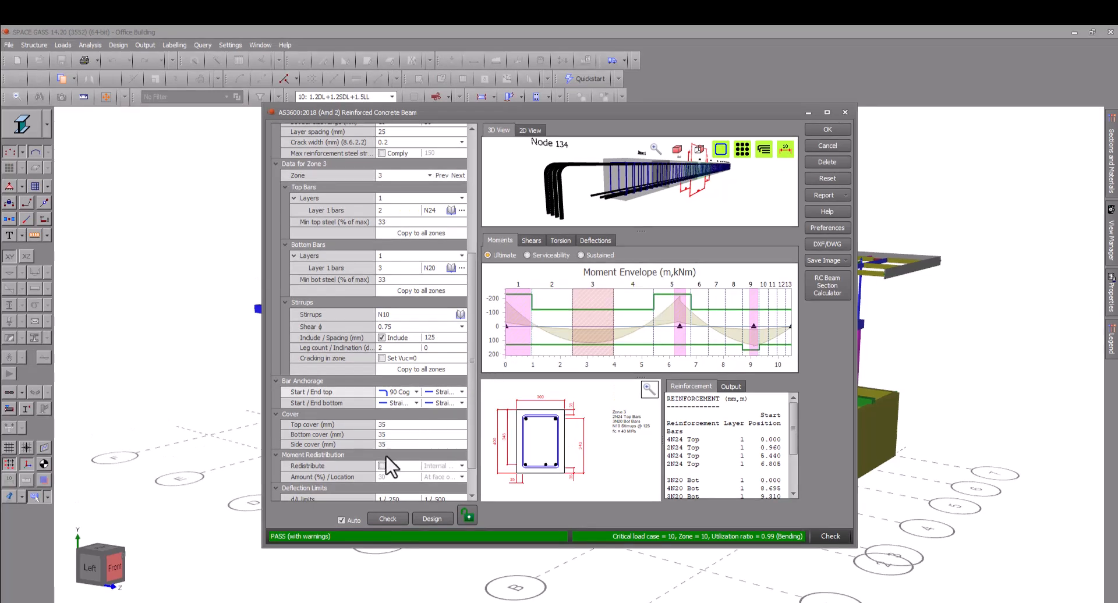
left_click(382, 466)
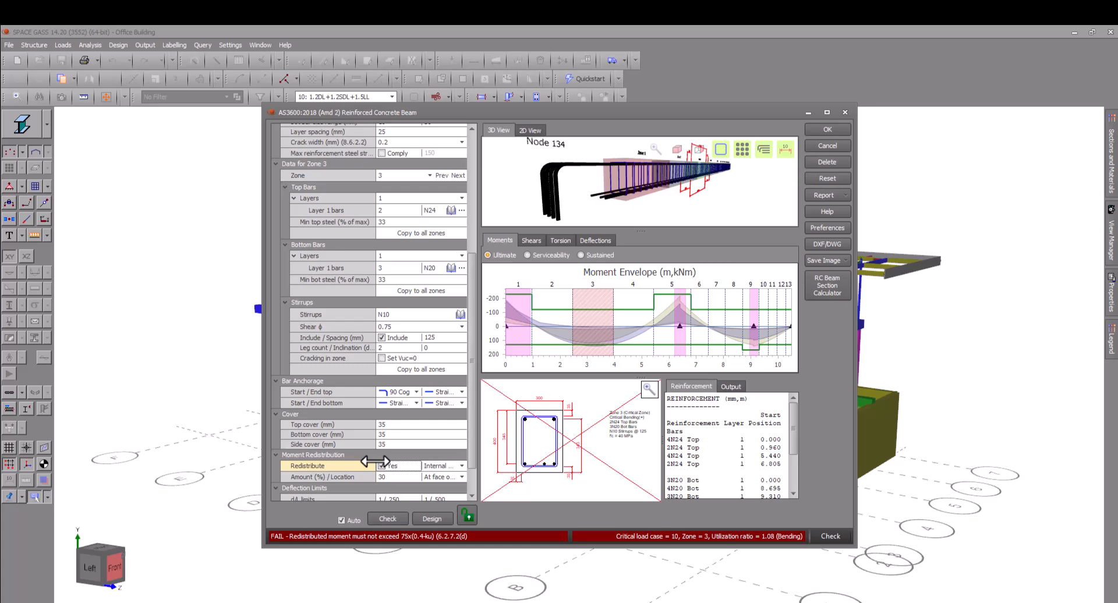
left_click(382, 466)
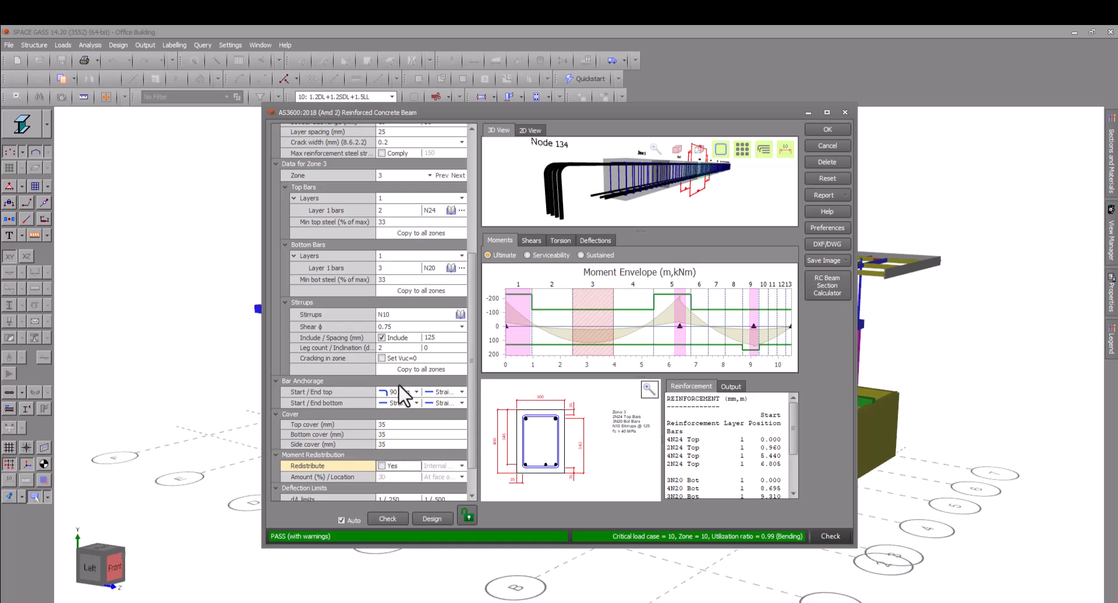
Make the bottom layer 4 N24 bars from the bar library and copy that layout to all zones
scroll("up", 3)
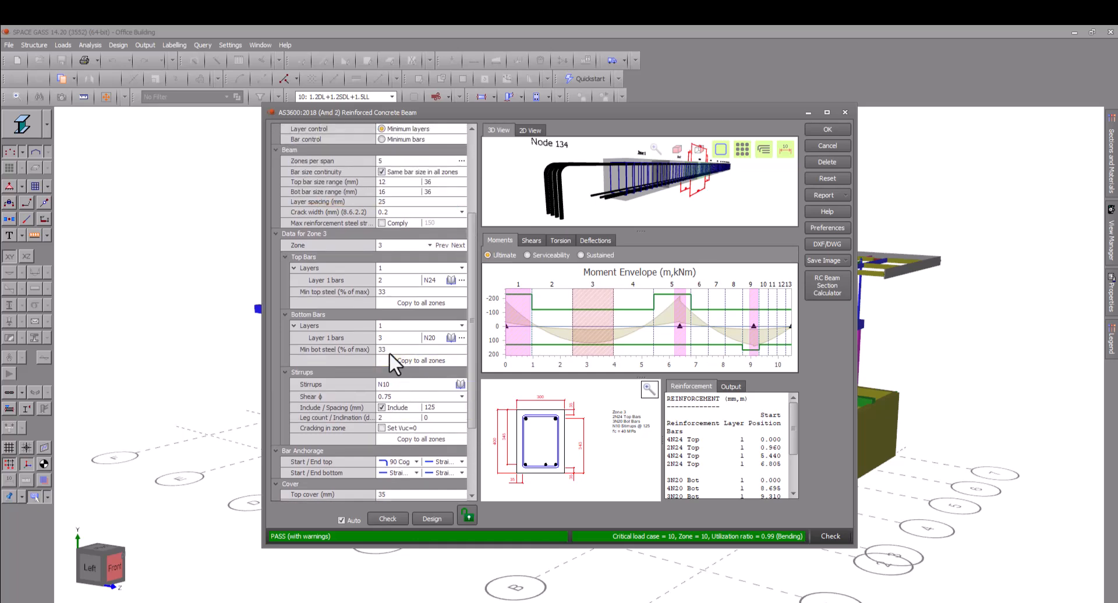
left_click(461, 338)
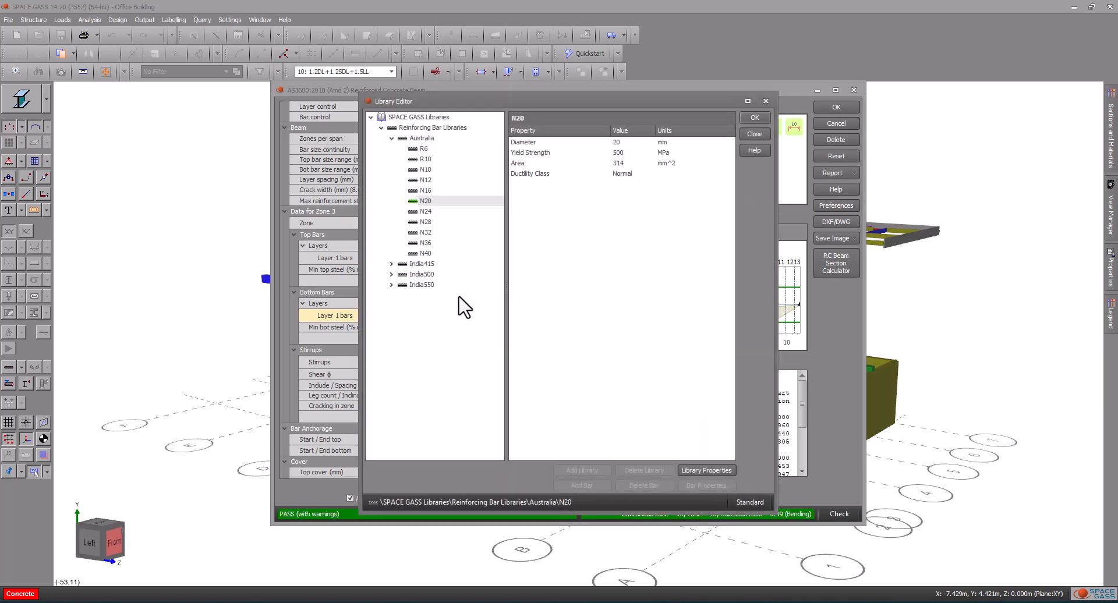
left_click(753, 116)
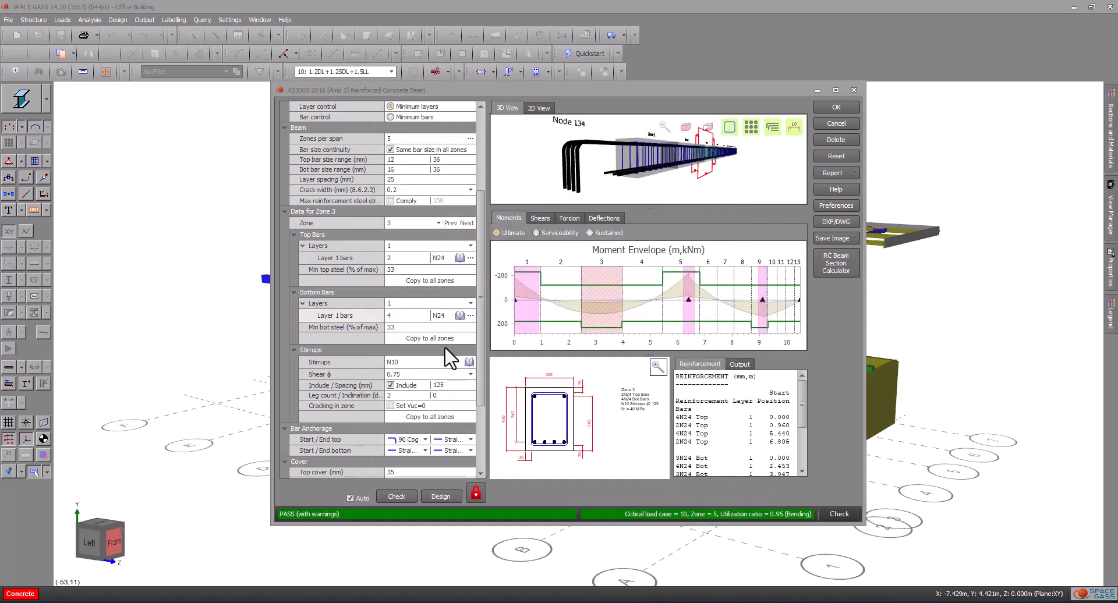
left_click(430, 338)
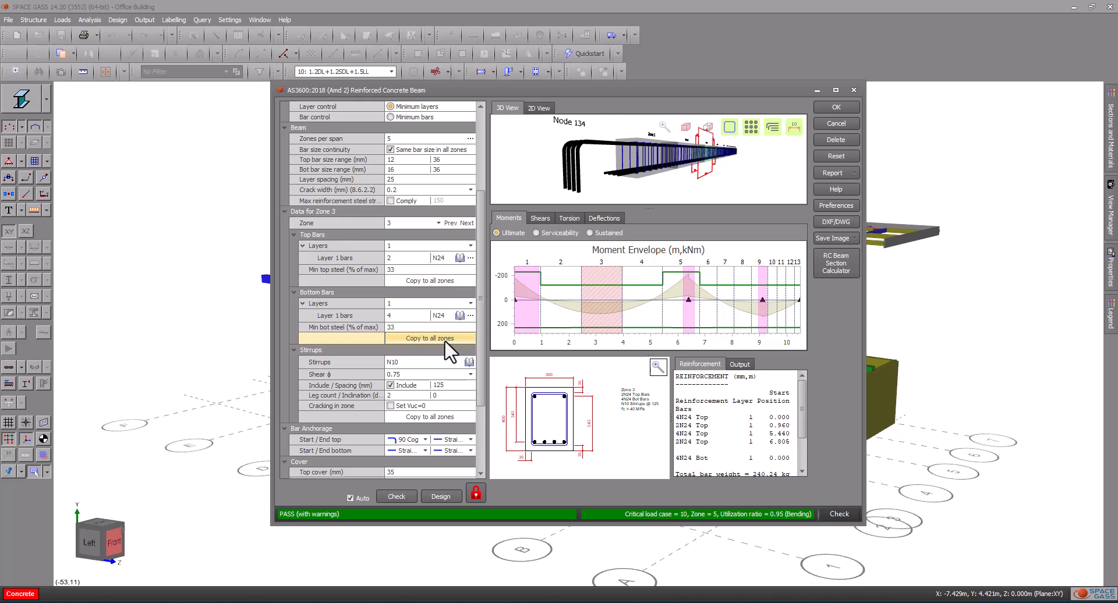
mouse_move(351, 498)
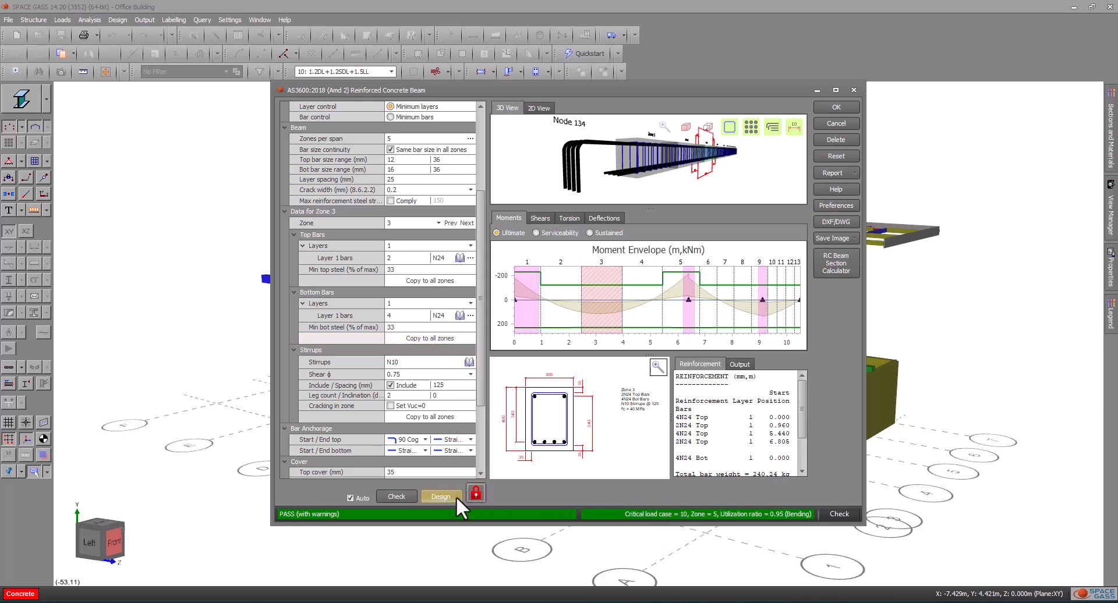
Unlock the locked beam and redesign it to 4 N20 bottom bars, then show the deflection diagram
left_click(441, 496)
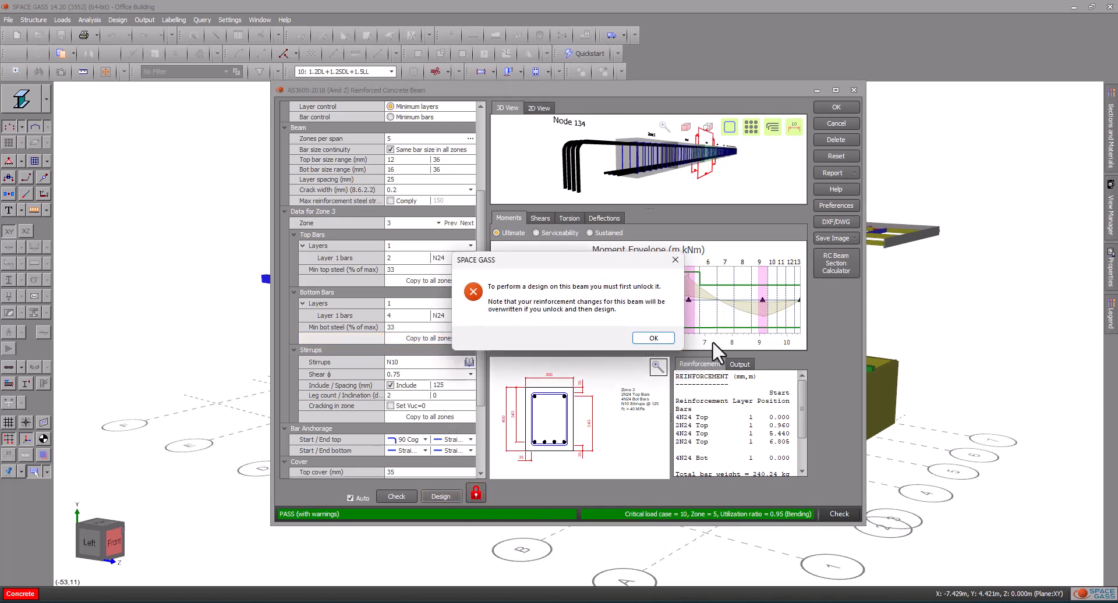
left_click(652, 337)
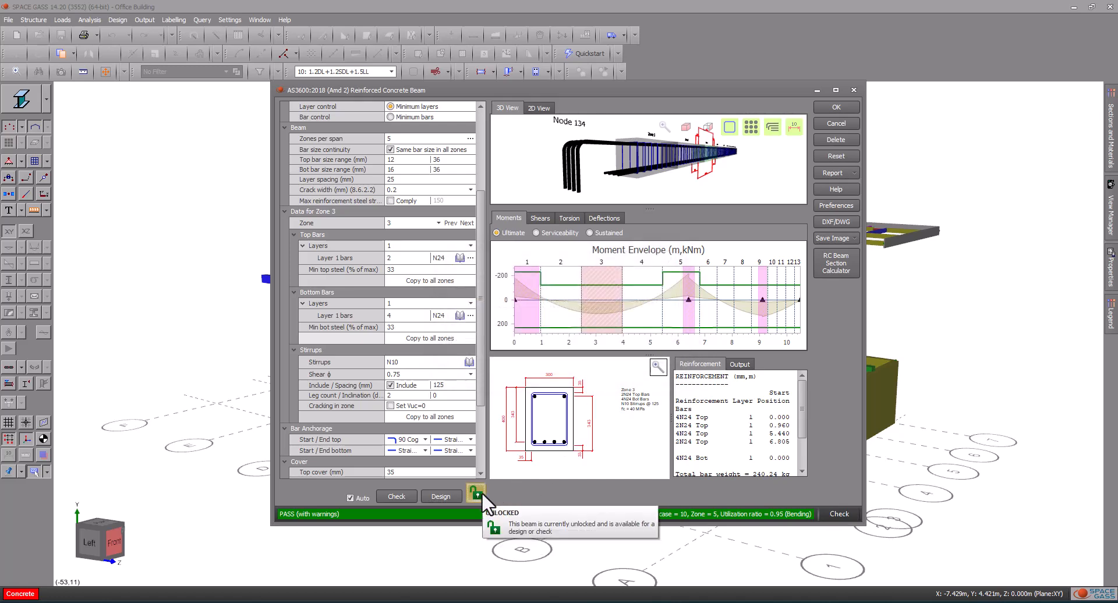
left_click(440, 496)
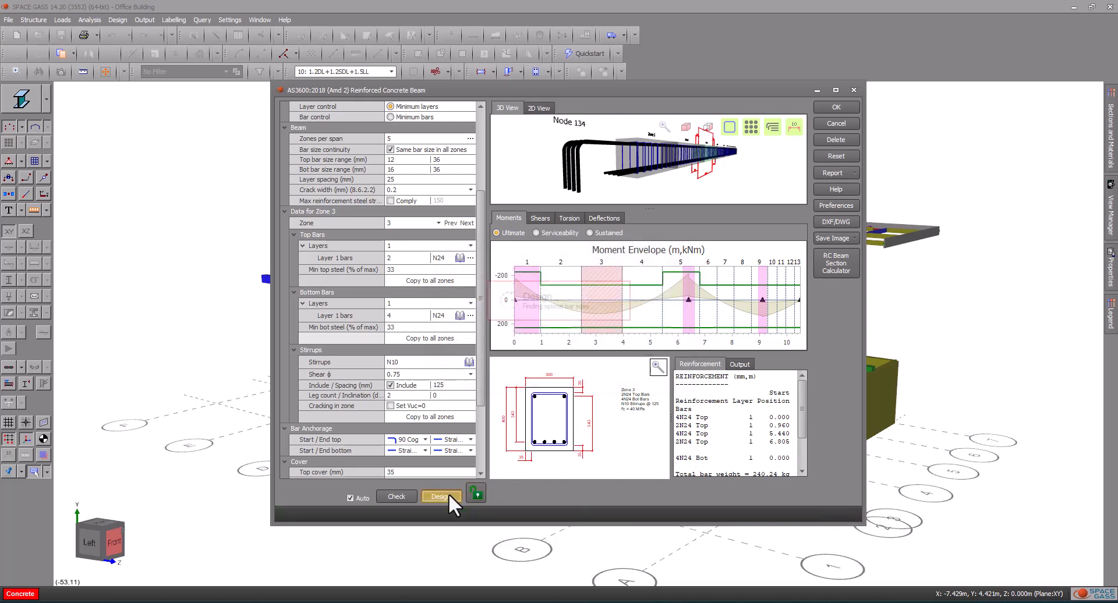
left_click(440, 496)
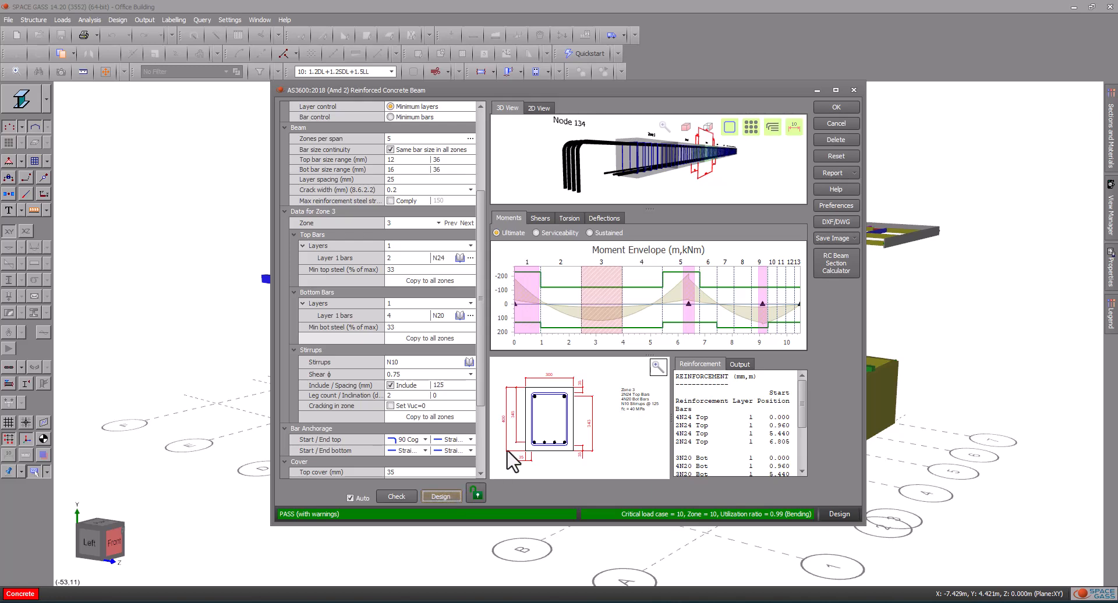
left_click(603, 218)
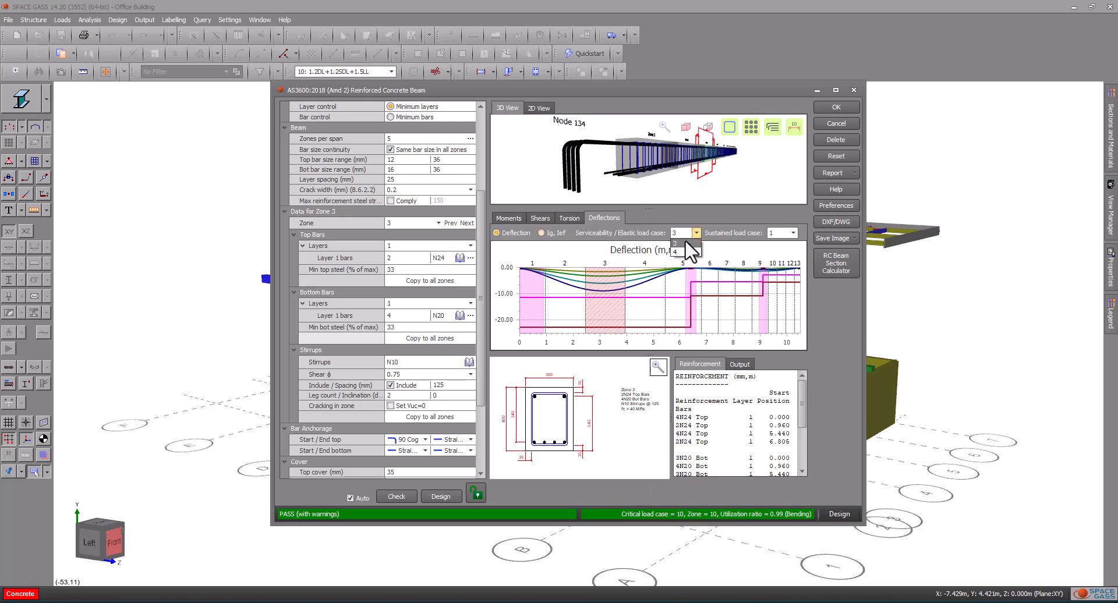
Show deflections for serviceability case 3, check sustained case 2, then return to sustained case 1
left_click(673, 244)
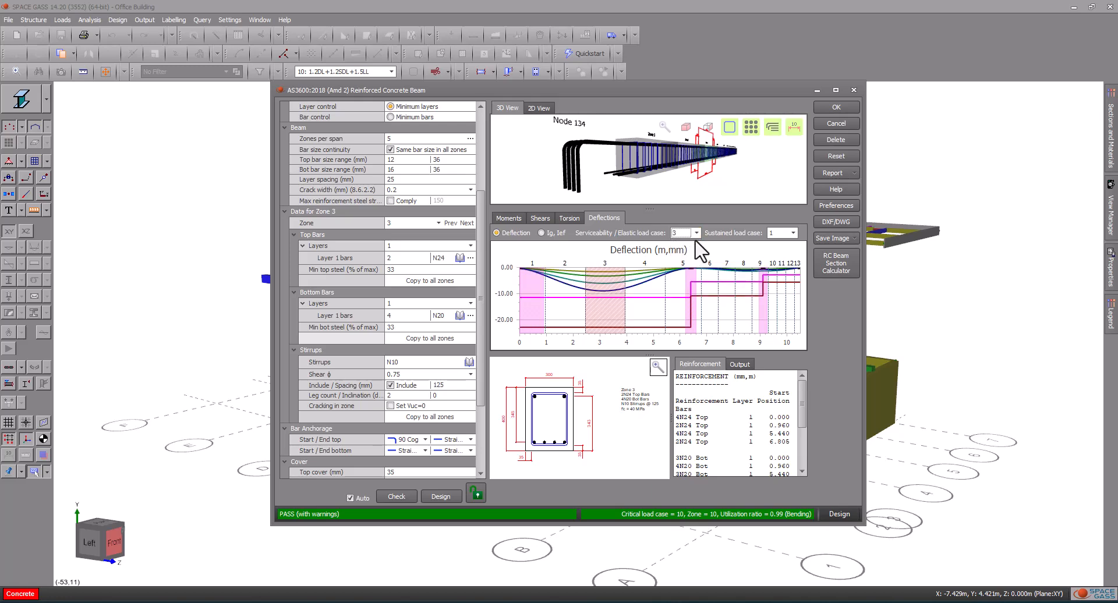
mouse_move(731, 243)
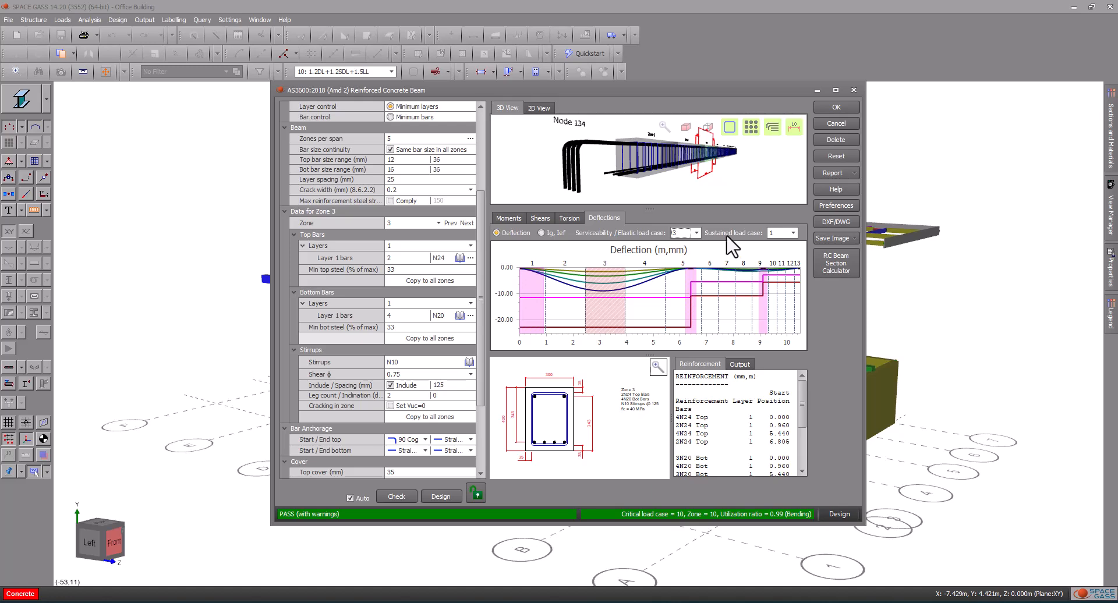
left_click(797, 233)
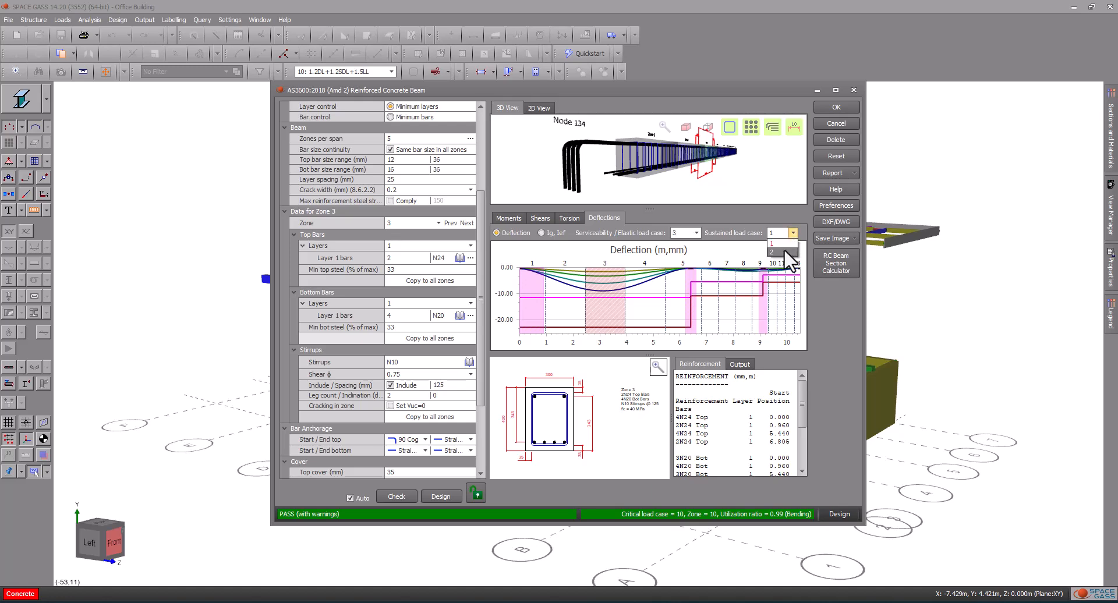
left_click(771, 253)
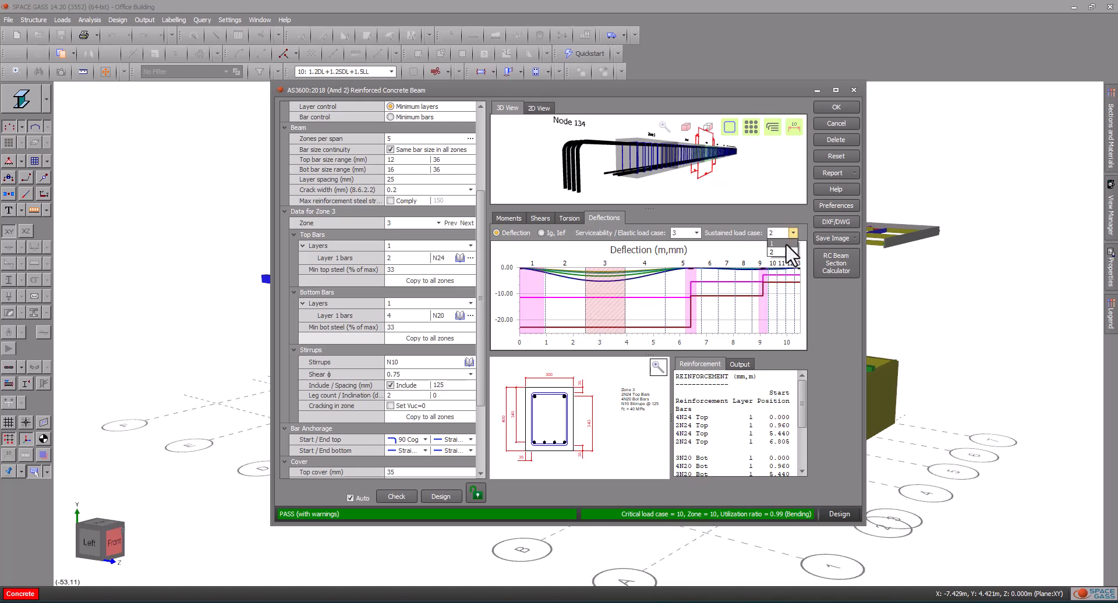
left_click(771, 252)
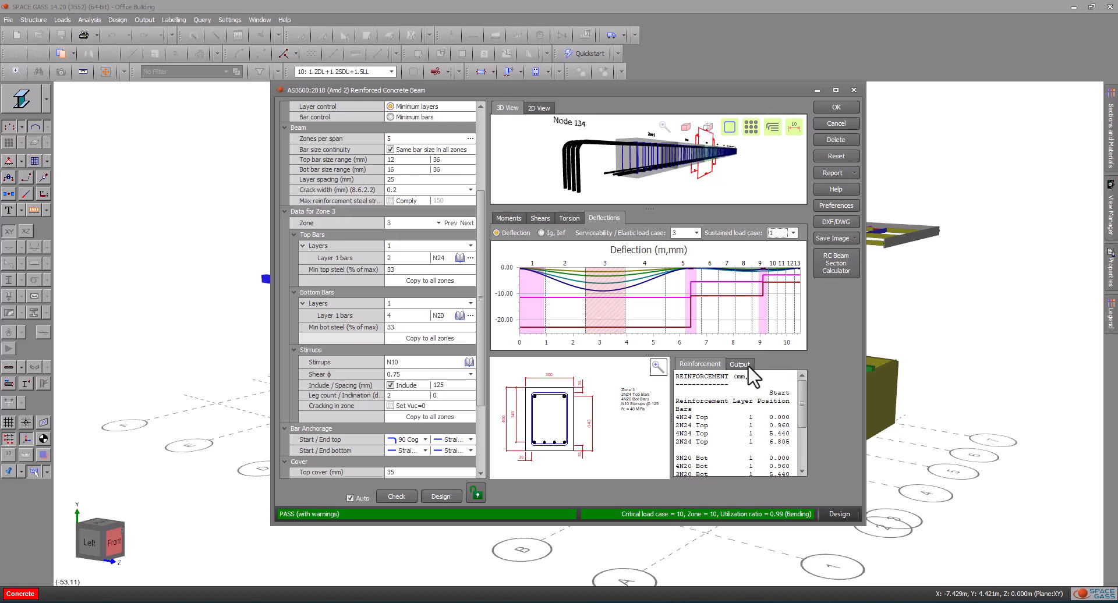
View beam 201's detailed bending calculations (M* 114.91, Ast 1256.6) and start its report
left_click(739, 364)
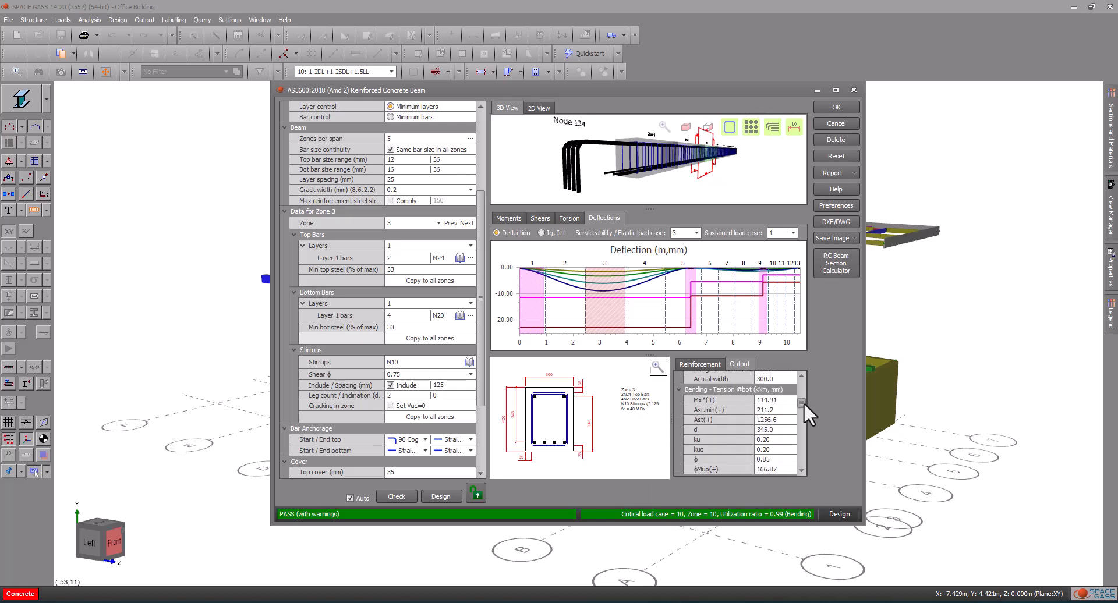
scroll("up", 3)
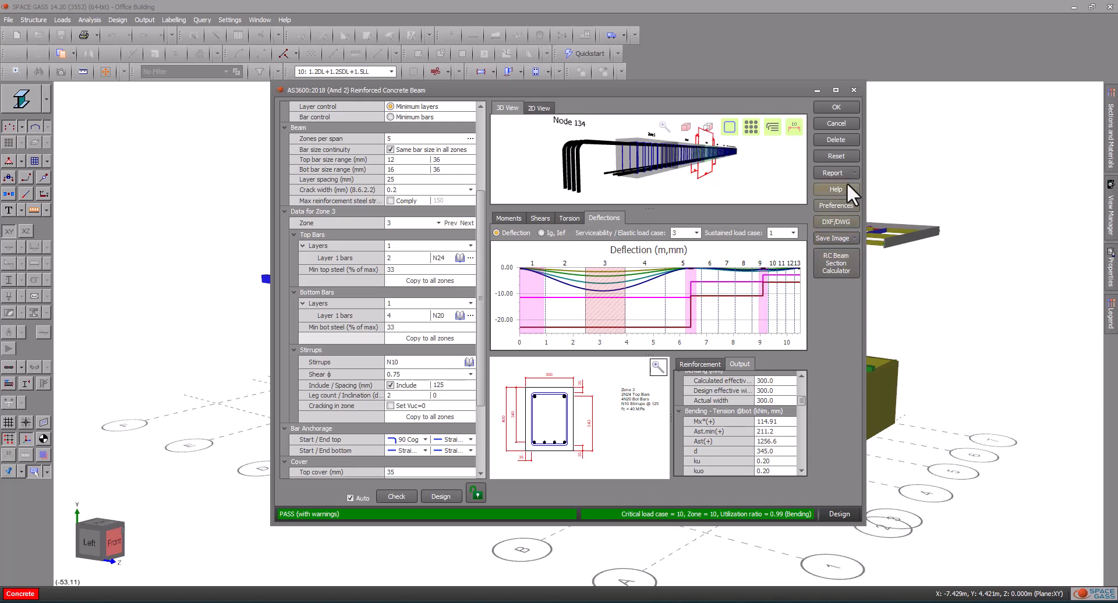
left_click(834, 173)
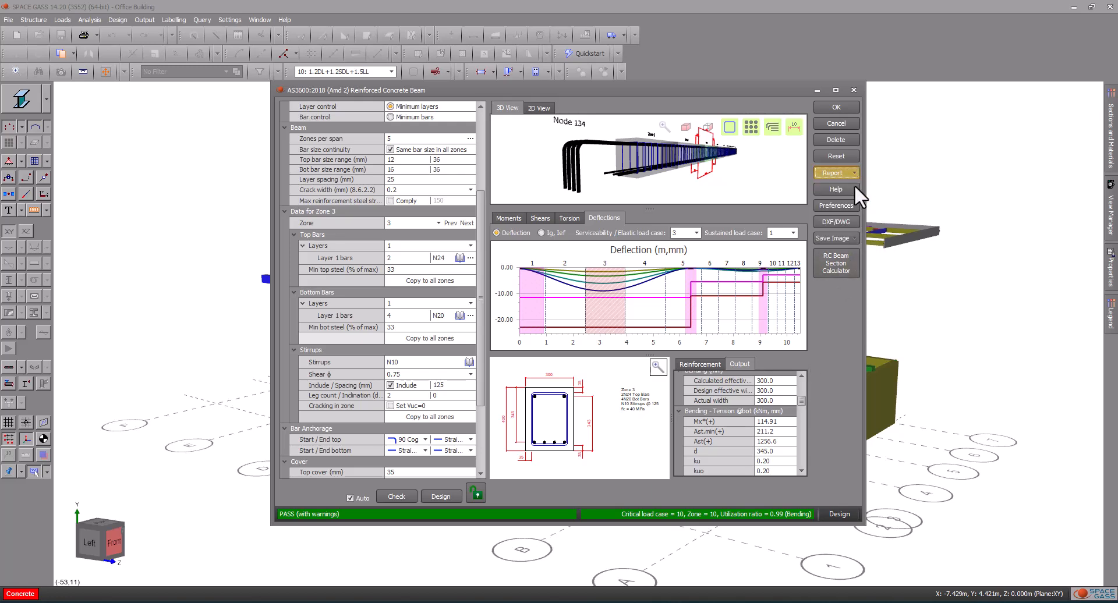
Preview beam 201's two-page printable design report, then close the preview
left_click(832, 173)
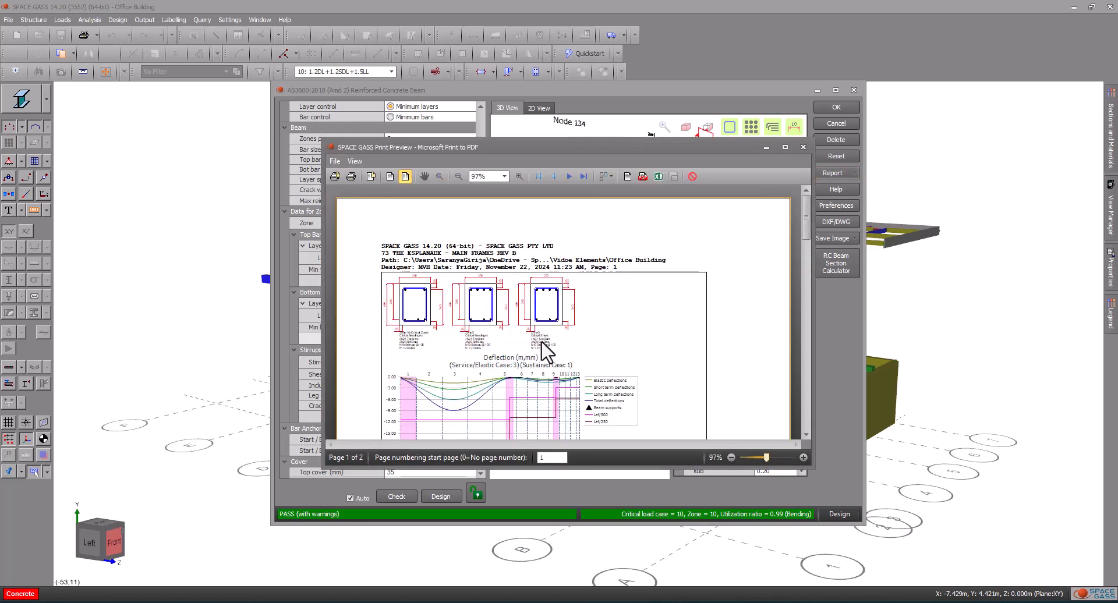
scroll("down", 3)
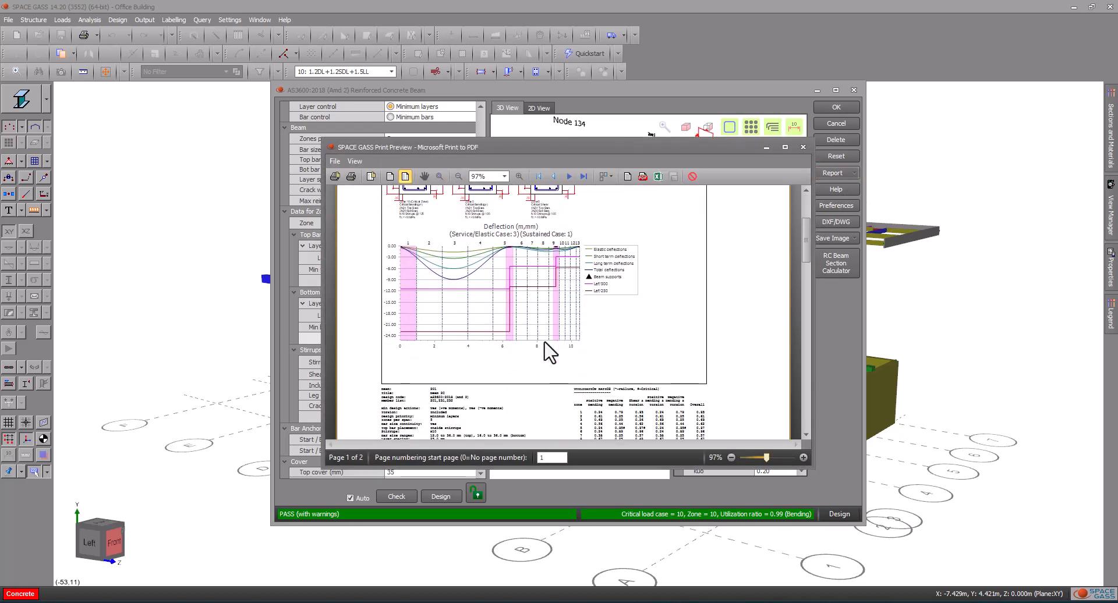
scroll("down", 3)
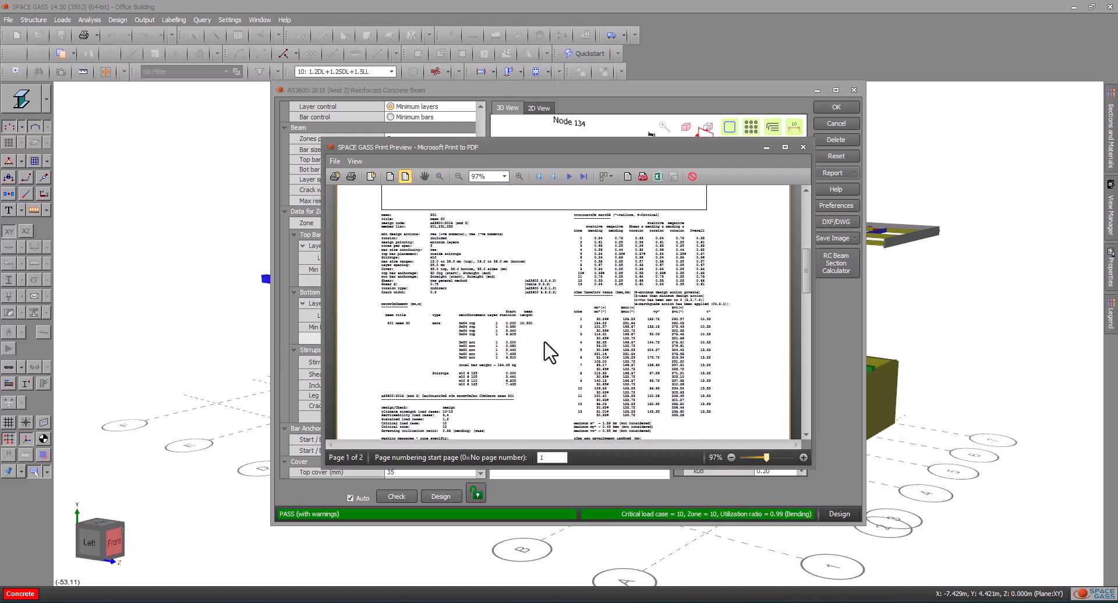
left_click(802, 148)
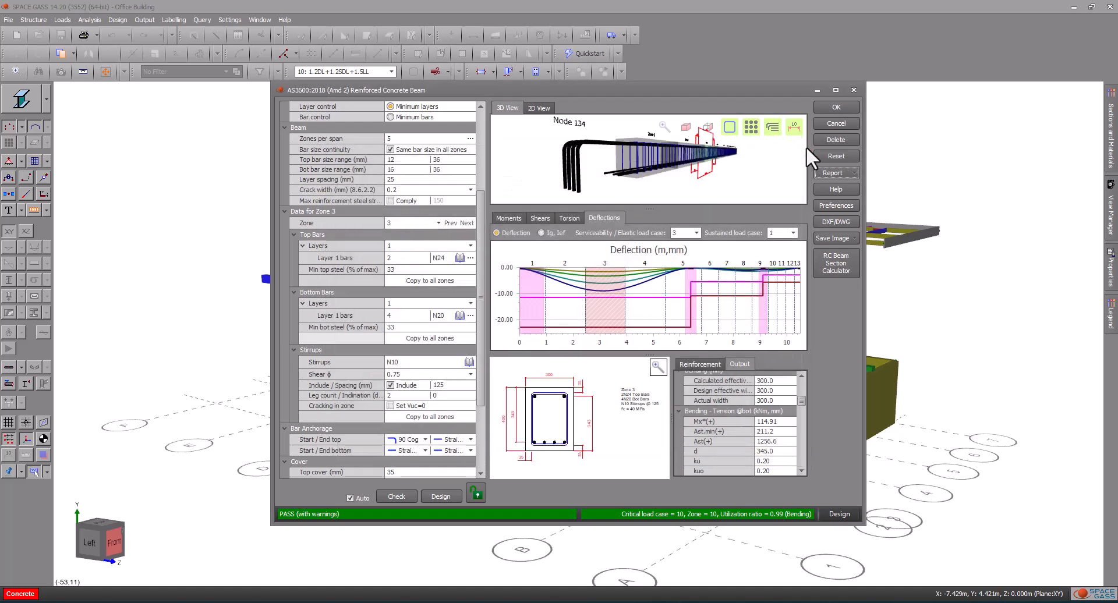
mouse_move(840, 316)
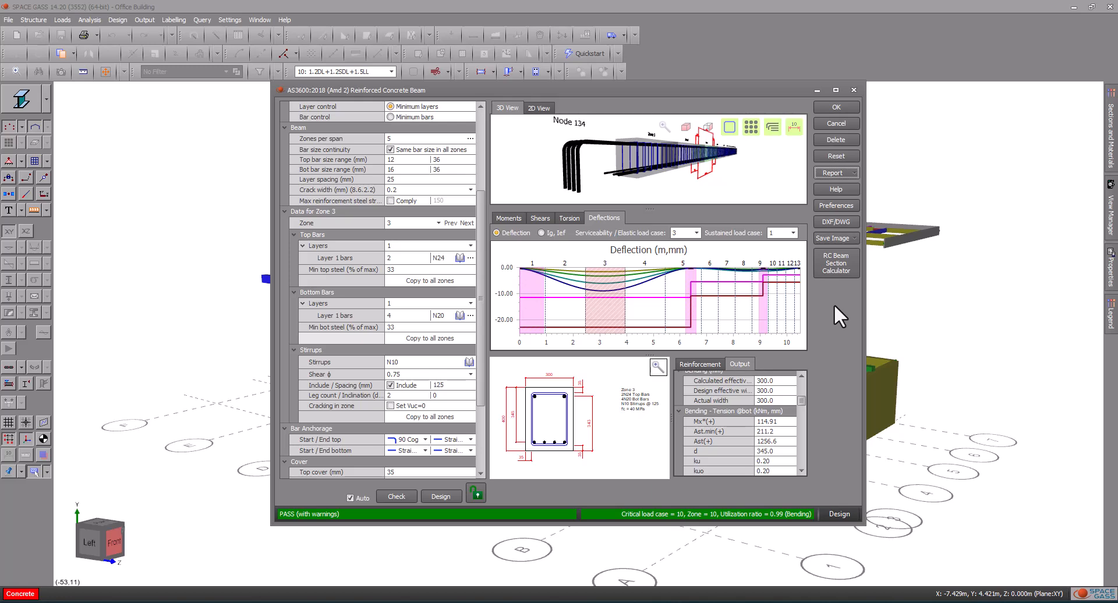
mouse_move(836, 205)
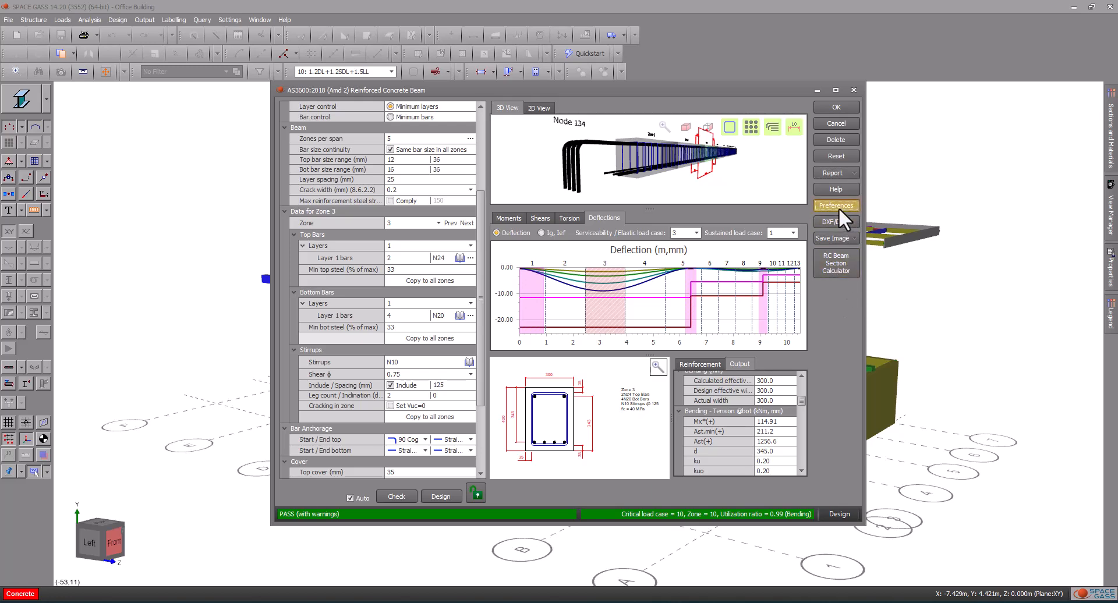
left_click(836, 205)
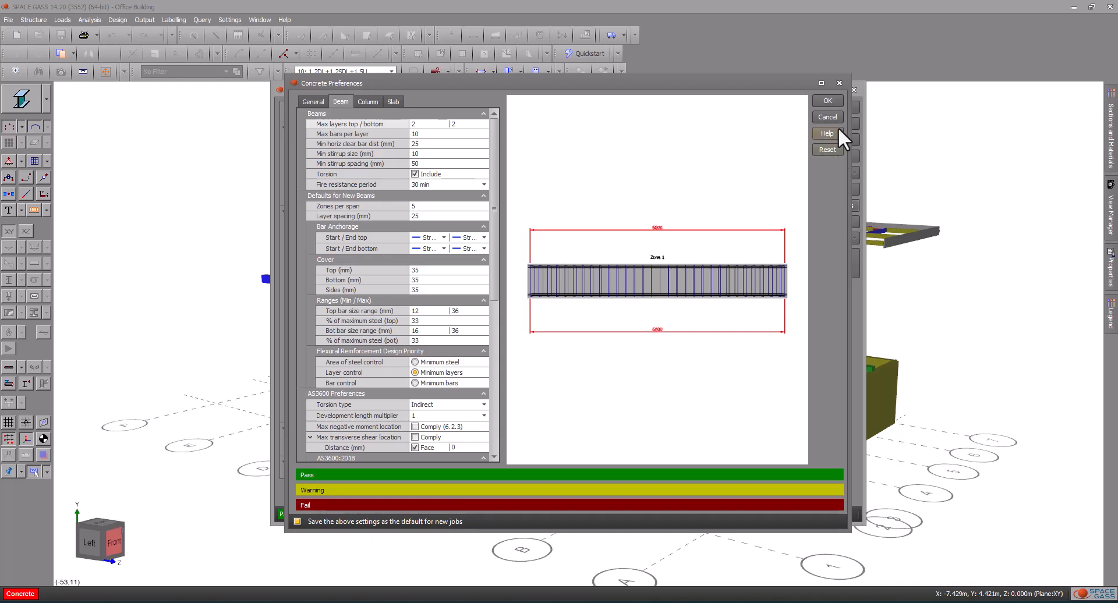
left_click(828, 100)
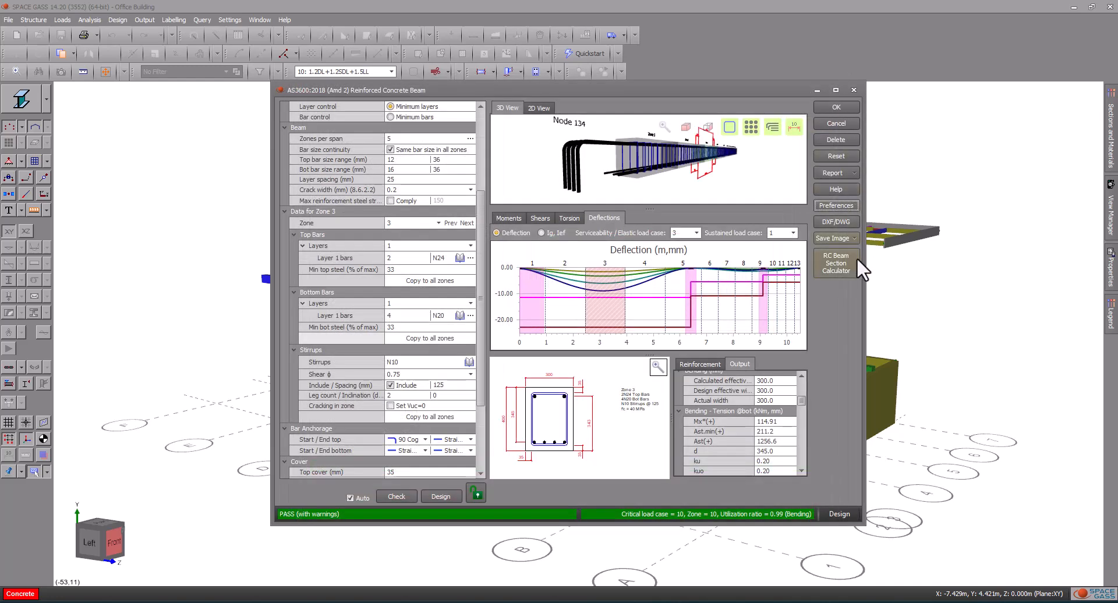
mouse_move(854, 341)
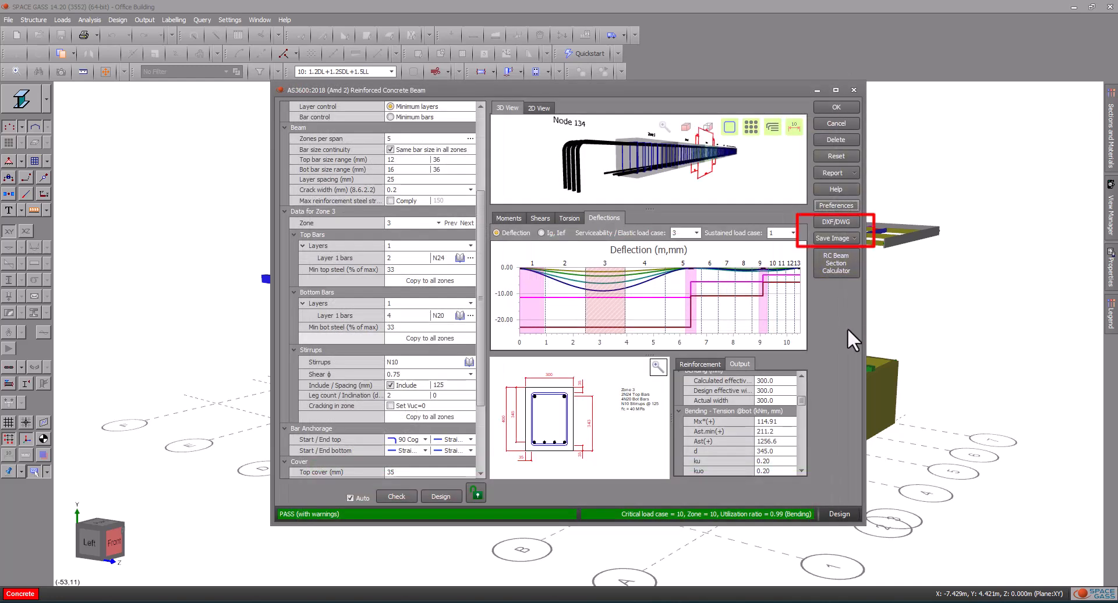
mouse_move(852, 340)
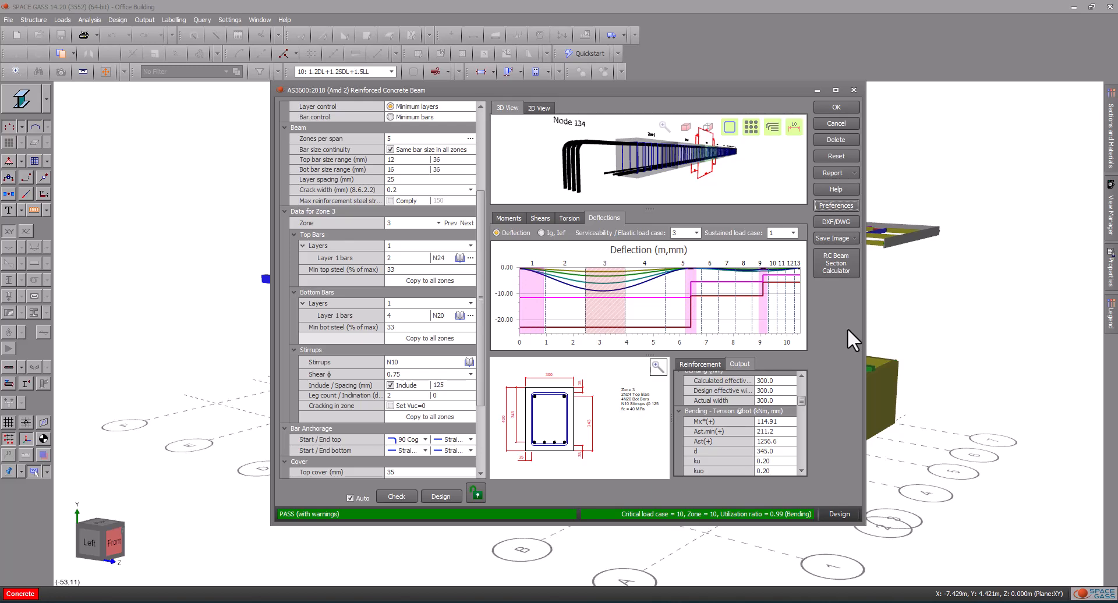
mouse_move(836, 124)
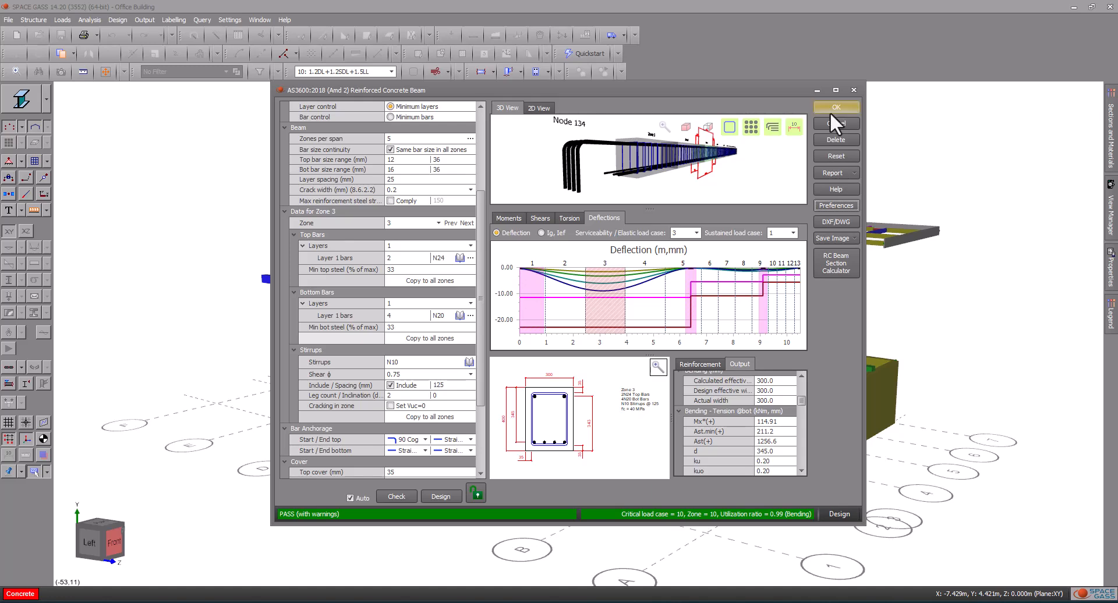
Accept beam 201's design and show the model's concrete design options
left_click(835, 107)
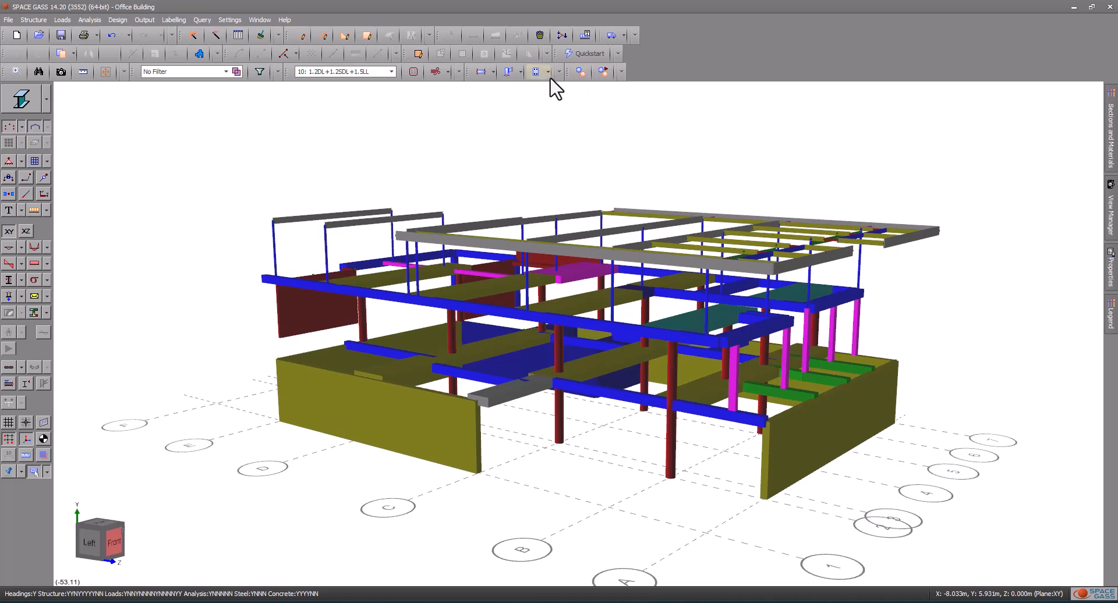
left_click(538, 71)
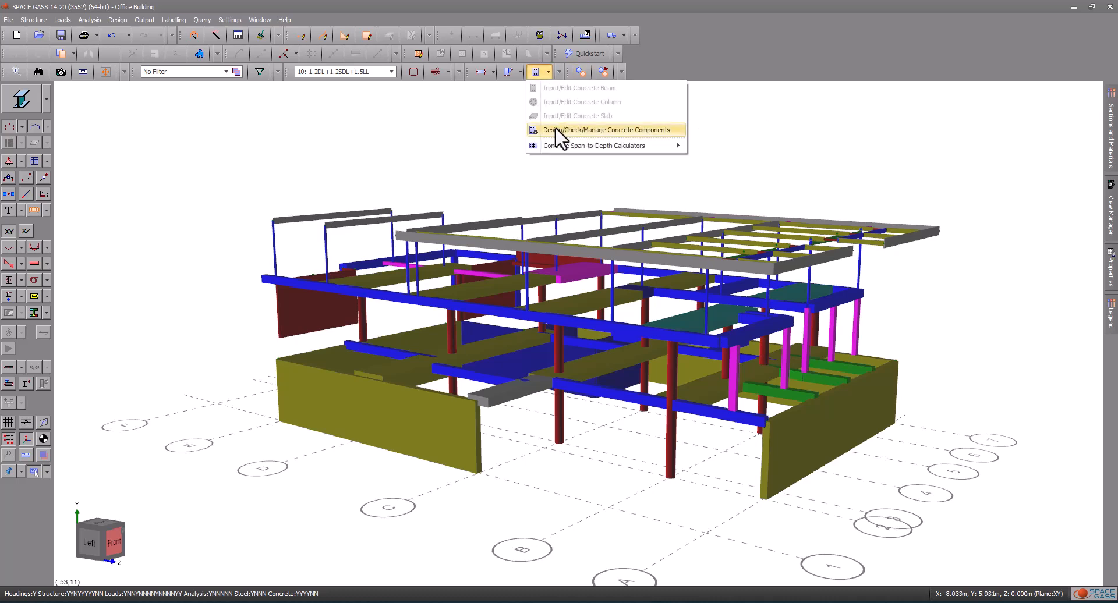
Review the concrete manager's columns list and Band Beam 2 (Beam 47) design details
left_click(605, 129)
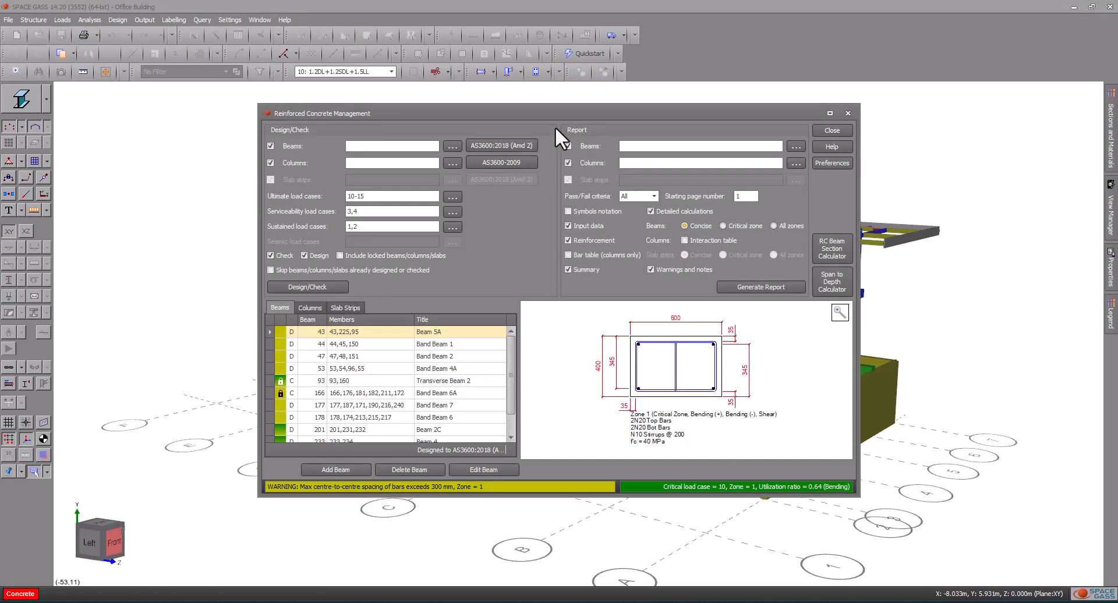
left_click(309, 307)
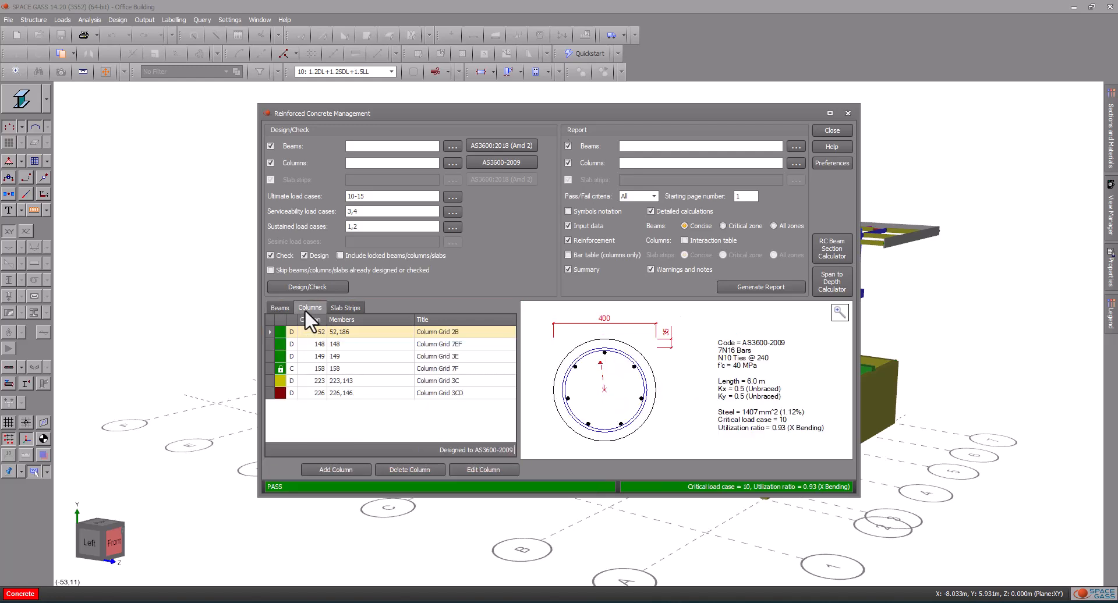
left_click(279, 307)
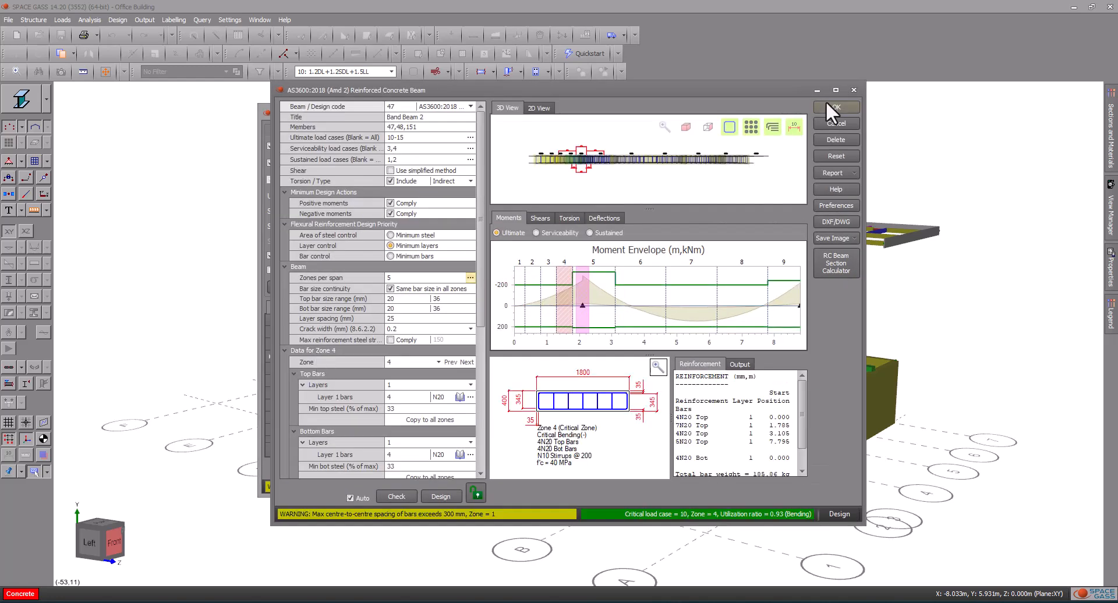
left_click(835, 107)
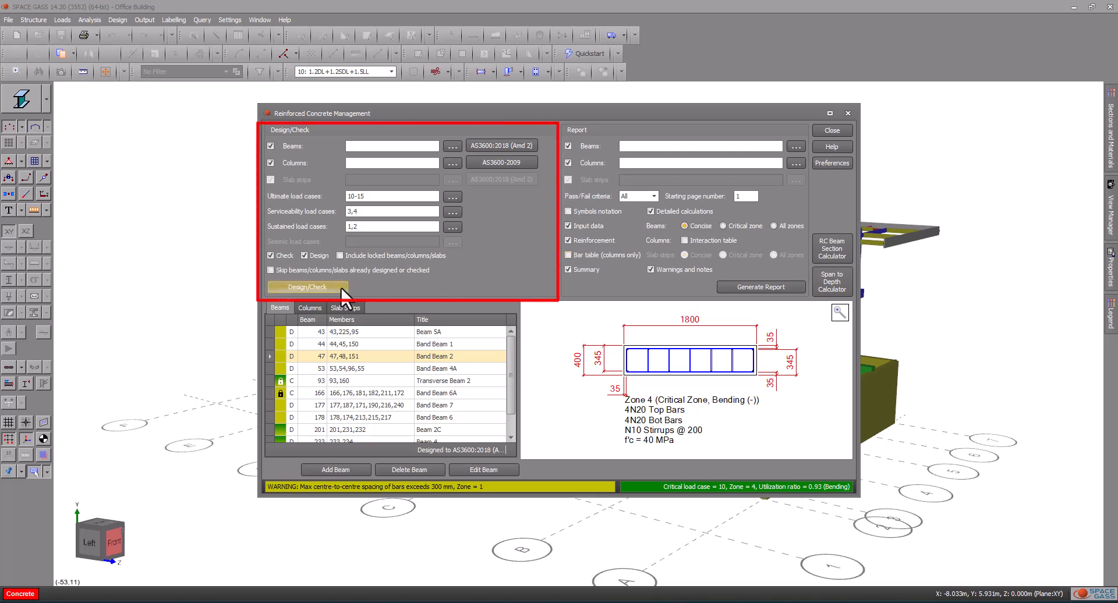
Batch design/check all beams and columns and acknowledge the member failure warning
left_click(305, 287)
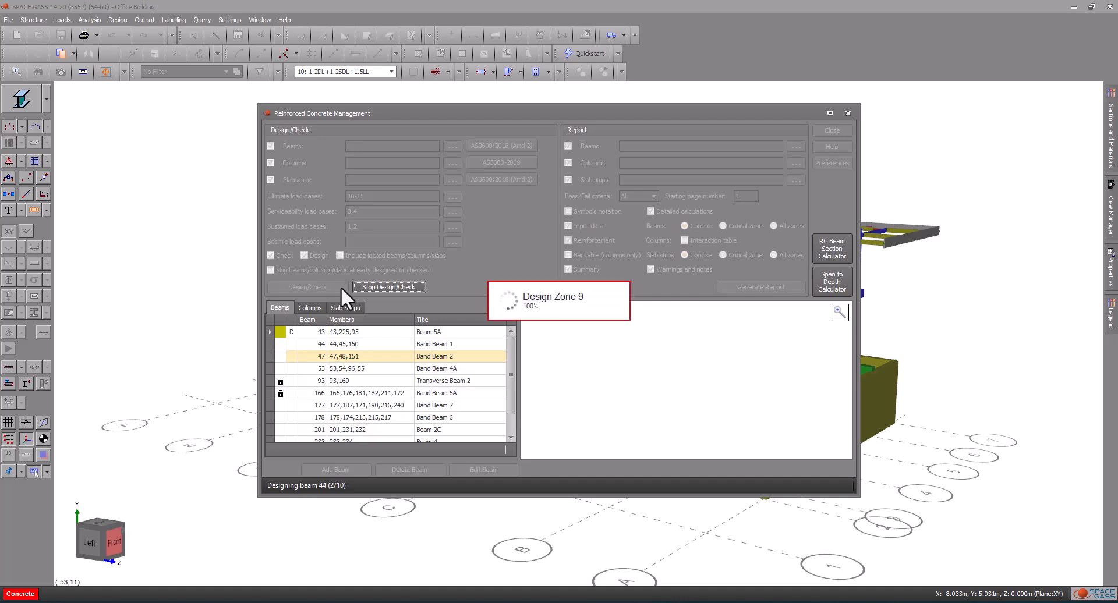
left_click(310, 308)
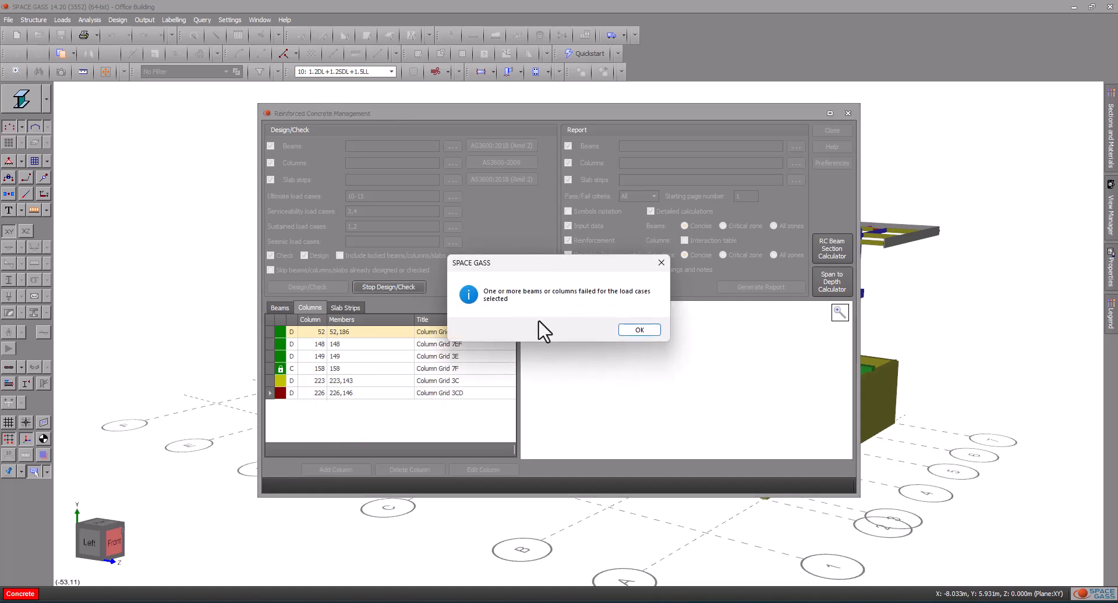
left_click(639, 329)
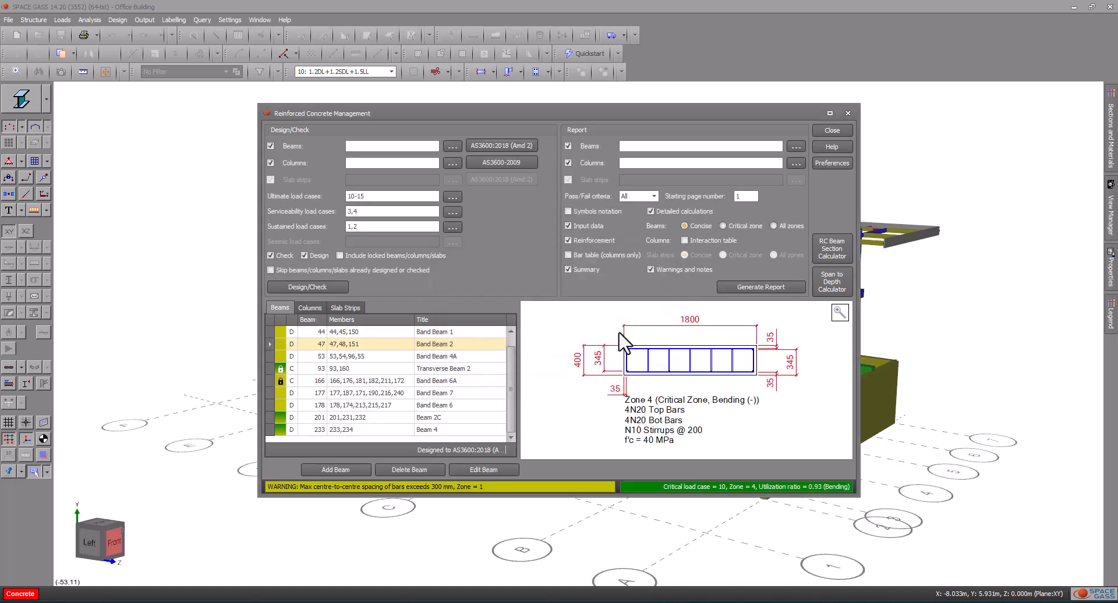
mouse_move(832, 163)
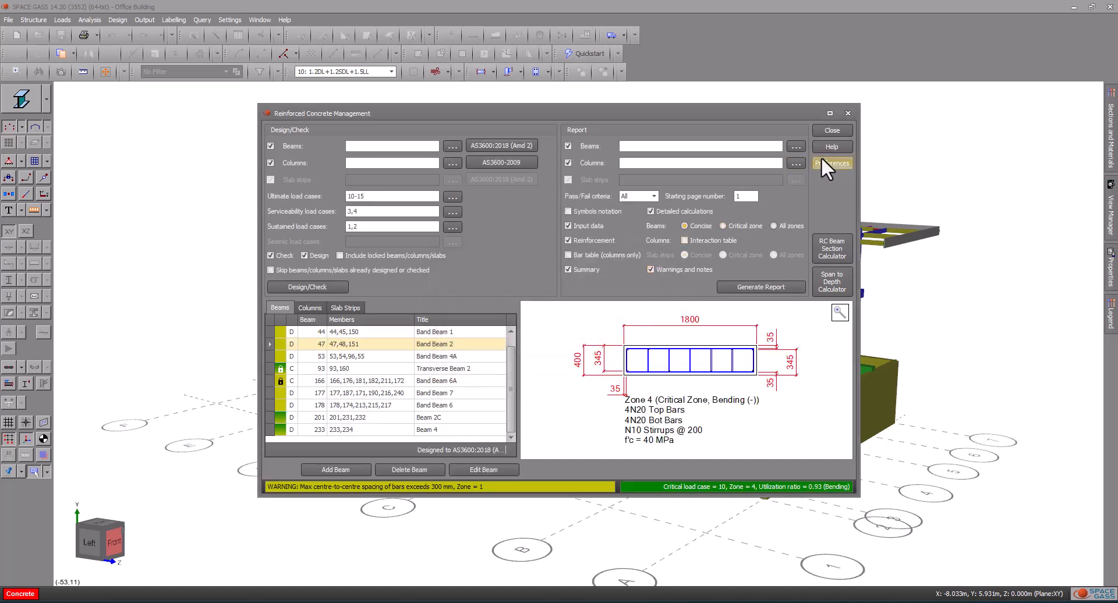
left_click(832, 163)
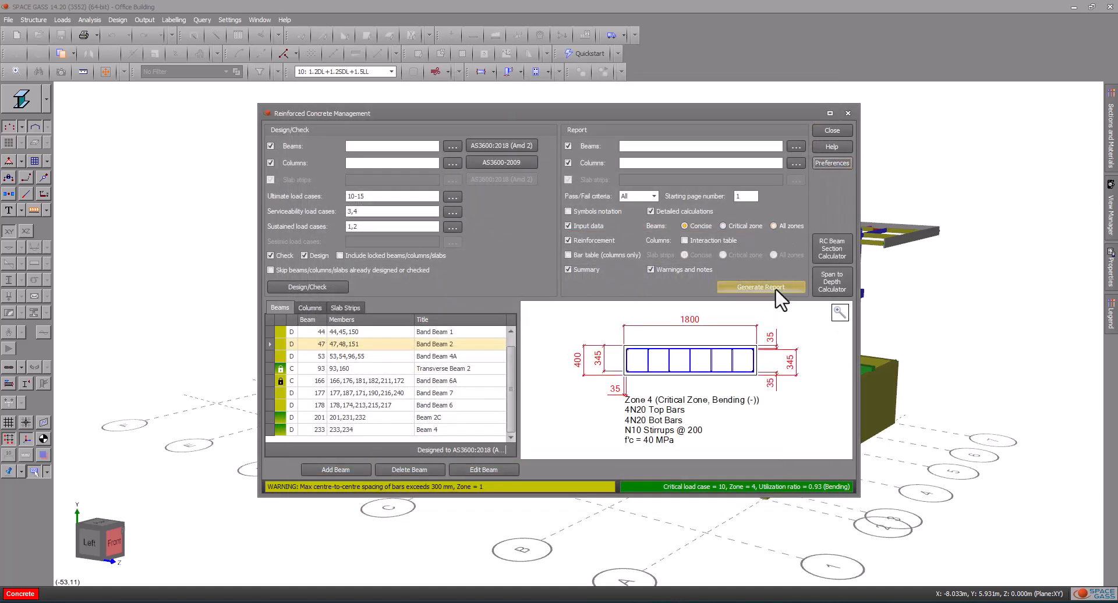
Generate the concrete design report and browse to Beam 47's detailed calculations
left_click(761, 286)
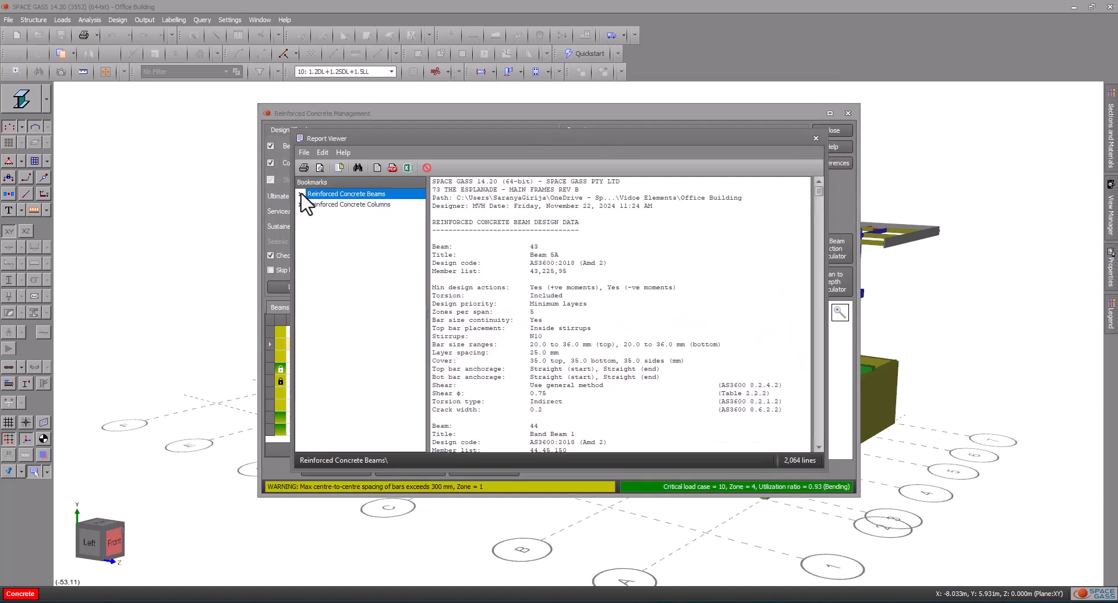
left_click(300, 195)
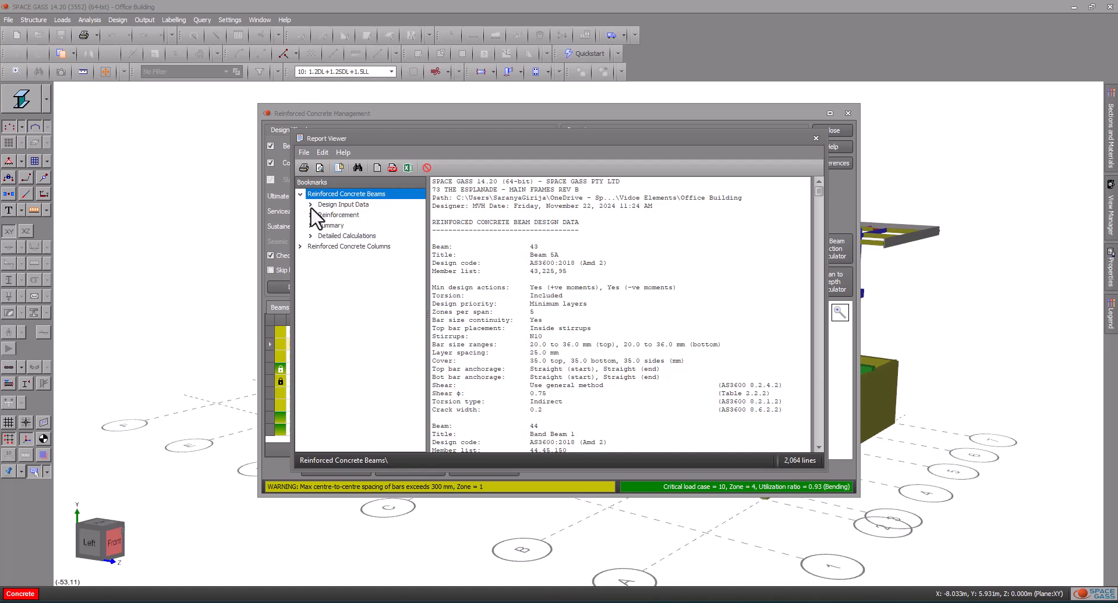
left_click(311, 205)
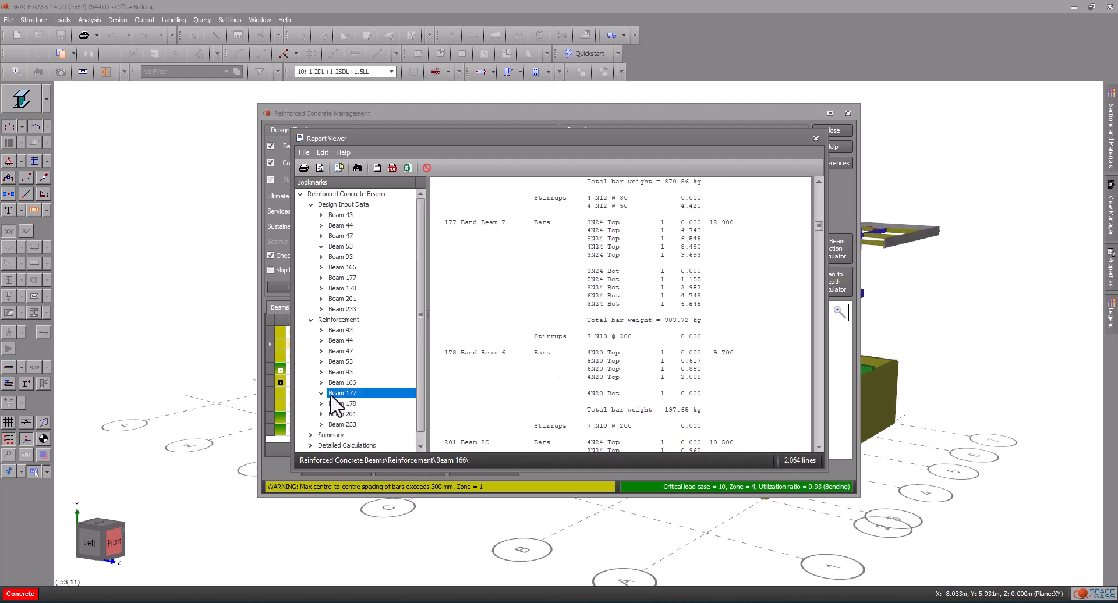
left_click(341, 404)
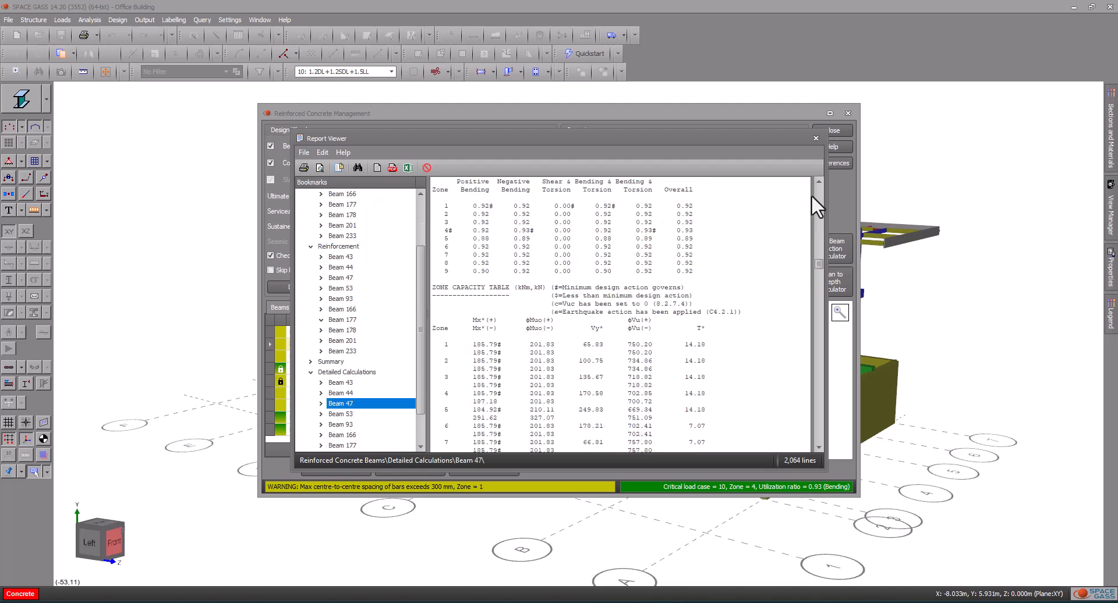
Close the report viewer and the concrete management overview, returning to the model
left_click(816, 138)
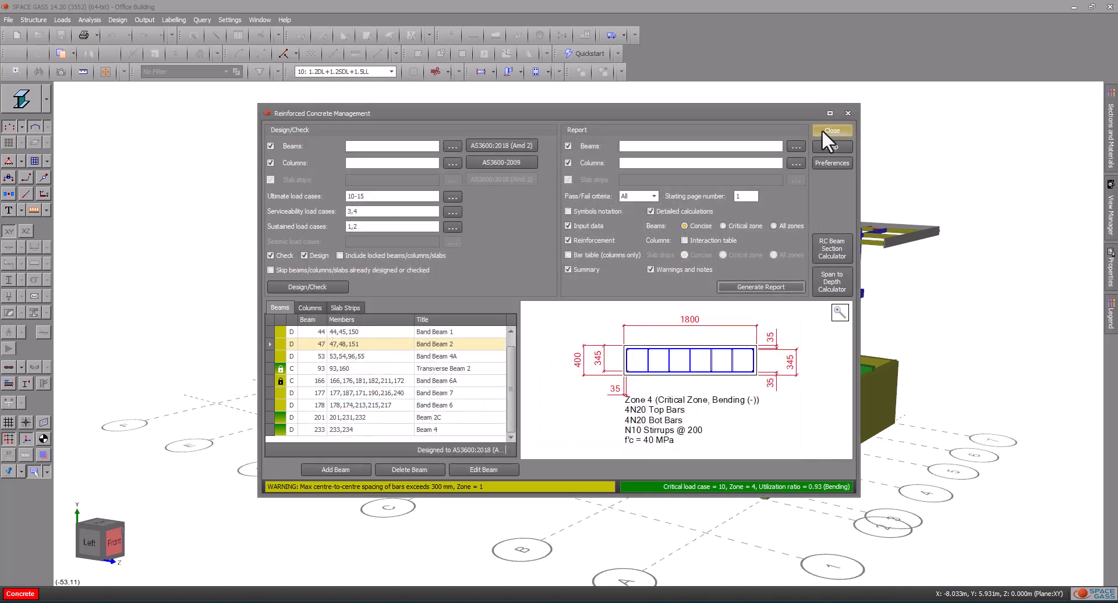
left_click(831, 133)
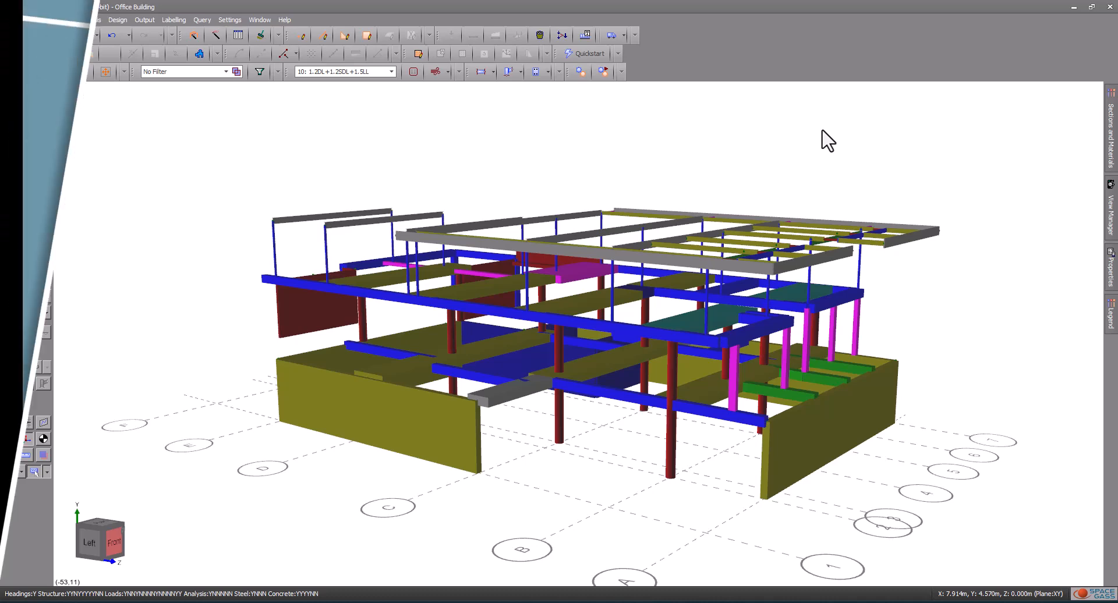